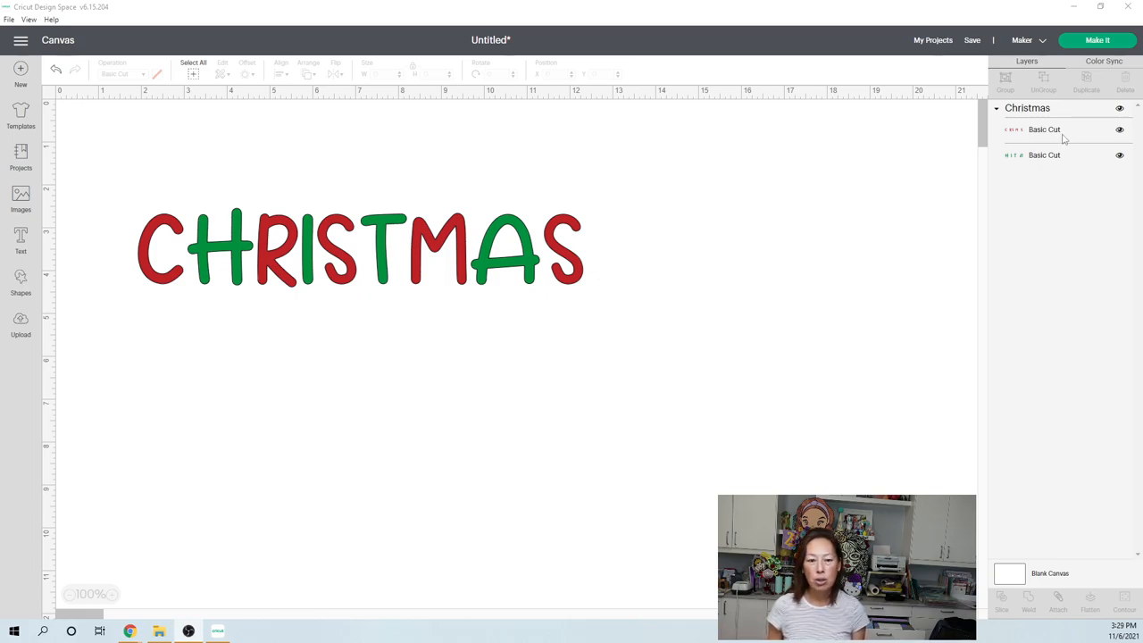
mouse_move(1049, 182)
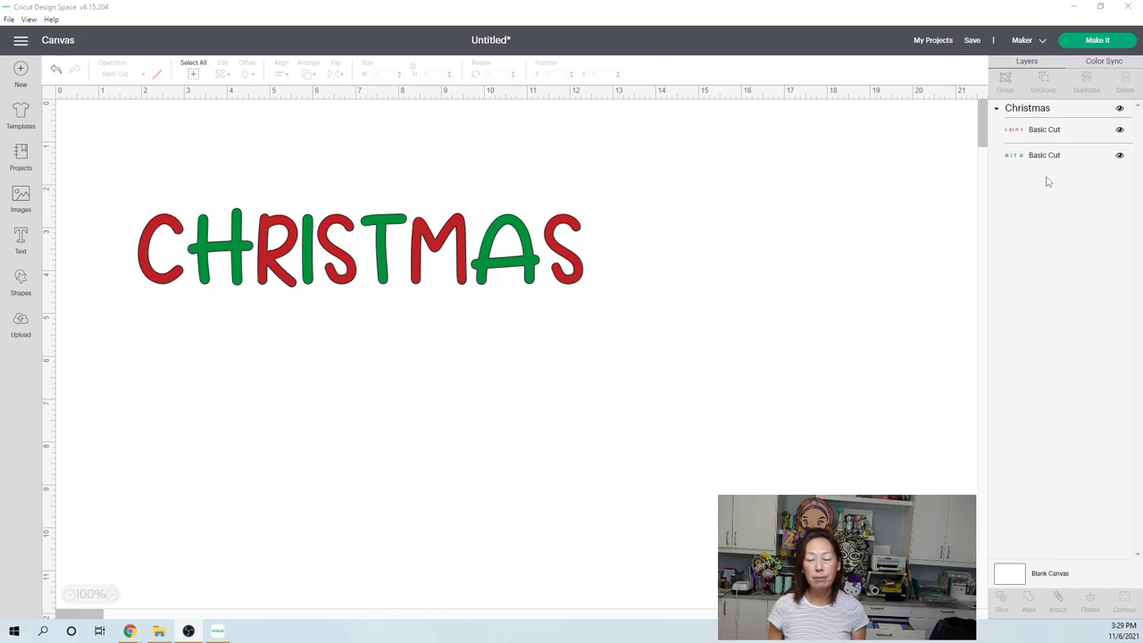
Ungroup CHRISTMAS into separate red-letter and green-letter layers, then reselect the red letters.
click(357, 249)
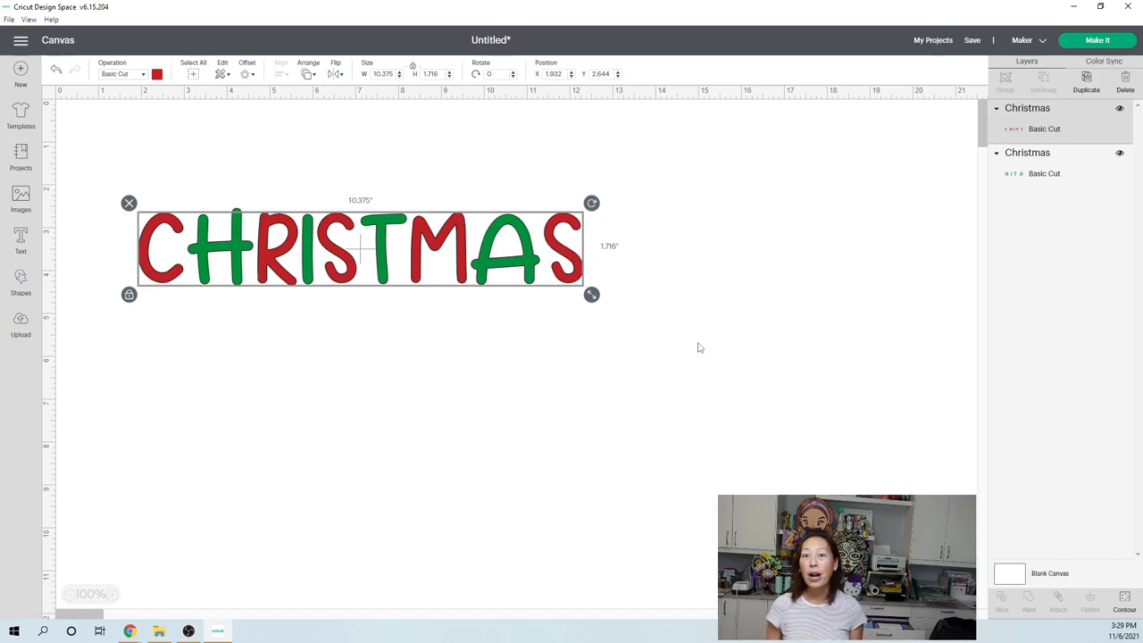
click(312, 354)
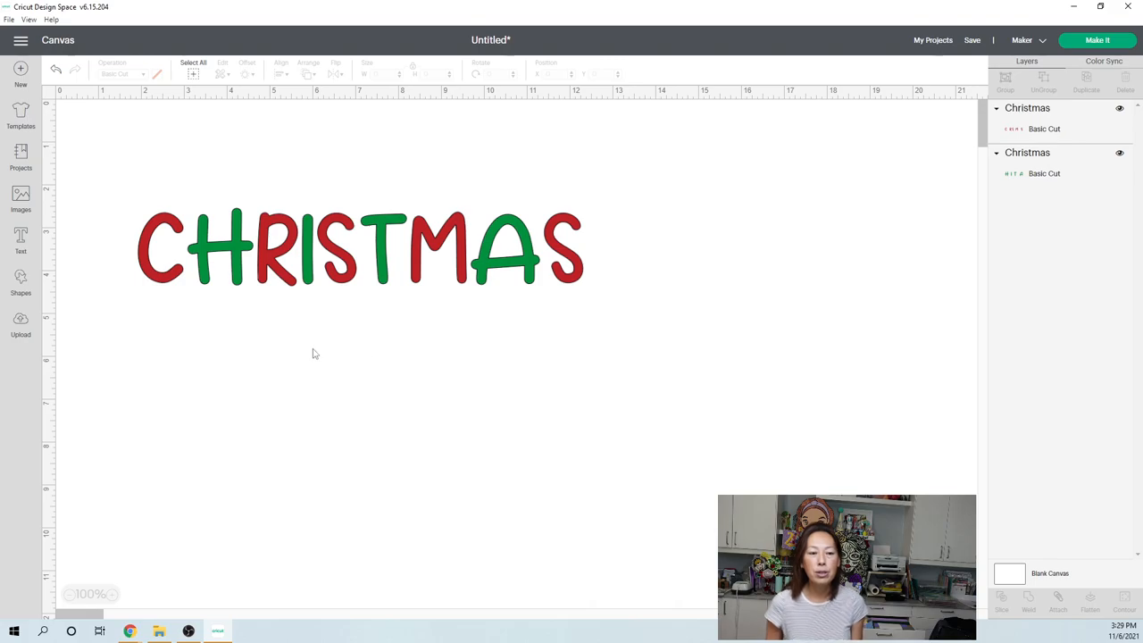
mouse_move(280, 346)
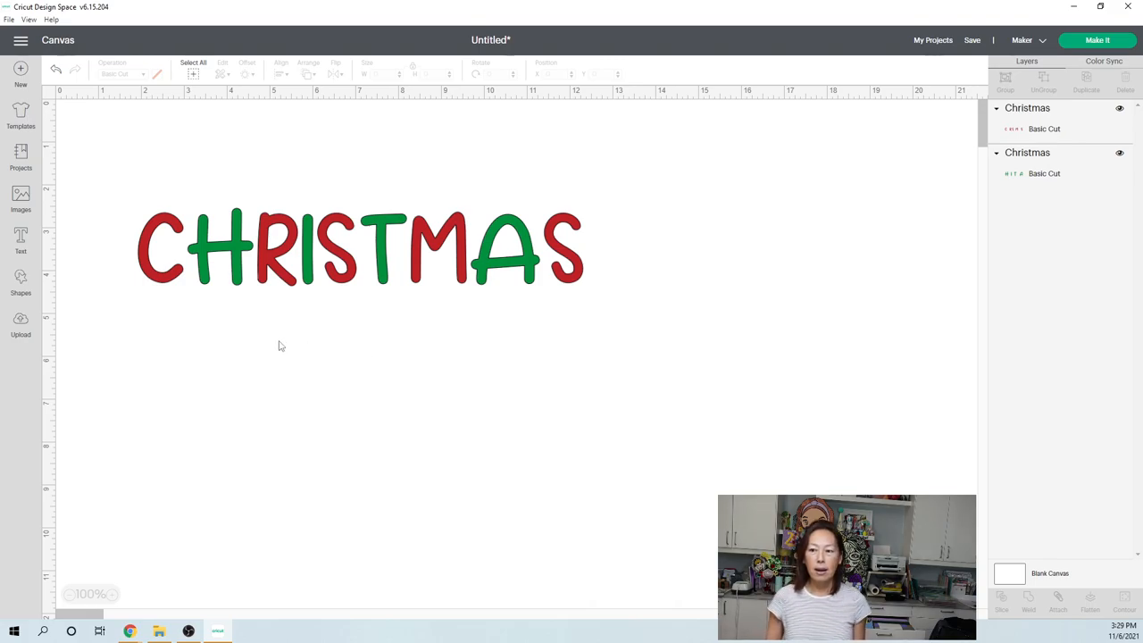
mouse_move(278, 332)
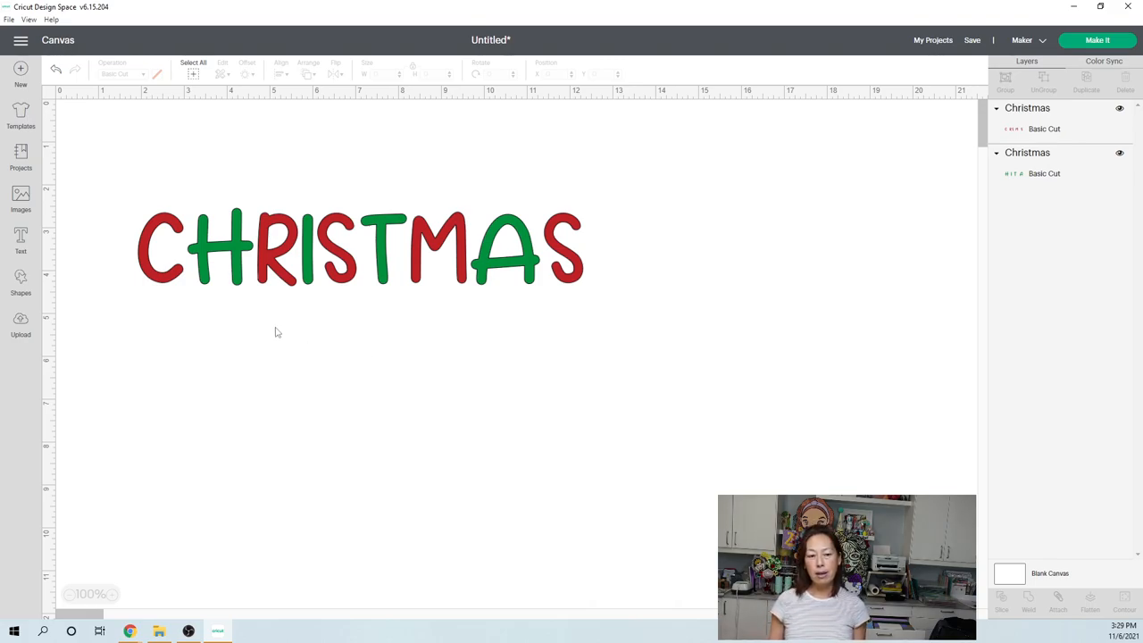
mouse_move(165, 283)
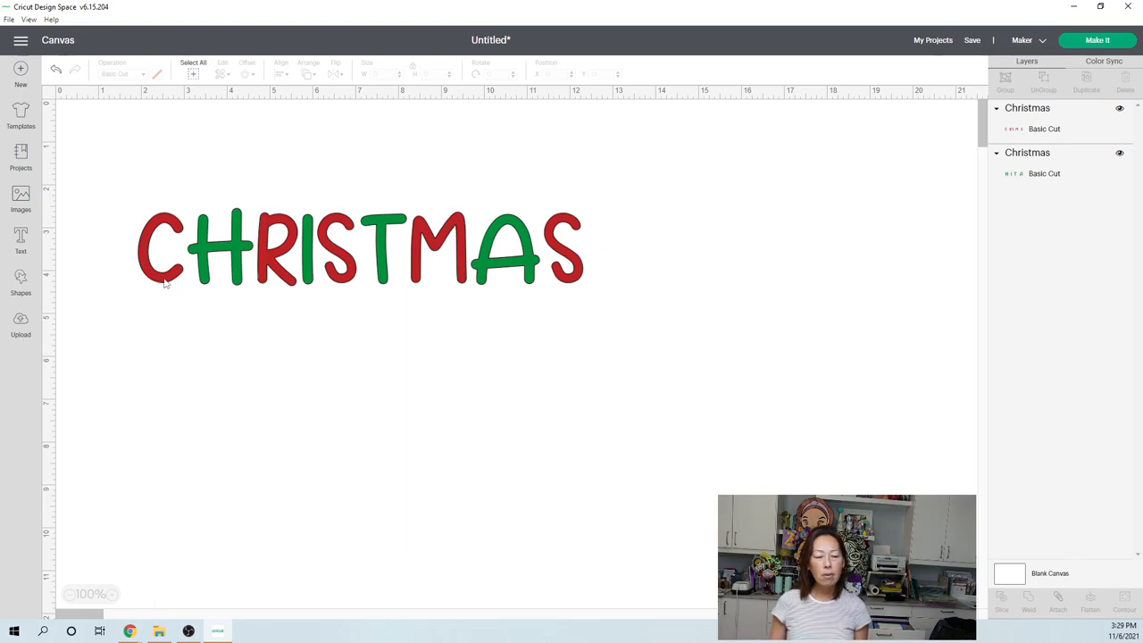
click(358, 250)
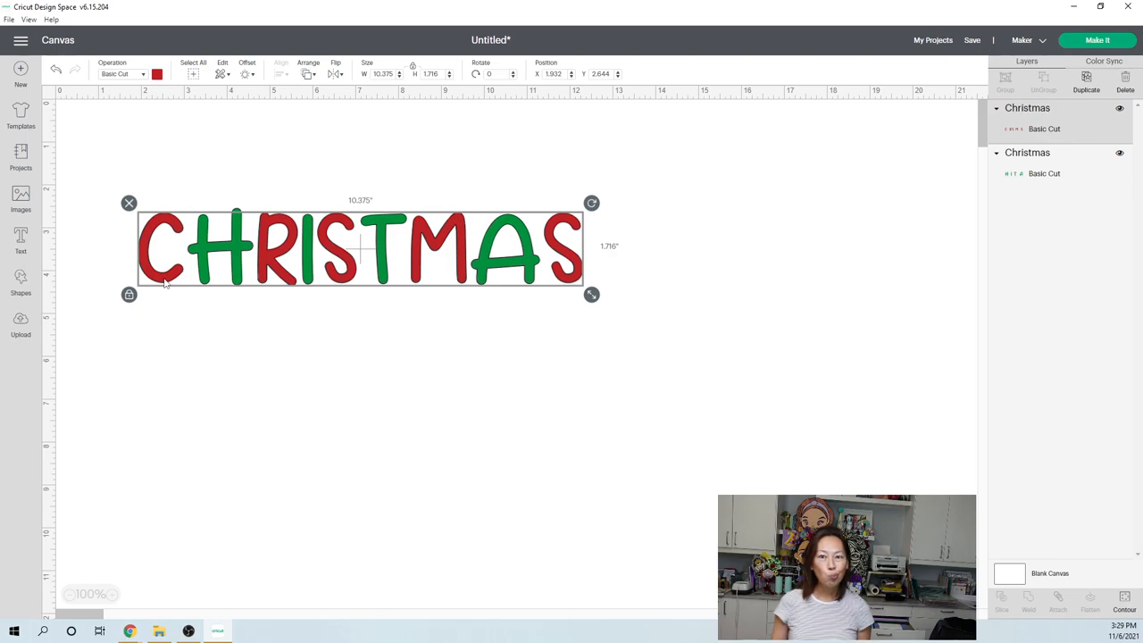
mouse_move(401, 286)
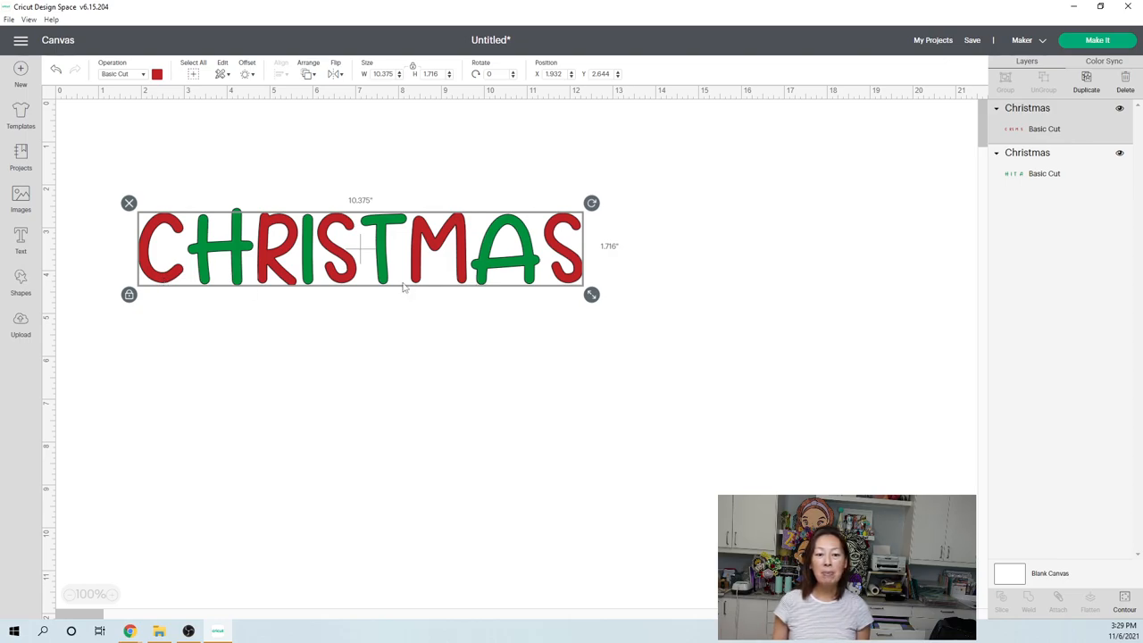
mouse_move(161, 279)
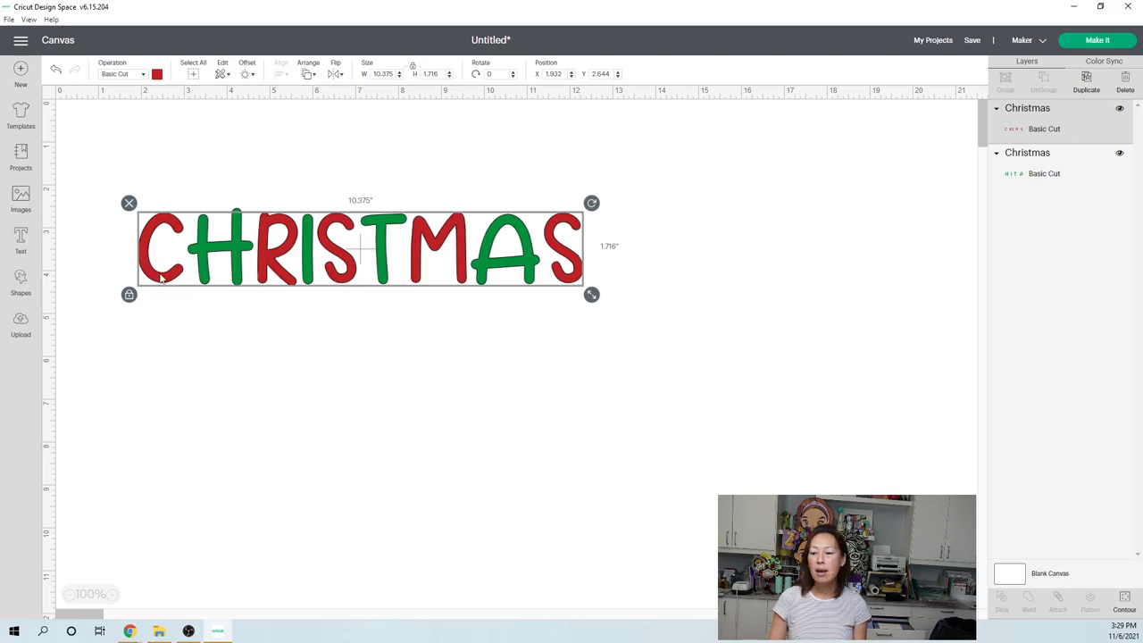
click(640, 330)
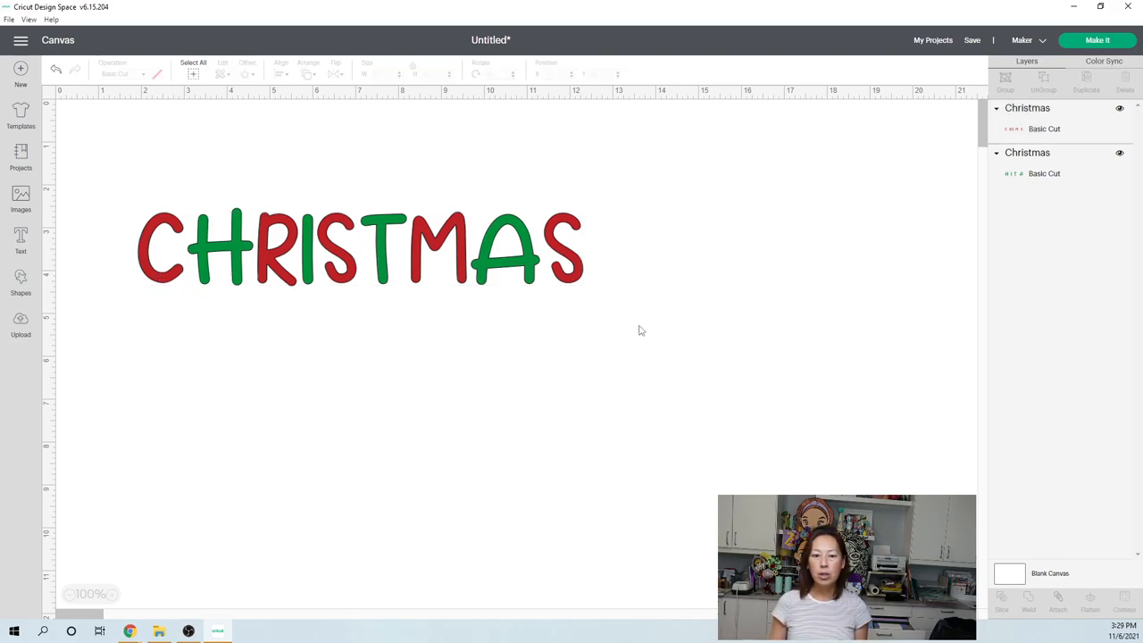
click(357, 246)
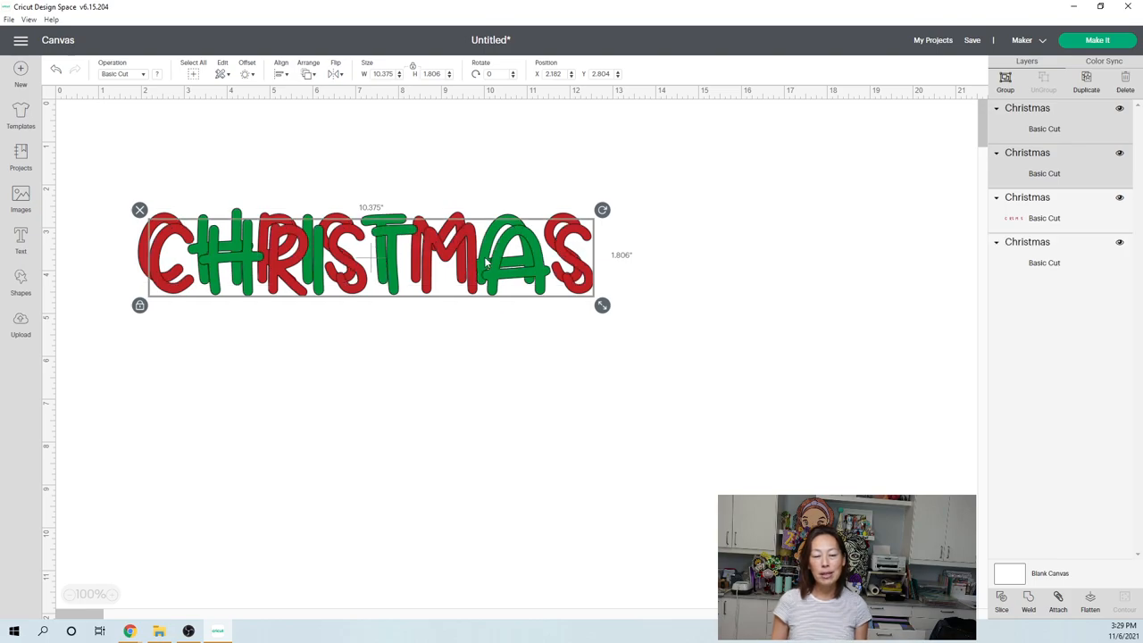
Drag the duplicated word down as a second row and select its red letters.
drag(366, 254, 360, 354)
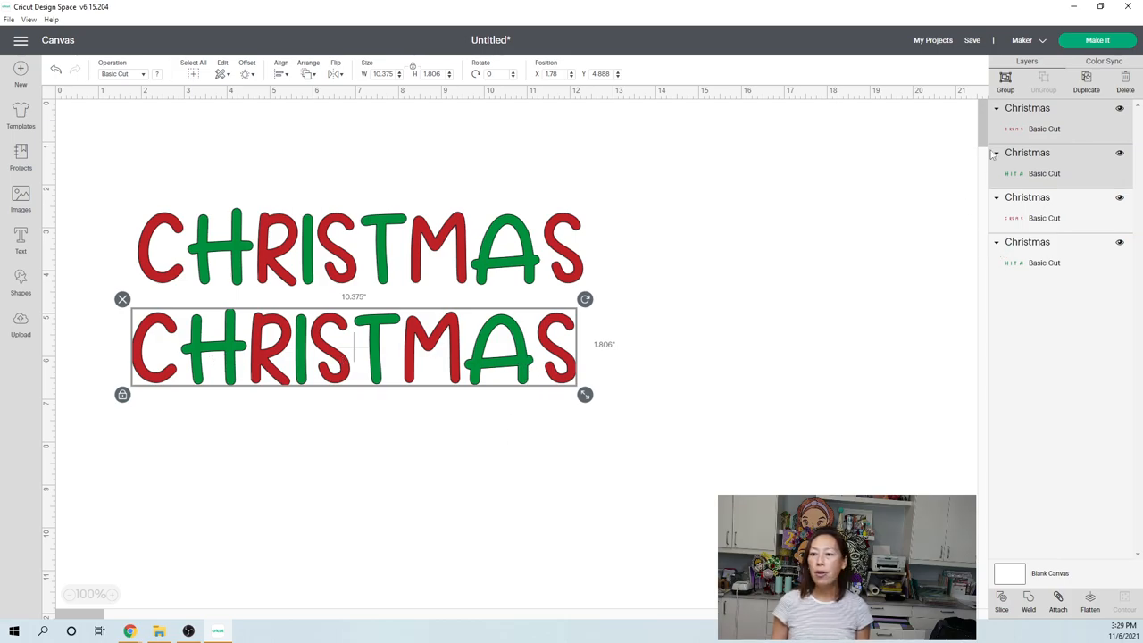
click(1027, 218)
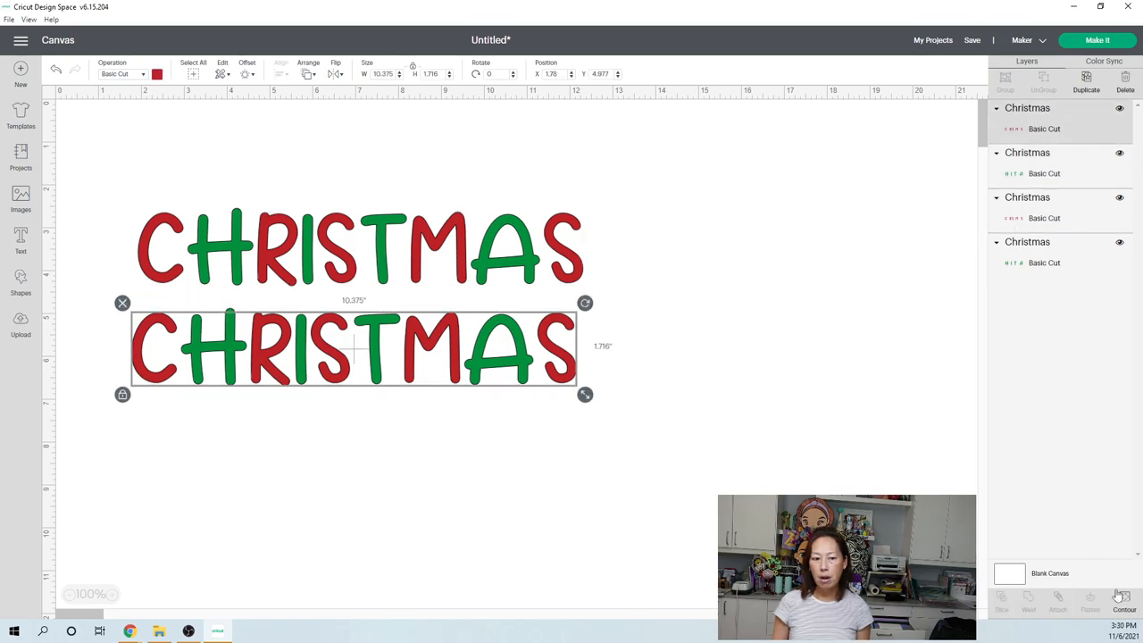
Use Contour to hide the lower copy's red R, S, M and S, keeping only the C.
click(1124, 604)
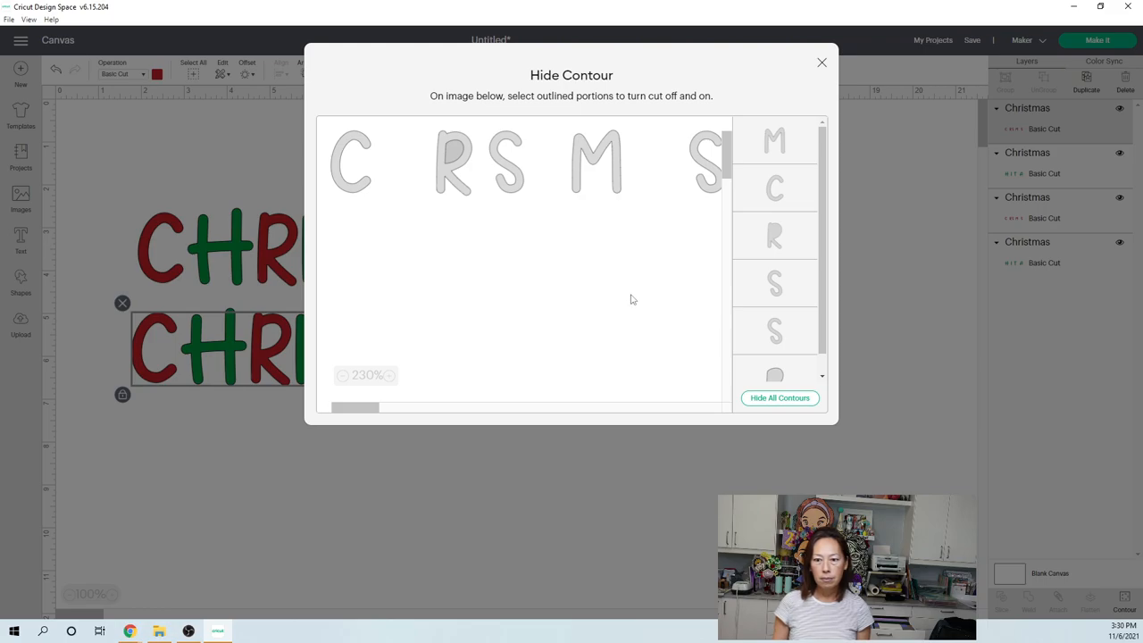
click(779, 397)
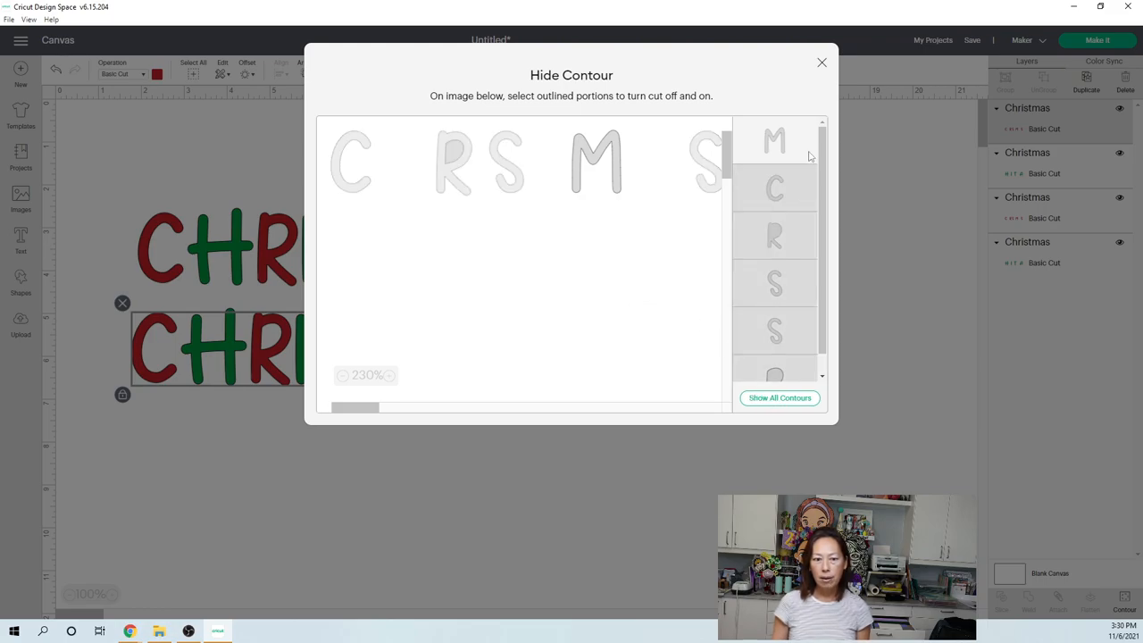
mouse_move(772, 250)
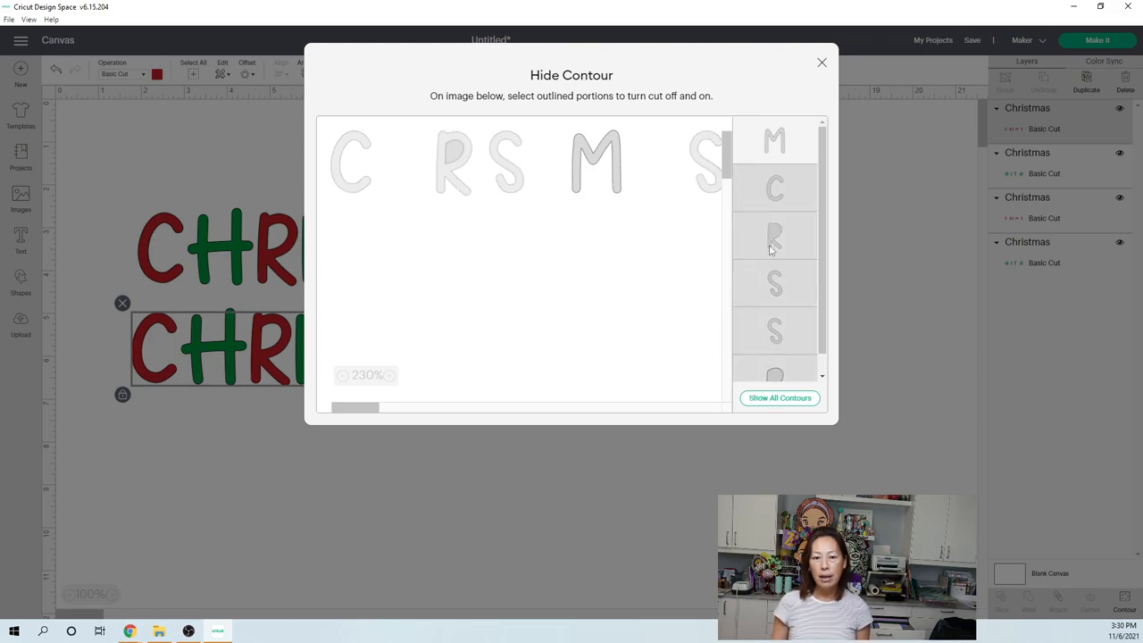
click(596, 162)
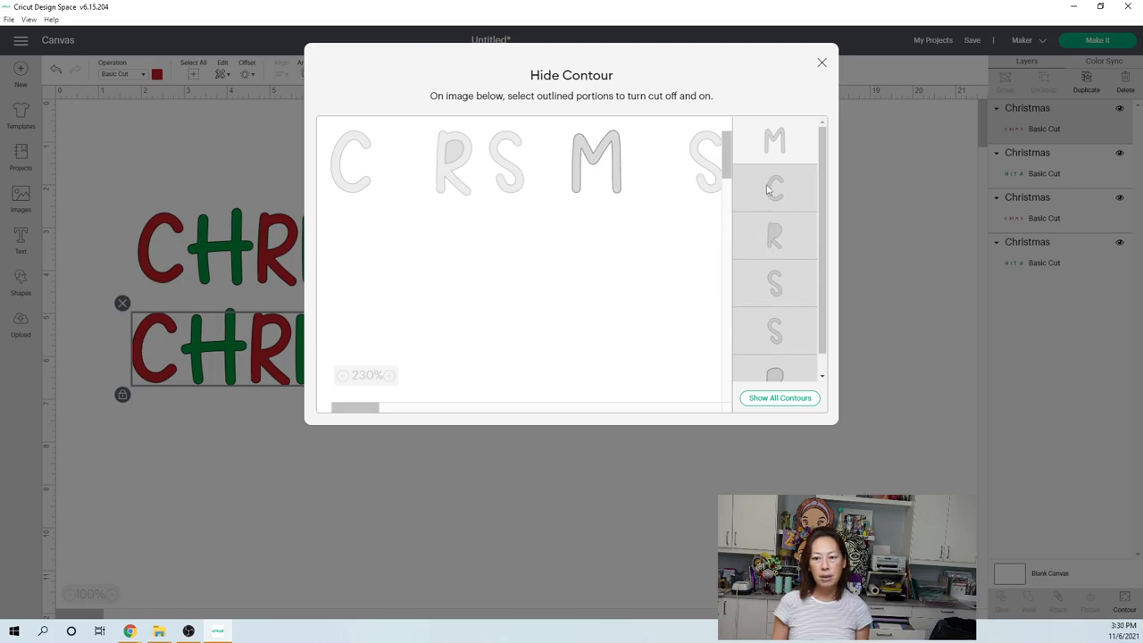
click(779, 396)
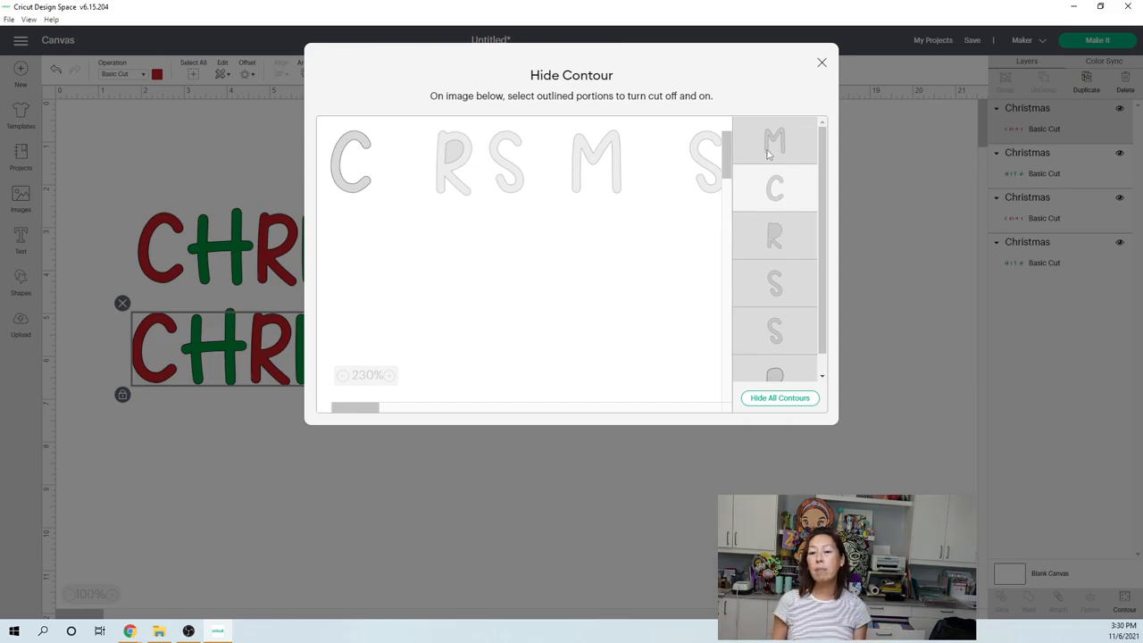
click(821, 63)
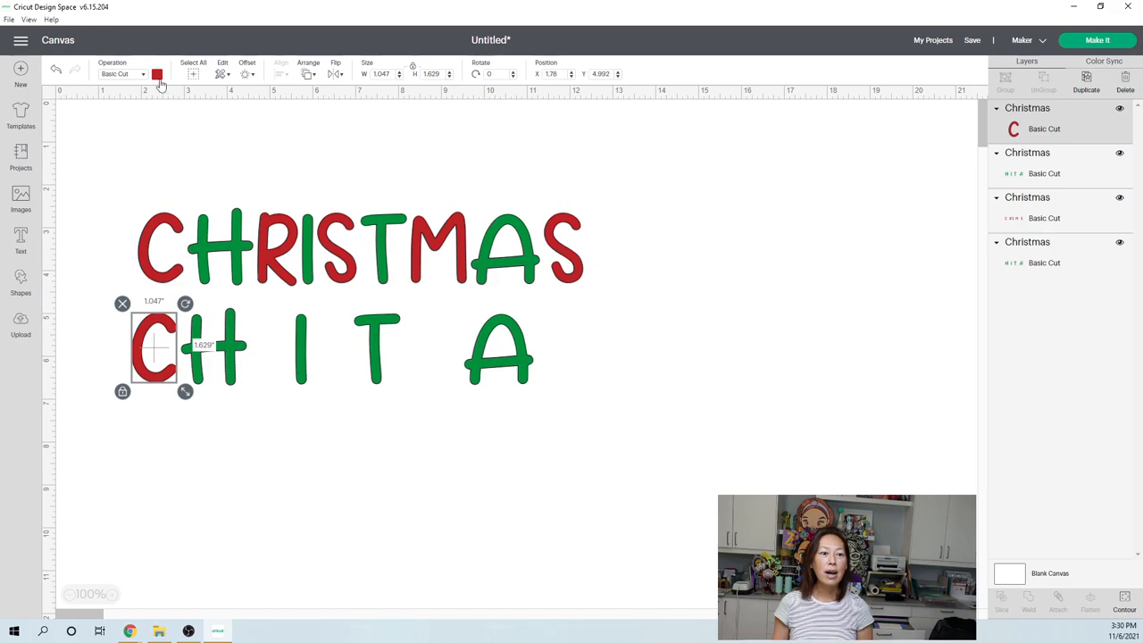
Recolour the lone C purple and drag a copy of the red letters down into a third row.
click(157, 75)
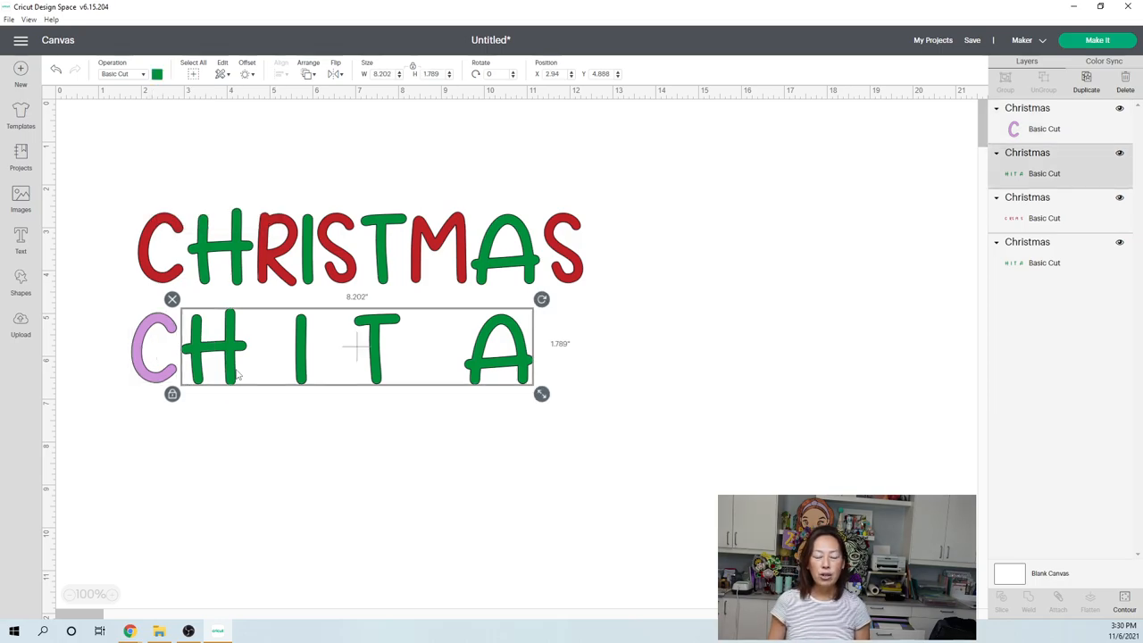
click(358, 250)
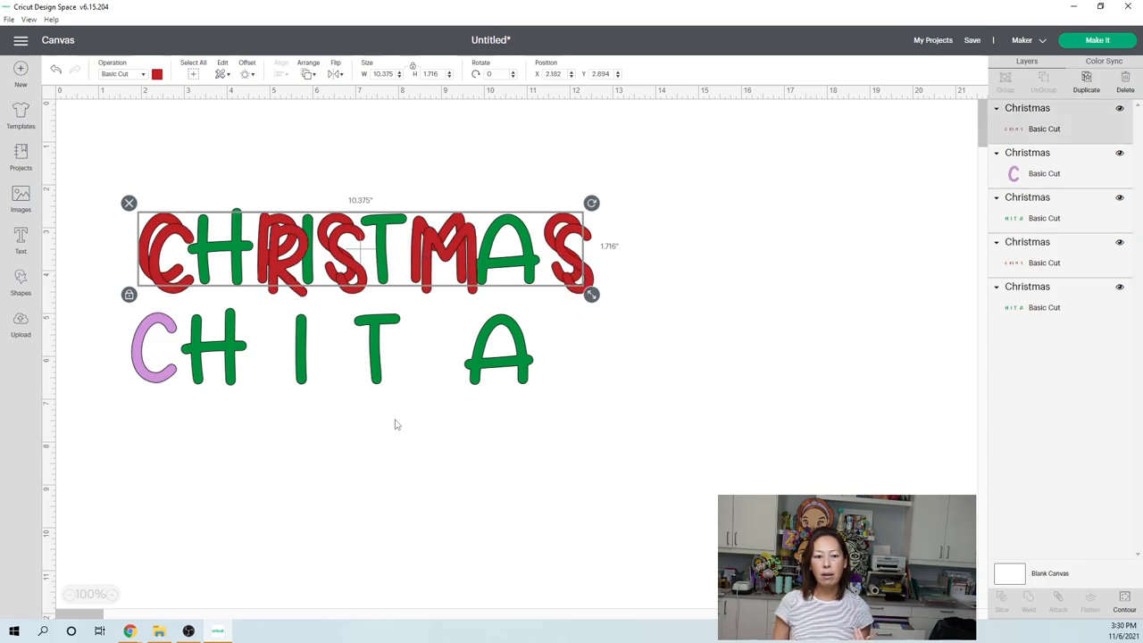
drag(357, 250, 357, 434)
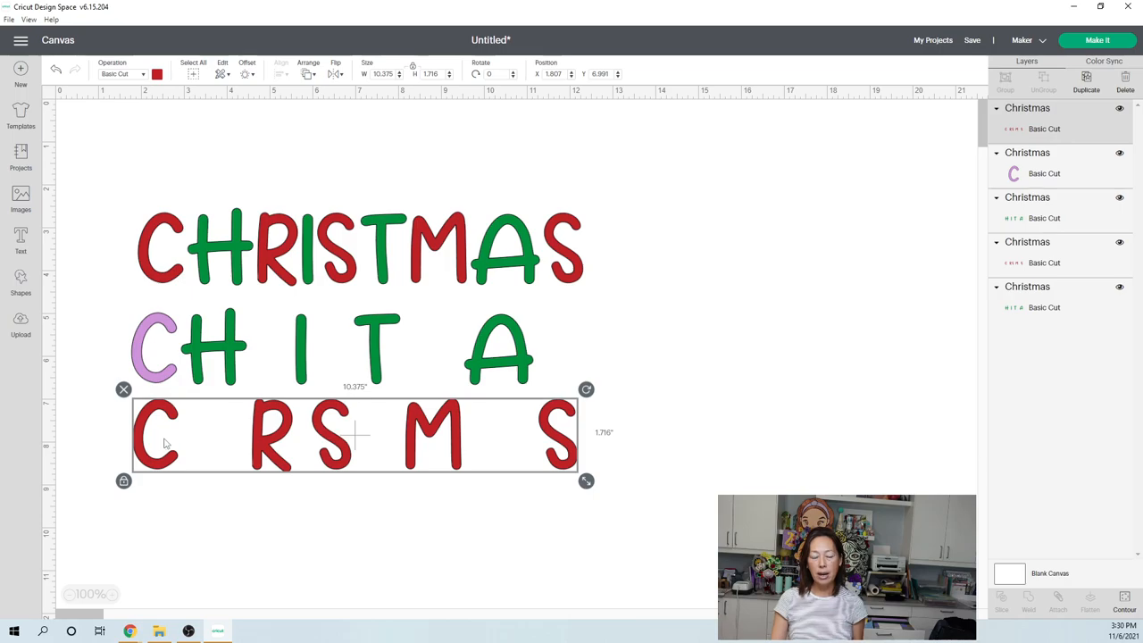
mouse_move(782, 328)
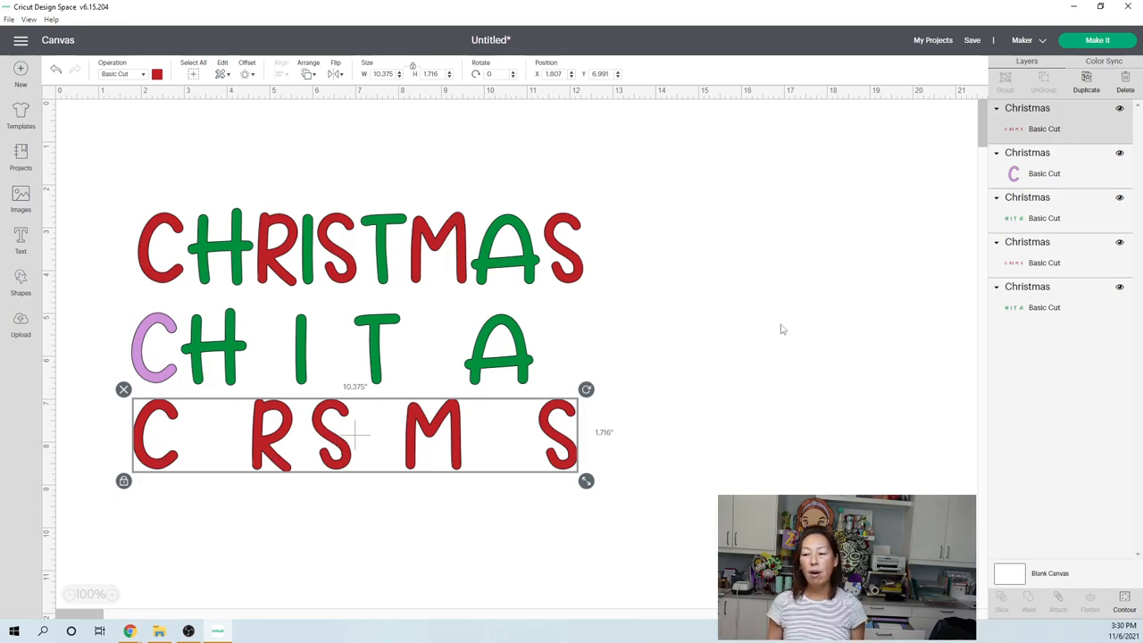
mouse_move(522, 436)
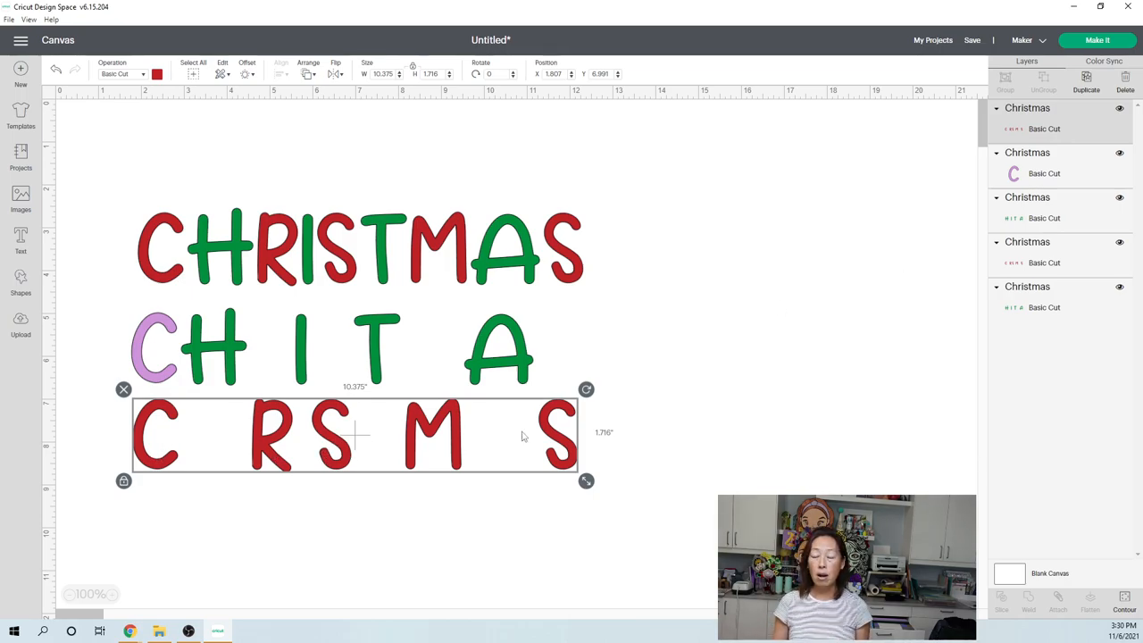
mouse_move(983, 188)
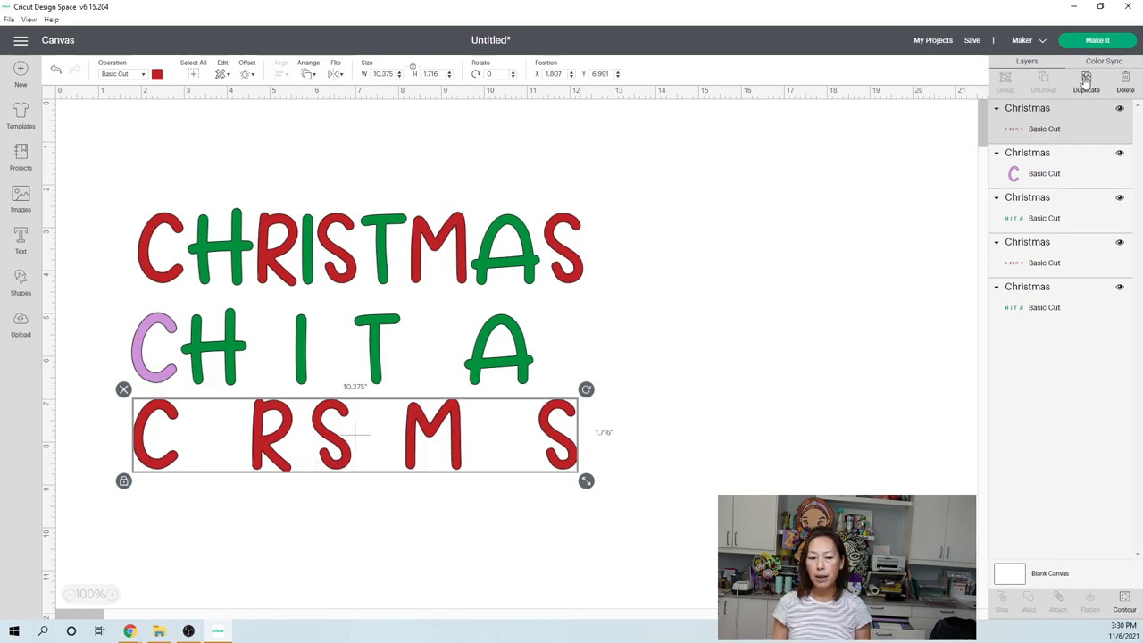
Duplicate the red letter row three times and contour one copy to show only its M.
click(1086, 80)
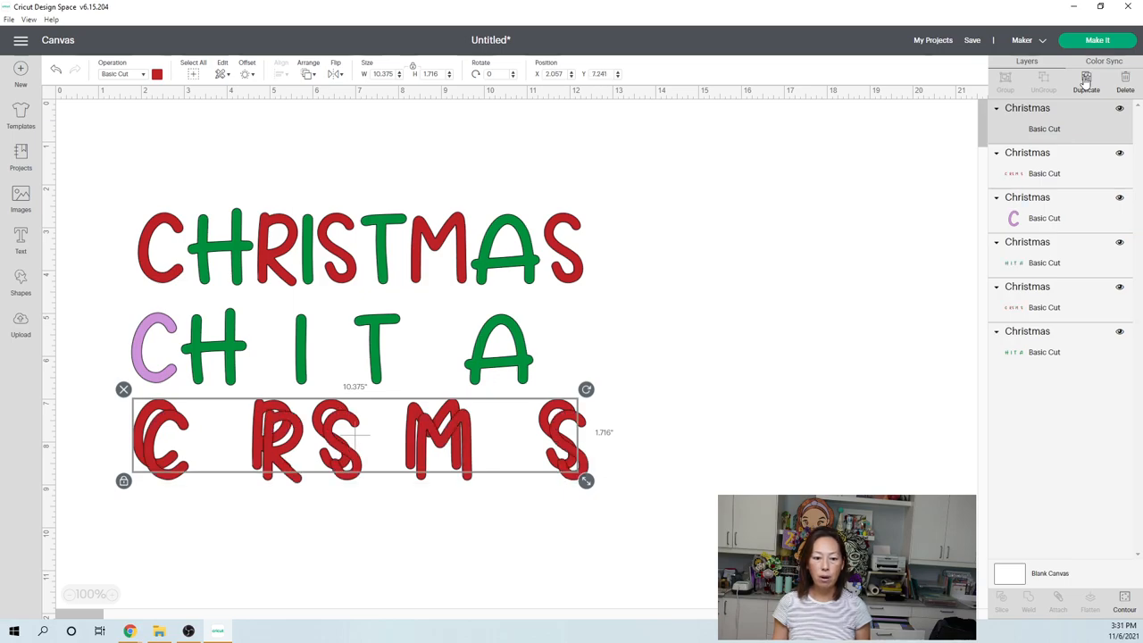
click(1086, 81)
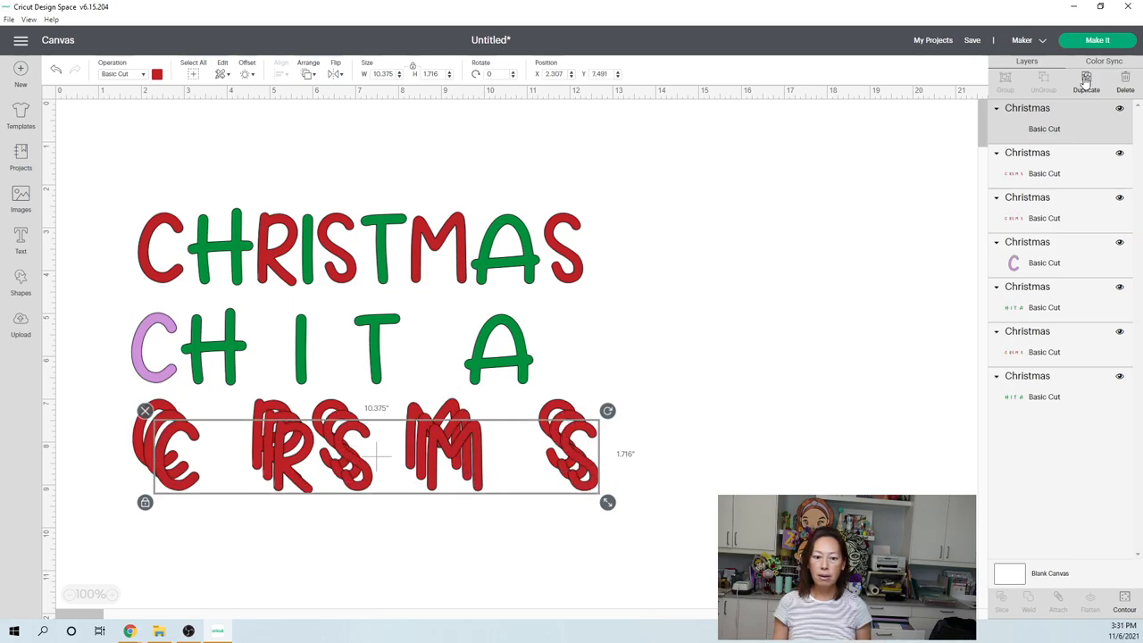
click(1086, 79)
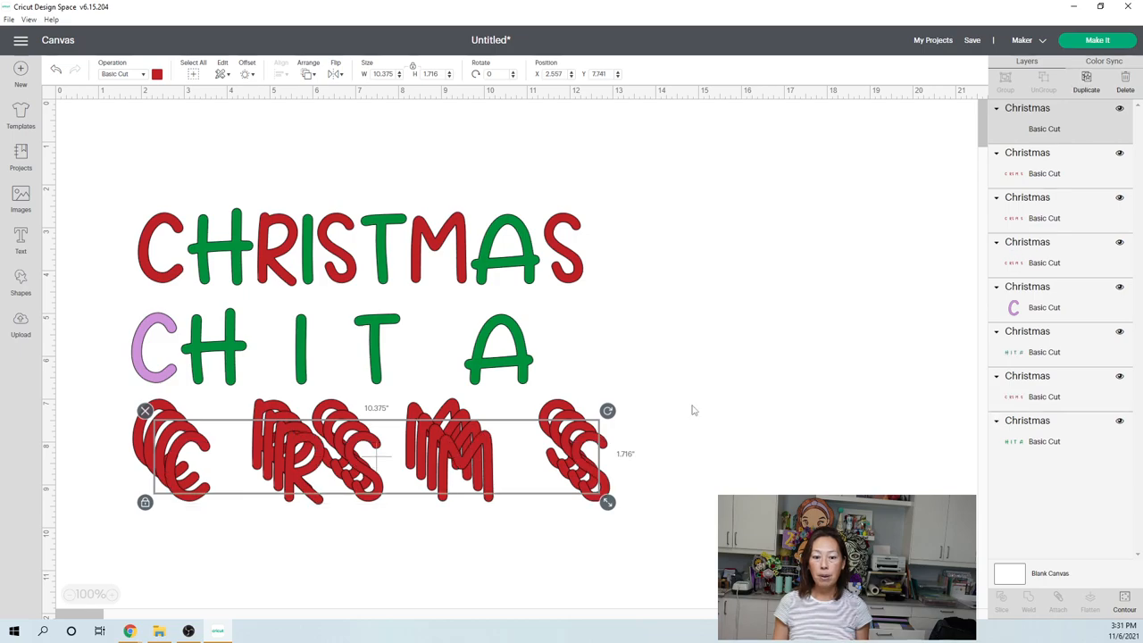
click(1125, 604)
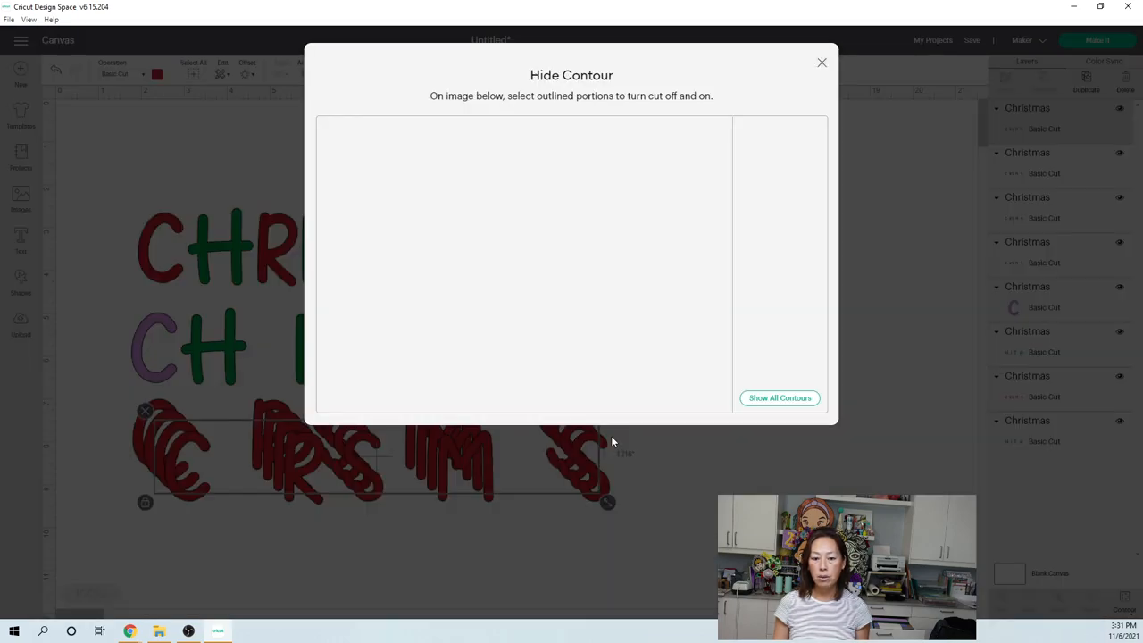
click(779, 397)
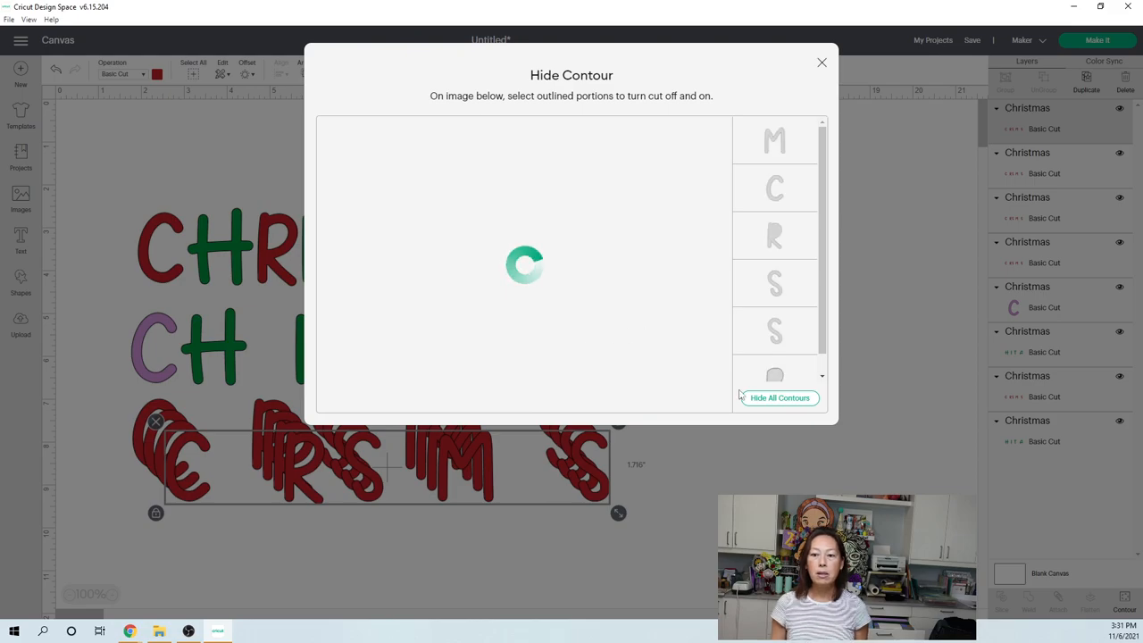
click(779, 397)
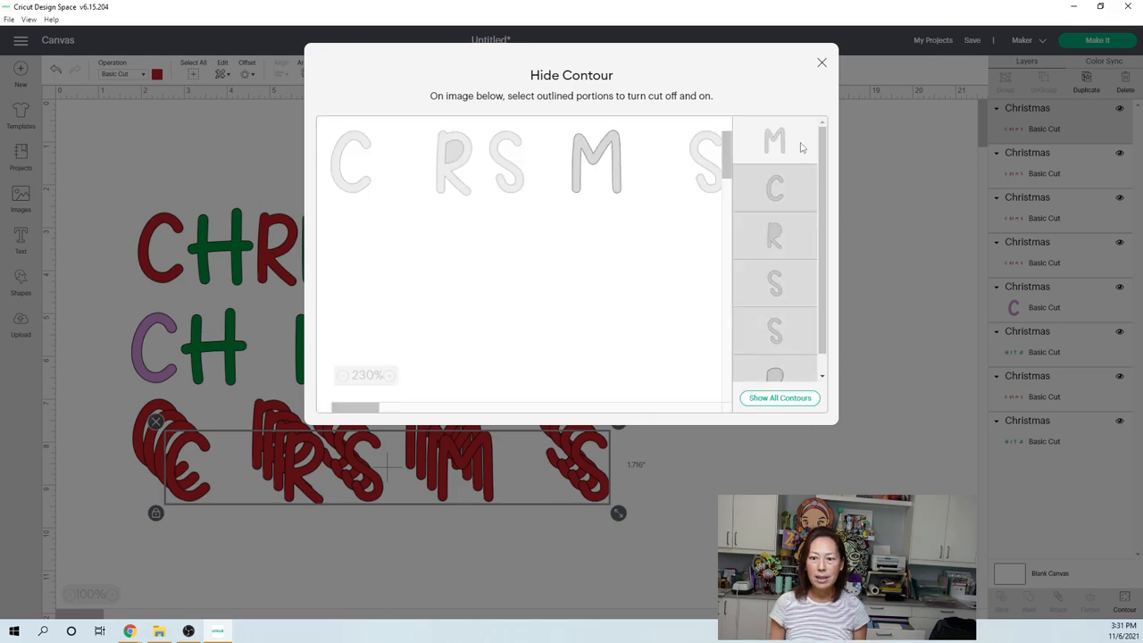
click(821, 62)
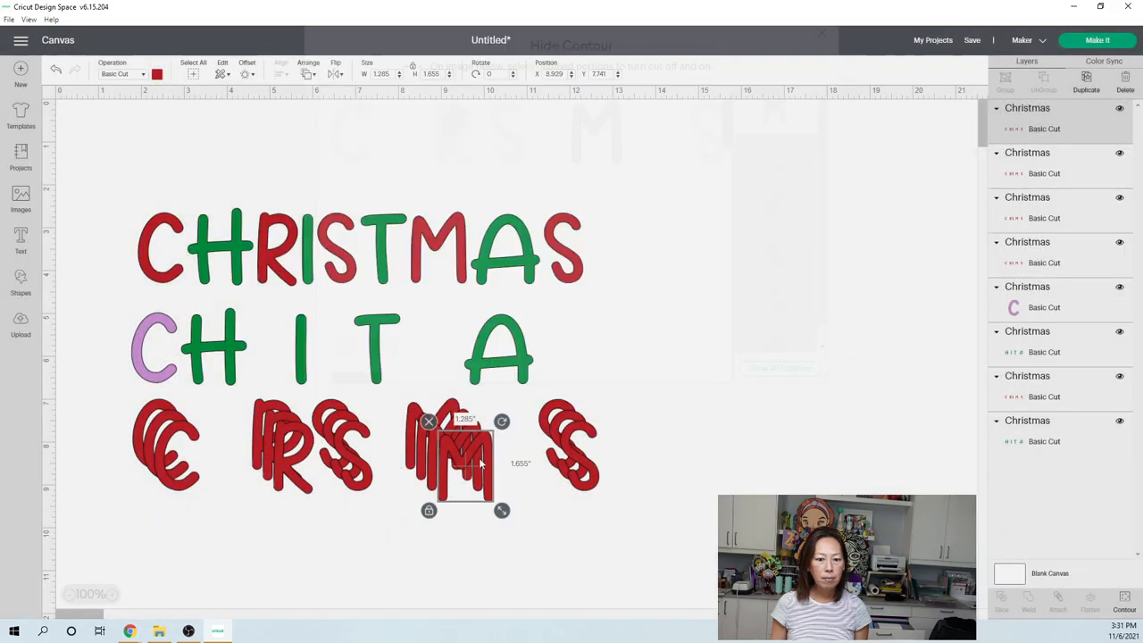
Move the M into the second row between T and A and colour it blue.
drag(464, 456, 440, 339)
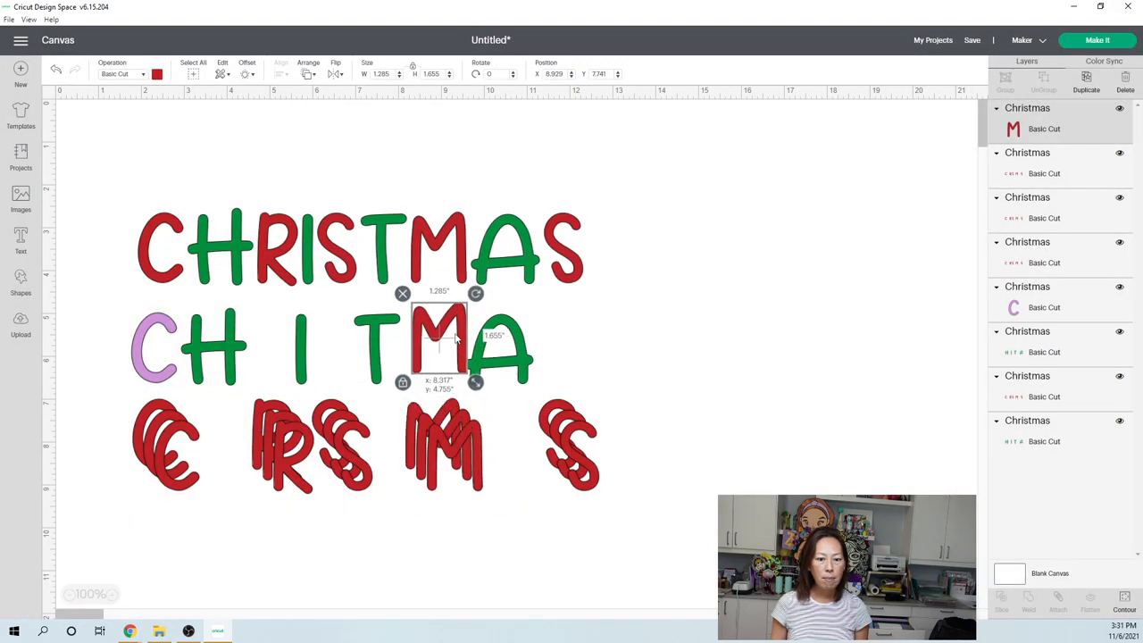
drag(438, 348, 437, 347)
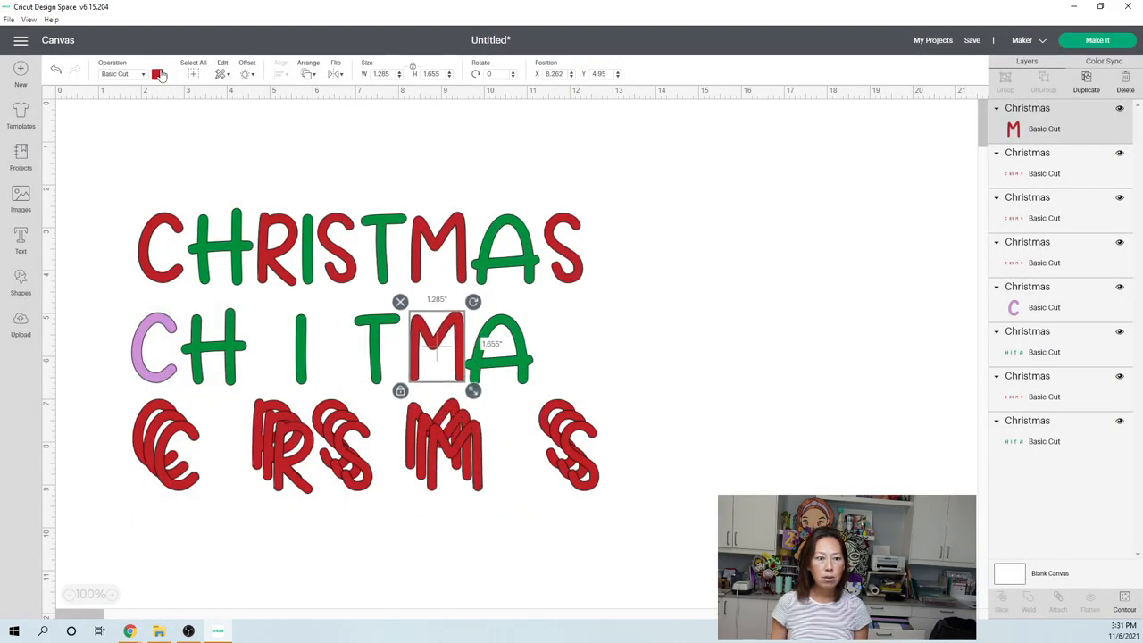
click(157, 75)
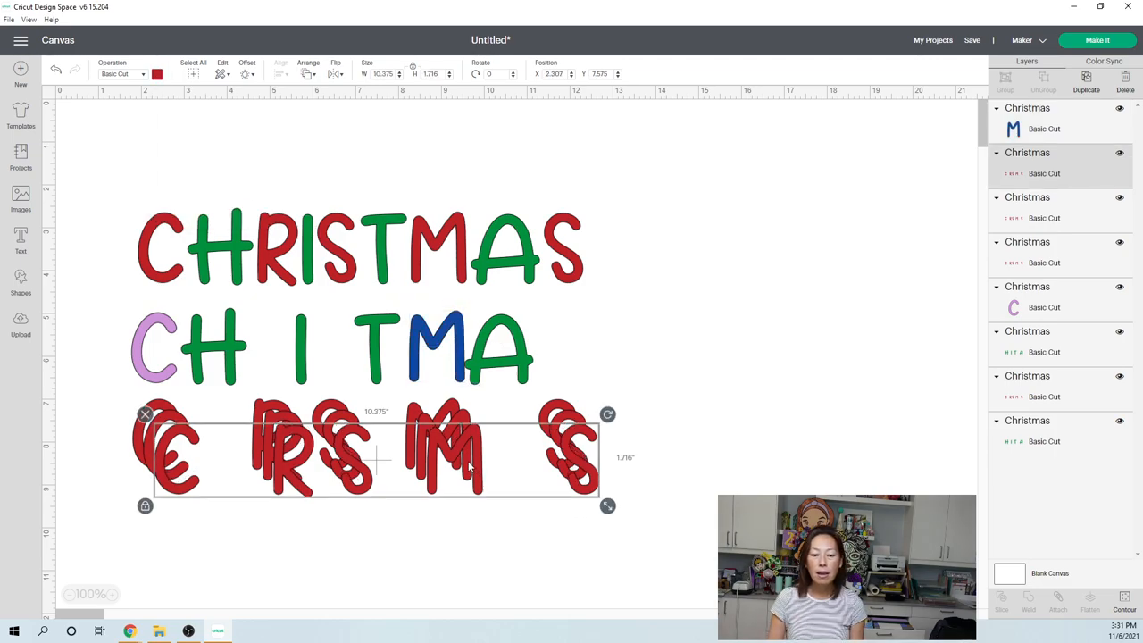
Contour one stacked copy to hide all letters except its R.
click(1125, 602)
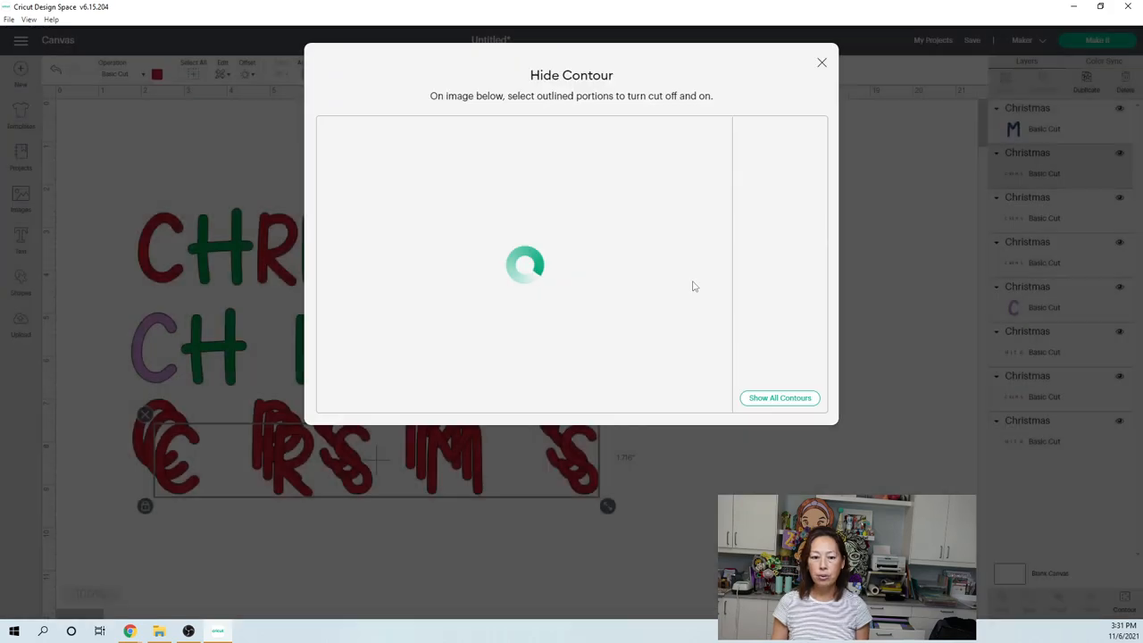
click(779, 397)
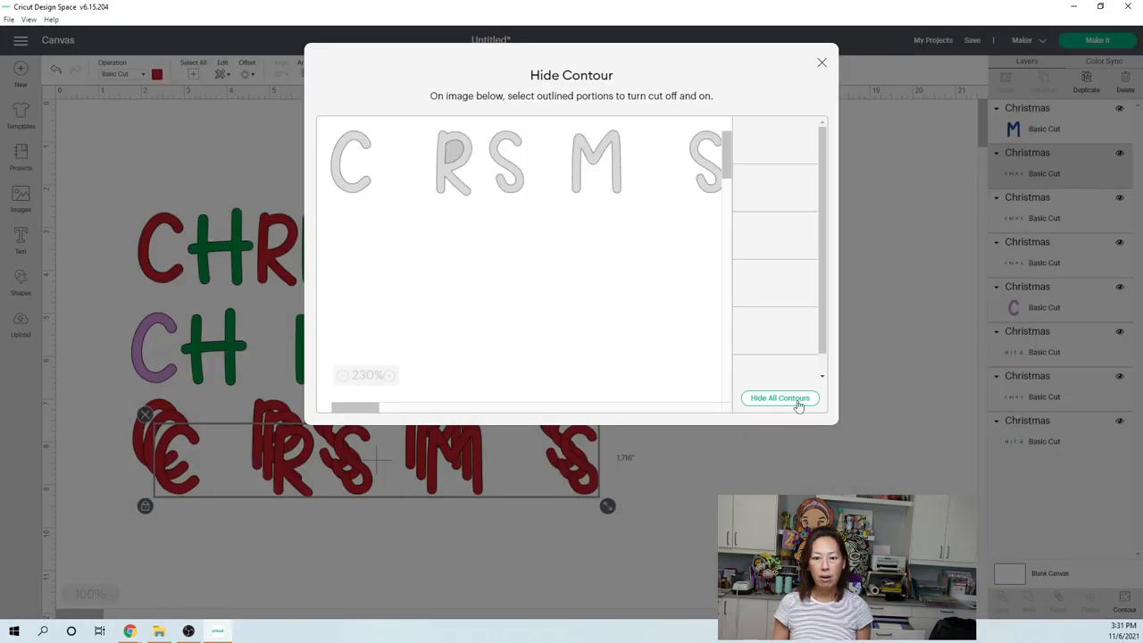
click(779, 396)
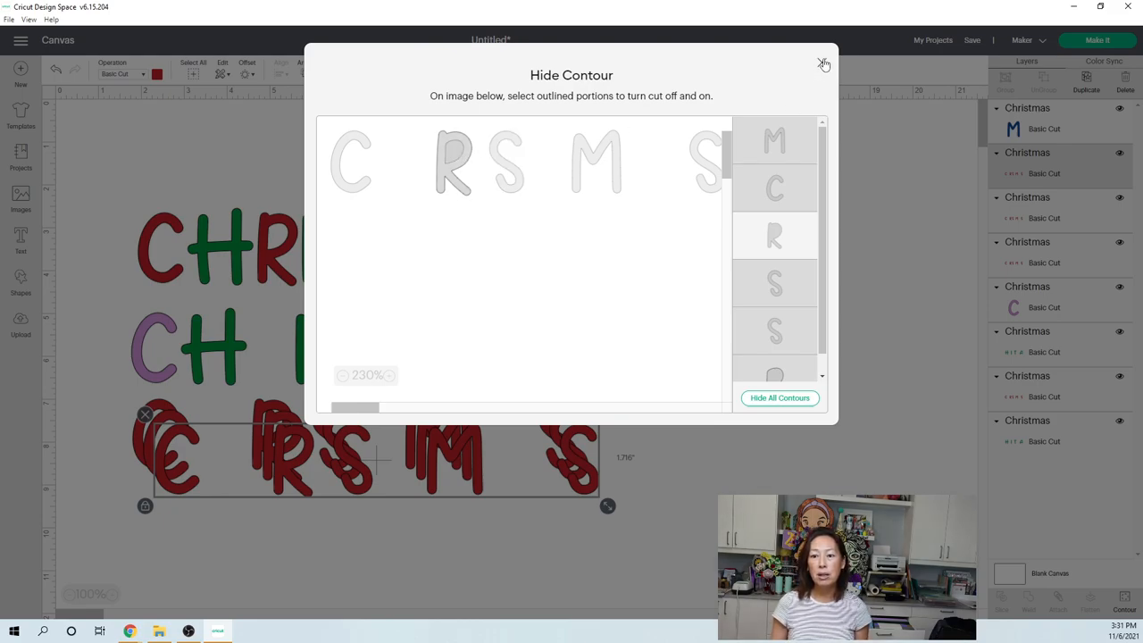
click(822, 64)
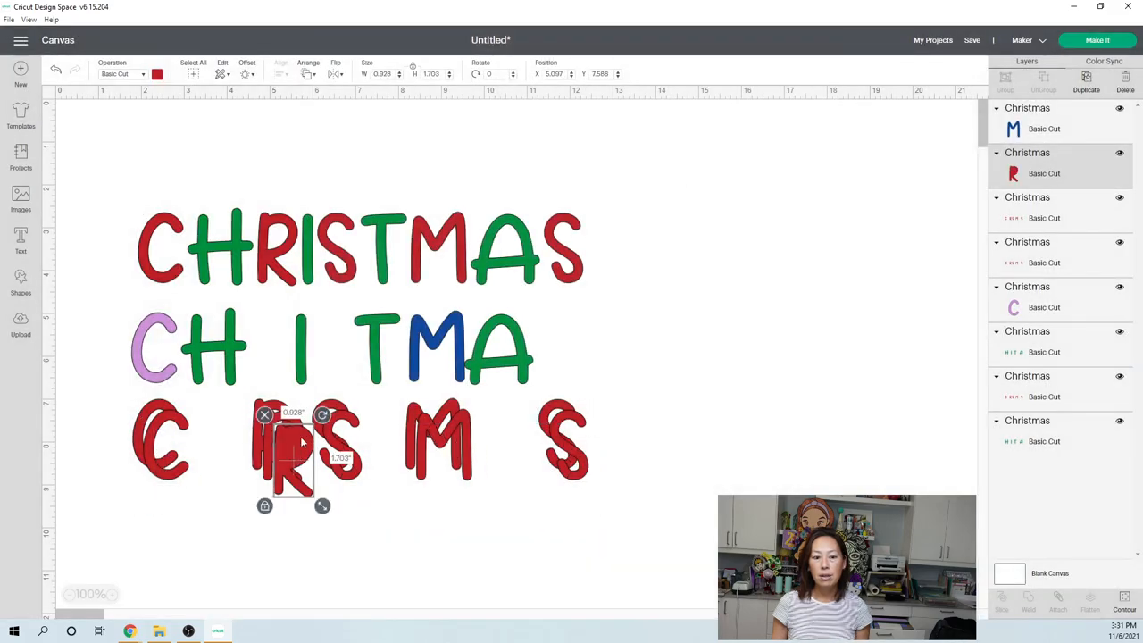
Place the R after the H in the second row and colour it purple.
drag(289, 447, 272, 348)
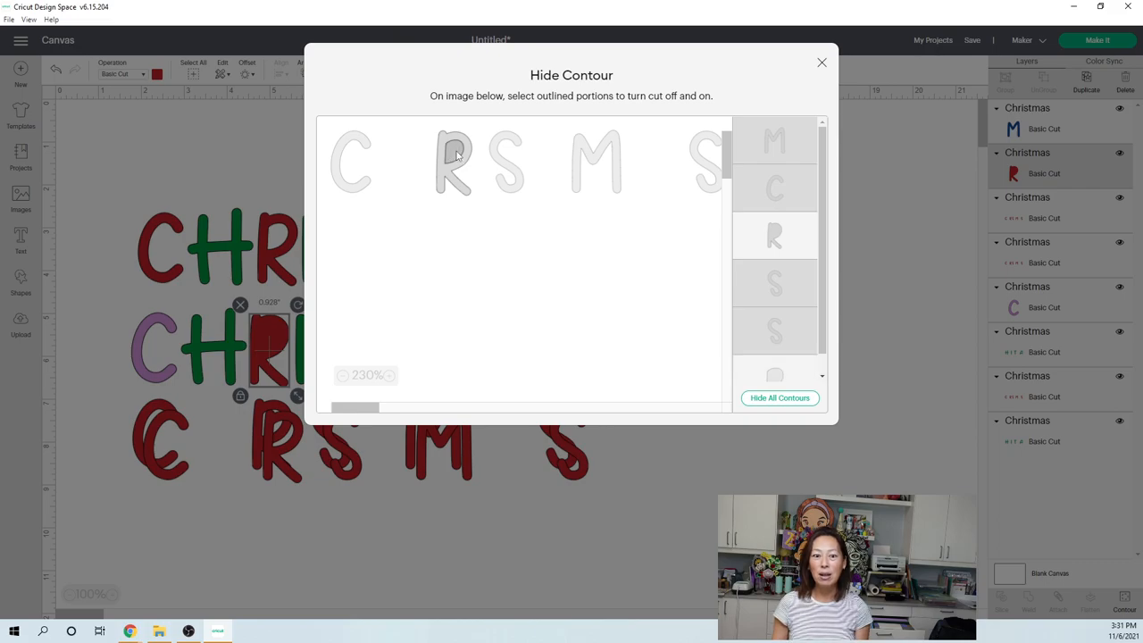
click(822, 62)
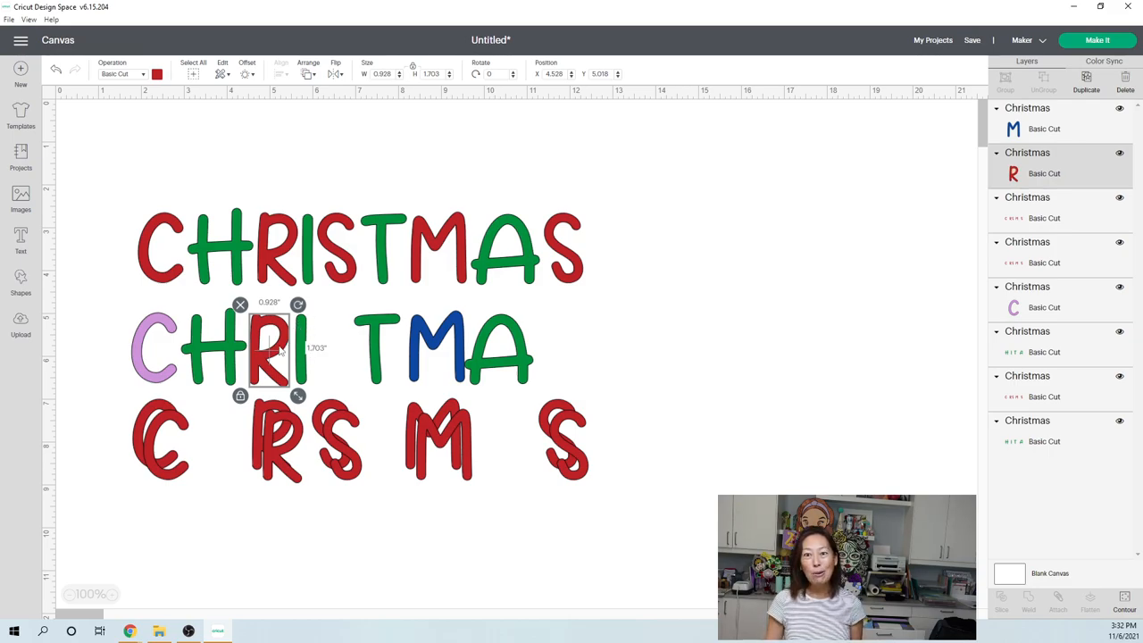
mouse_move(367, 334)
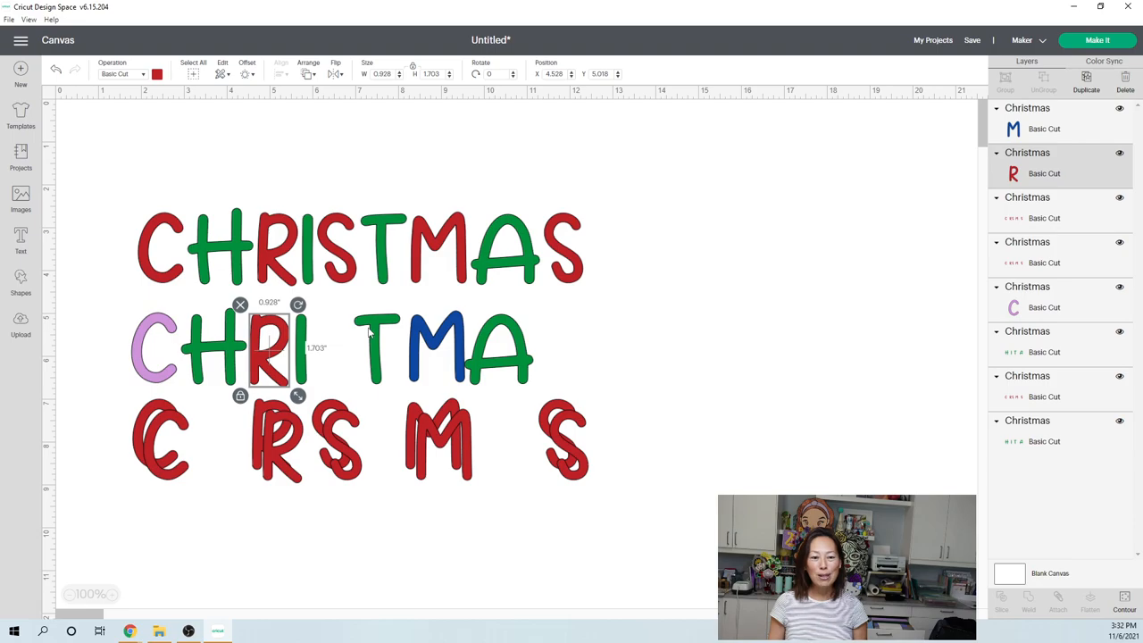
mouse_move(132, 98)
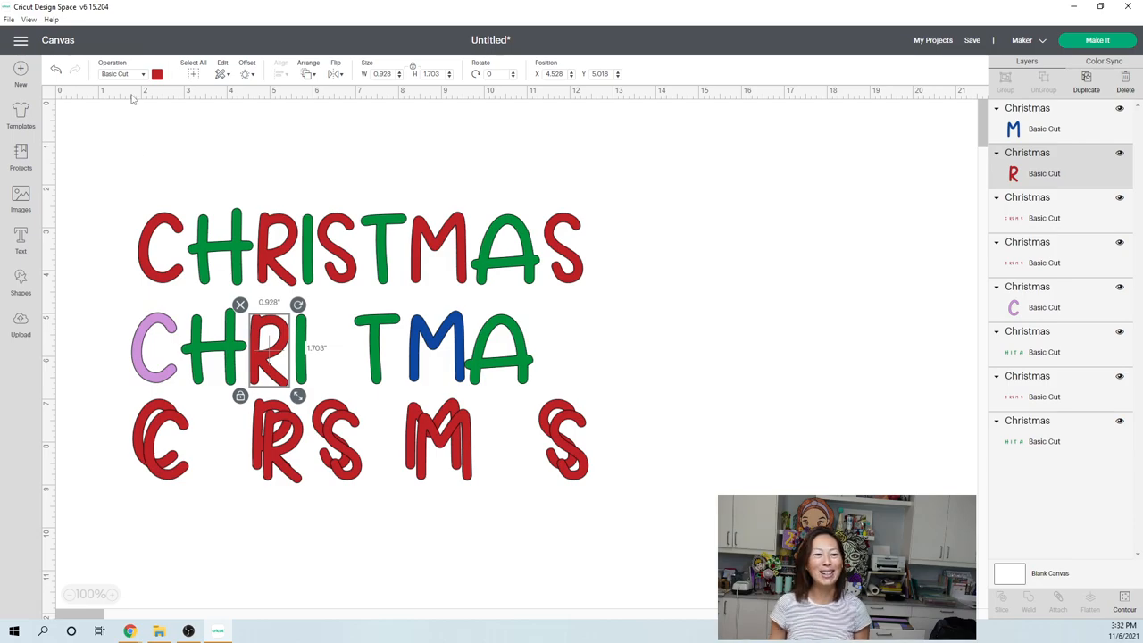
click(158, 75)
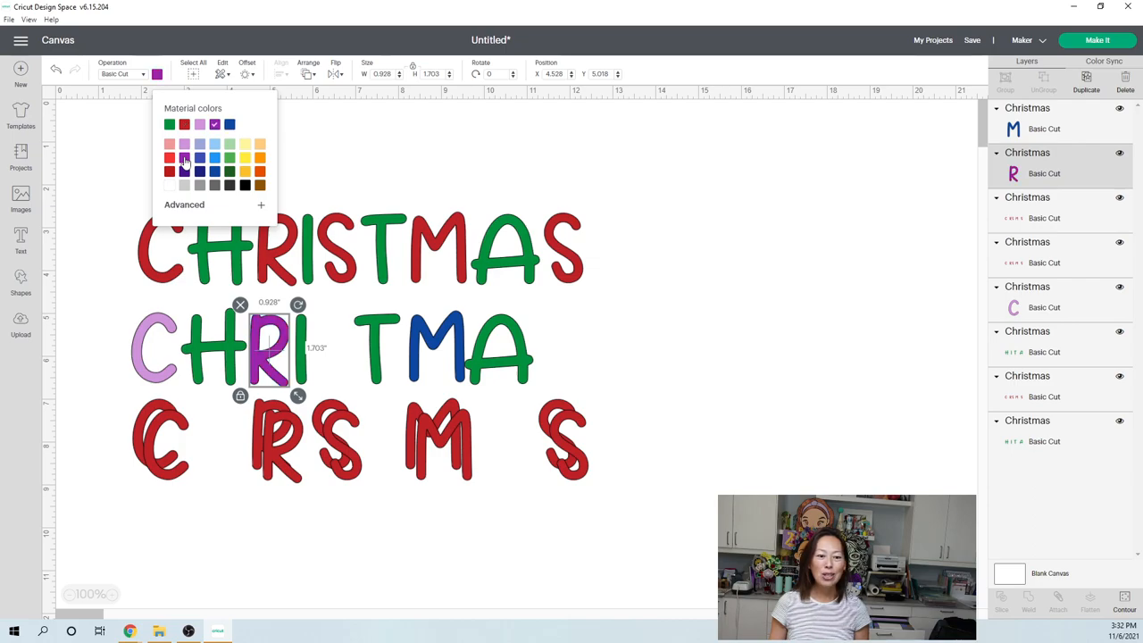
mouse_move(593, 275)
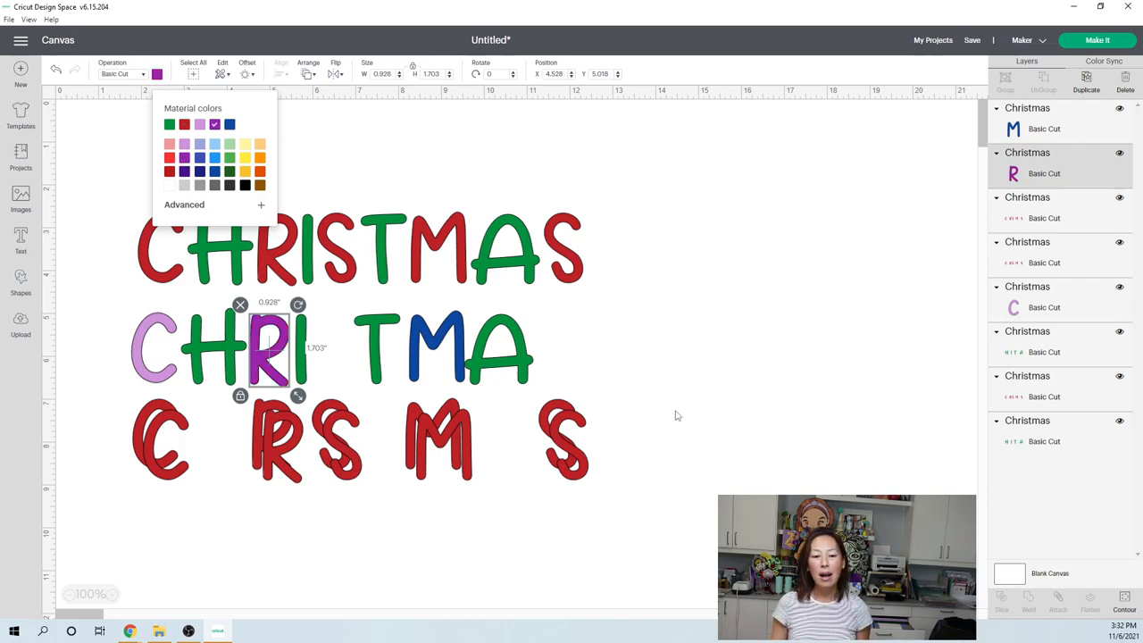
Drag the next stacked red copy down below the third row for contouring.
click(437, 446)
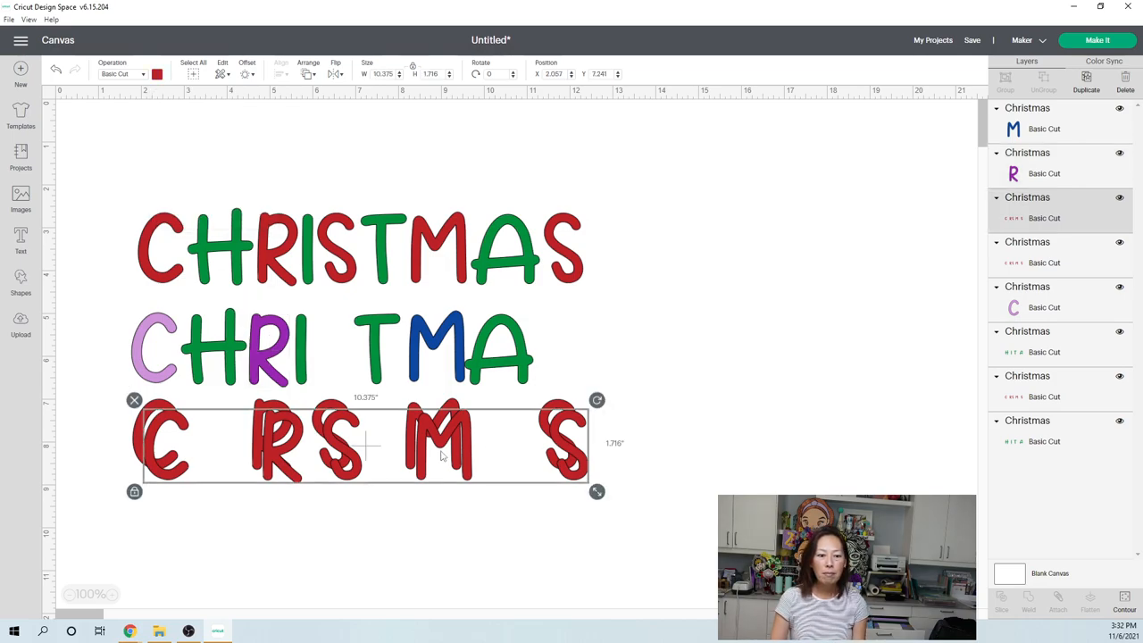
drag(361, 443, 504, 503)
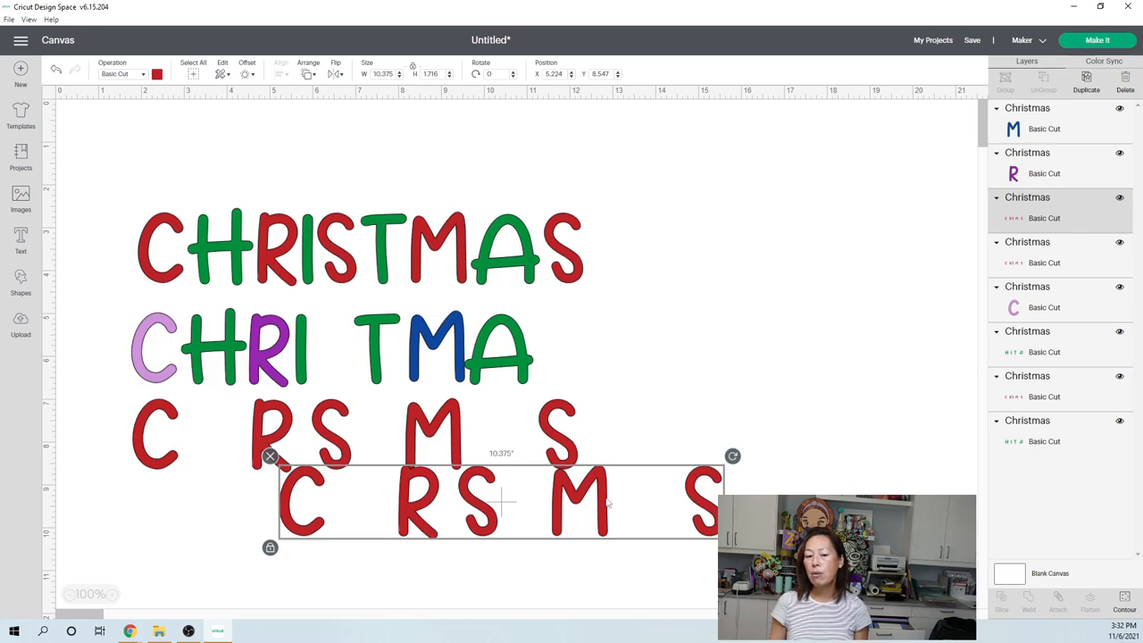
click(1123, 598)
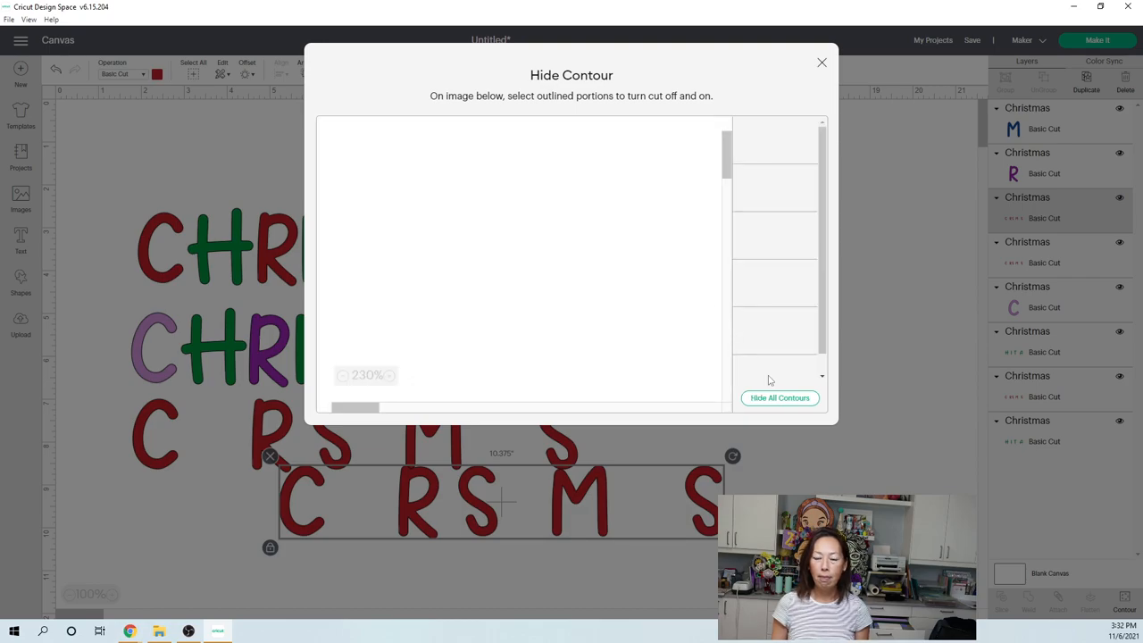
Hide all contours of the pulled-down red copy.
click(779, 396)
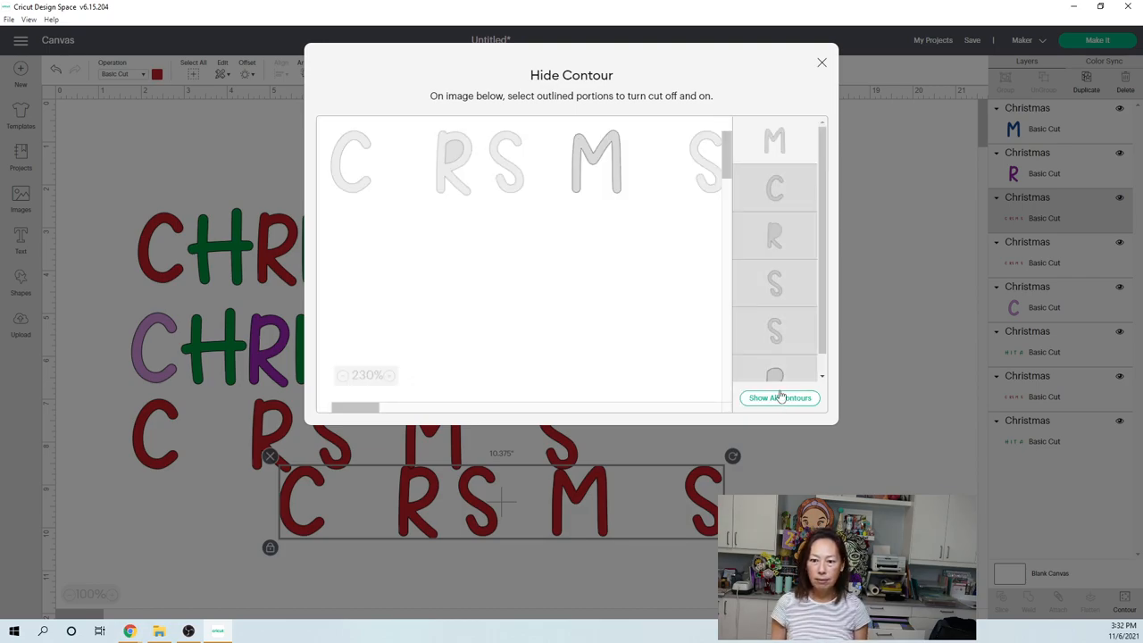
mouse_move(797, 146)
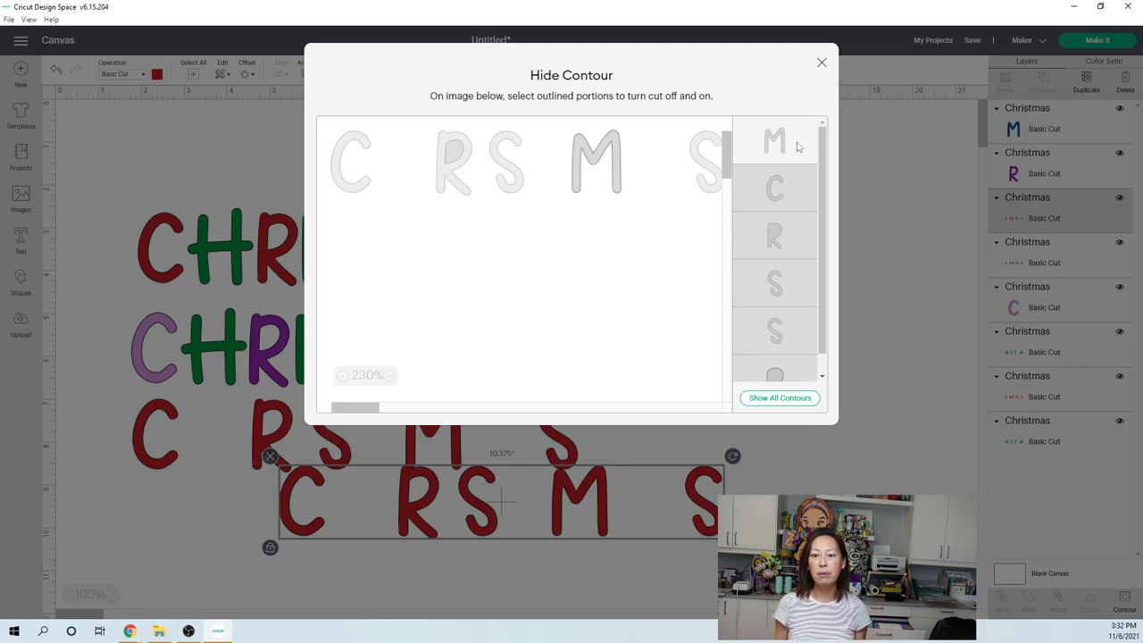
mouse_move(789, 142)
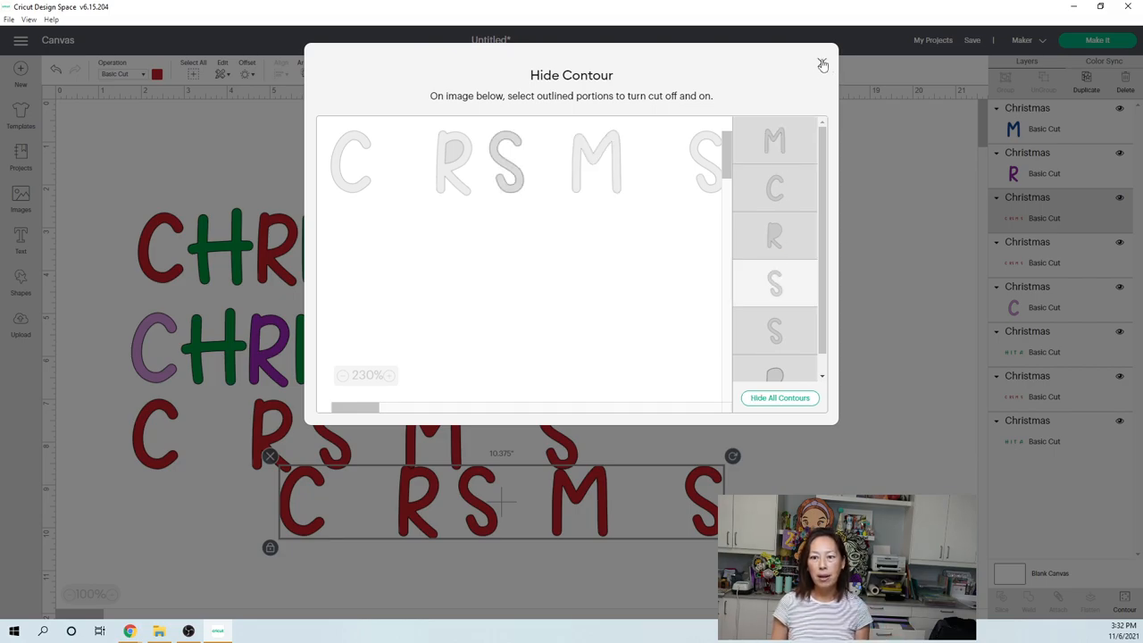
Place one red S after the I and the other S at the end so row two reads CHRISTMAS.
click(822, 65)
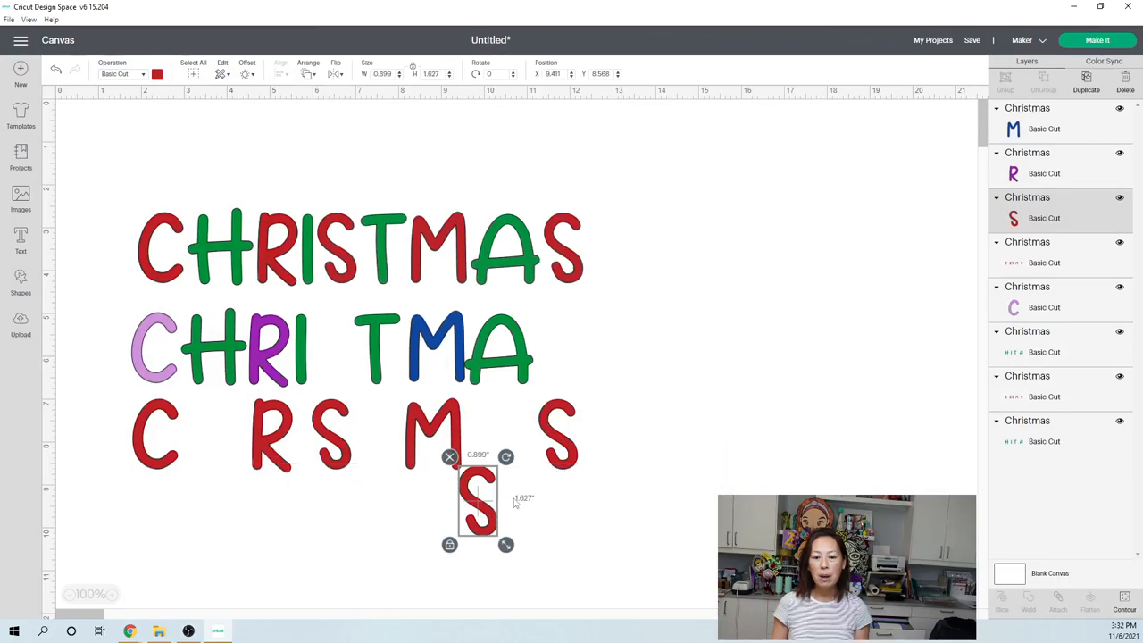
mouse_move(232, 465)
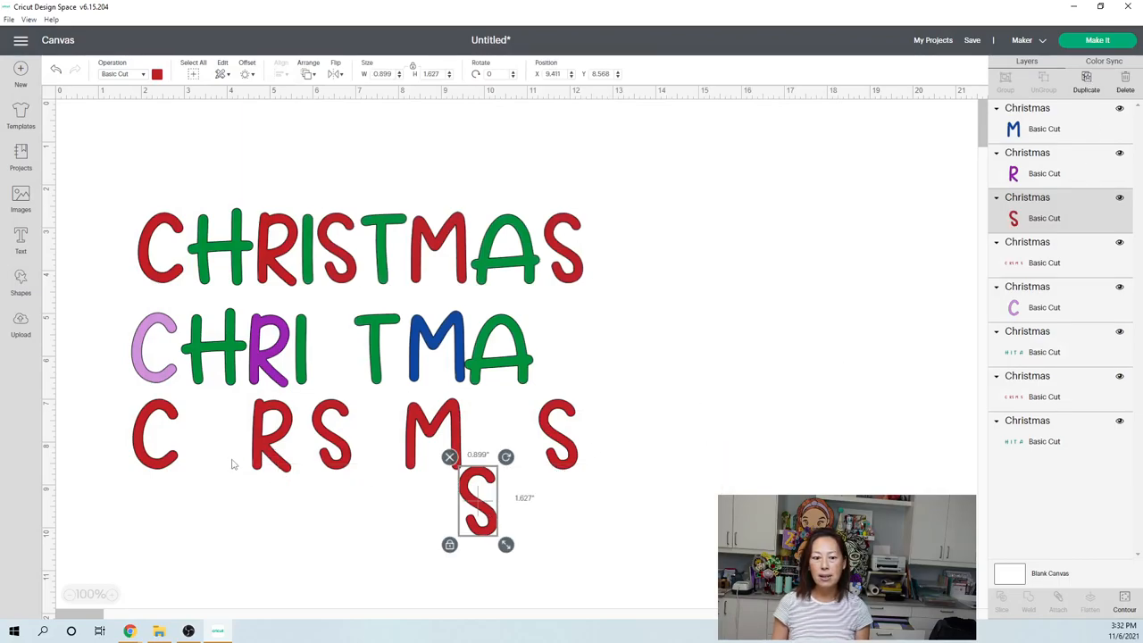
click(268, 434)
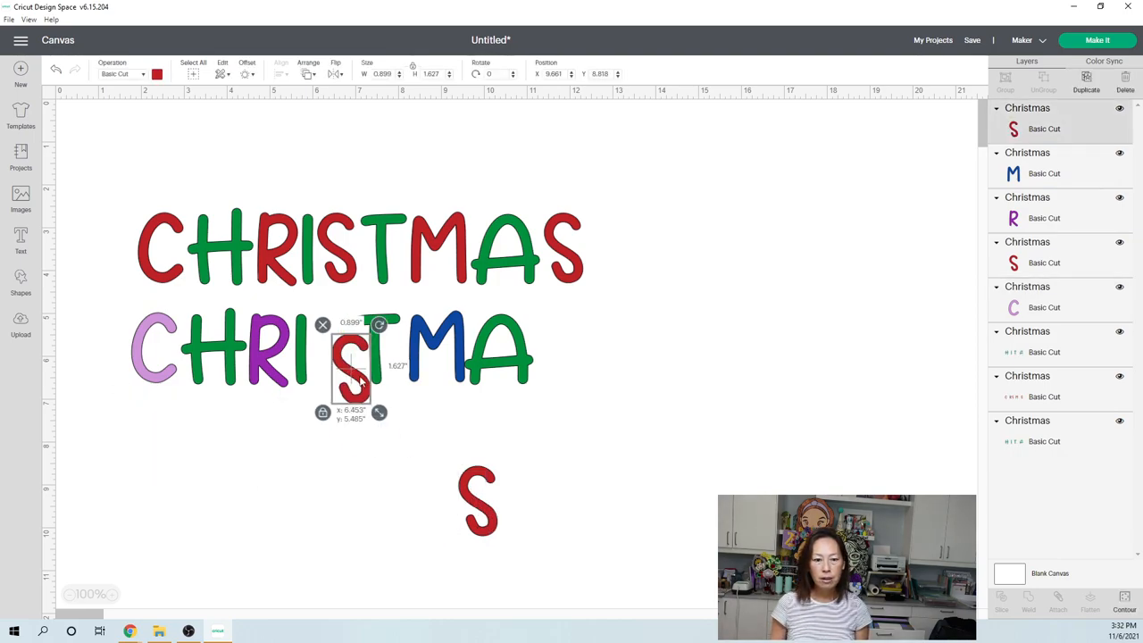
drag(350, 361, 333, 349)
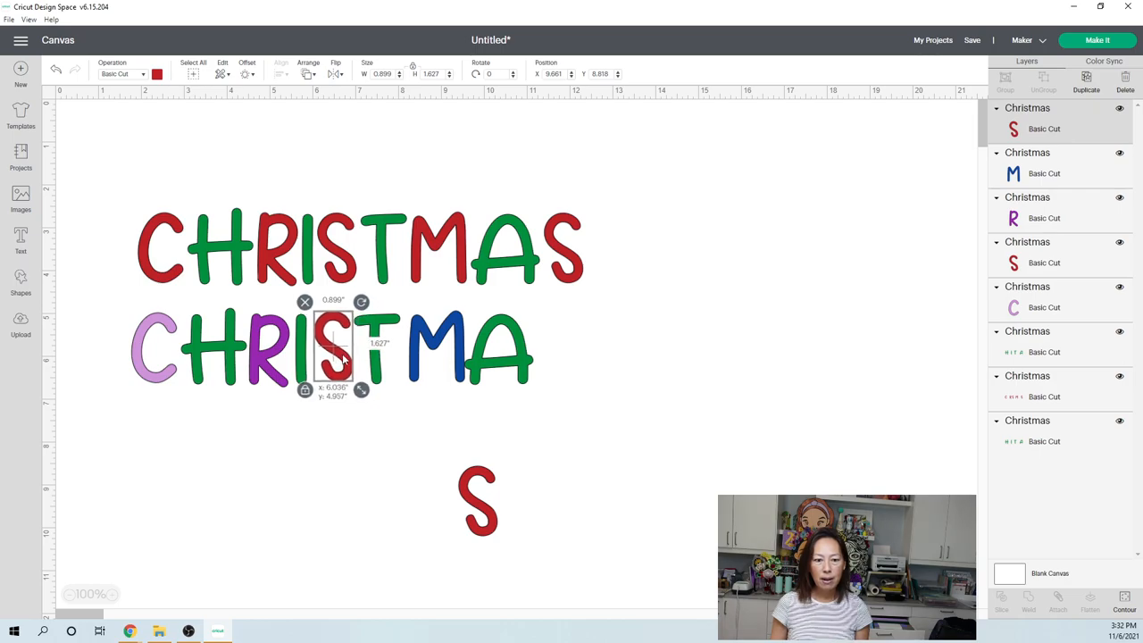
drag(335, 349, 536, 393)
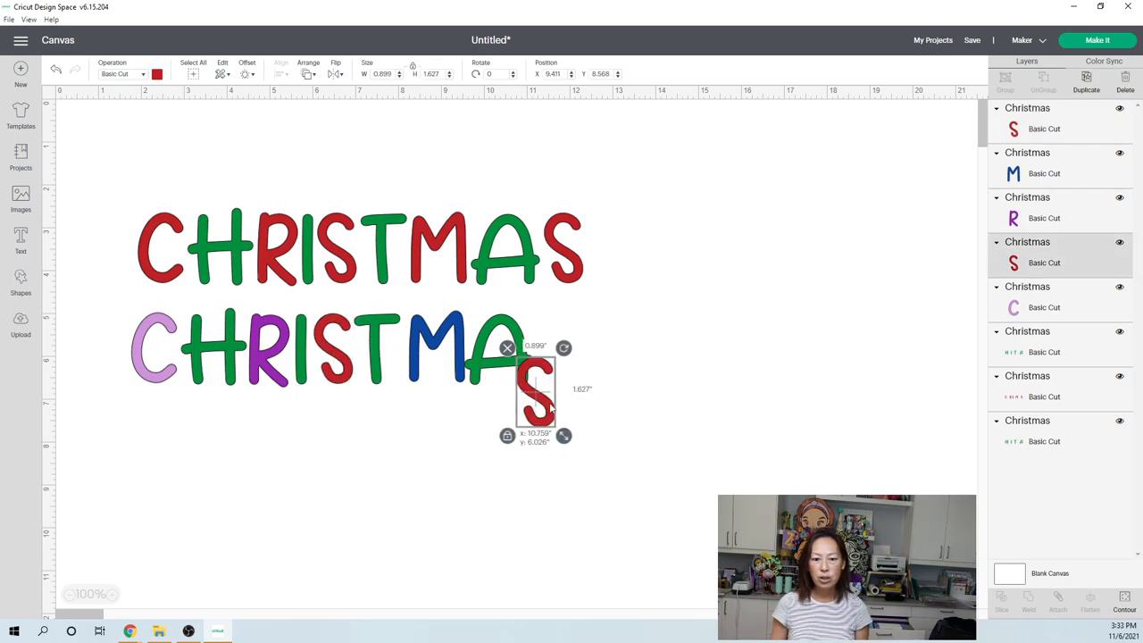
drag(536, 393, 557, 343)
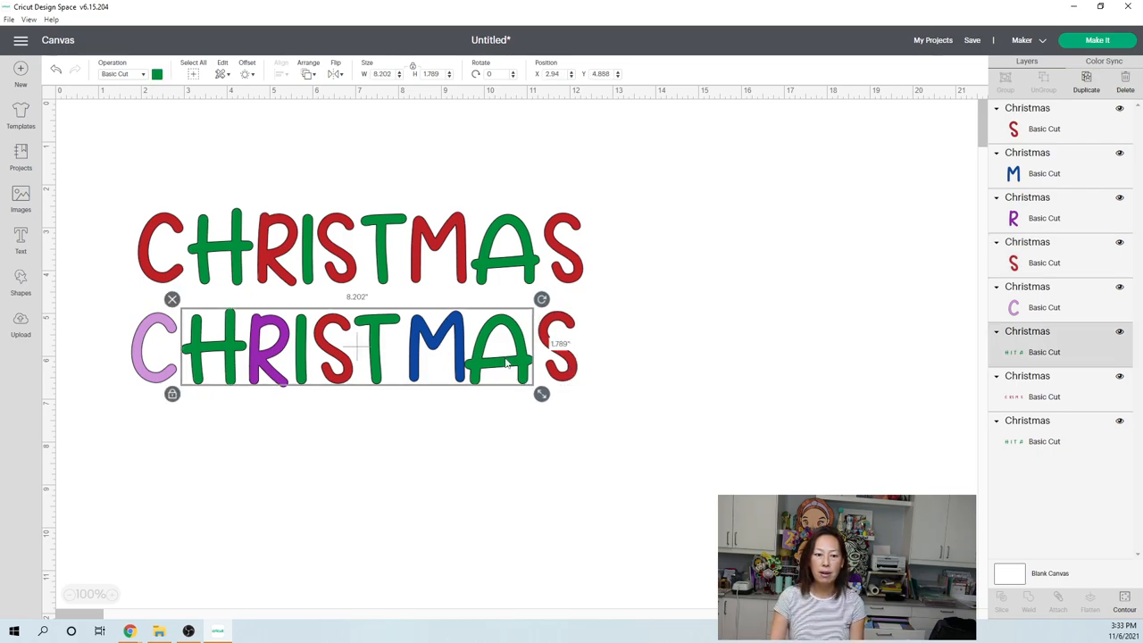
Move the green letters down into their own bottom row and bring up the Shapes menu.
drag(354, 348, 354, 462)
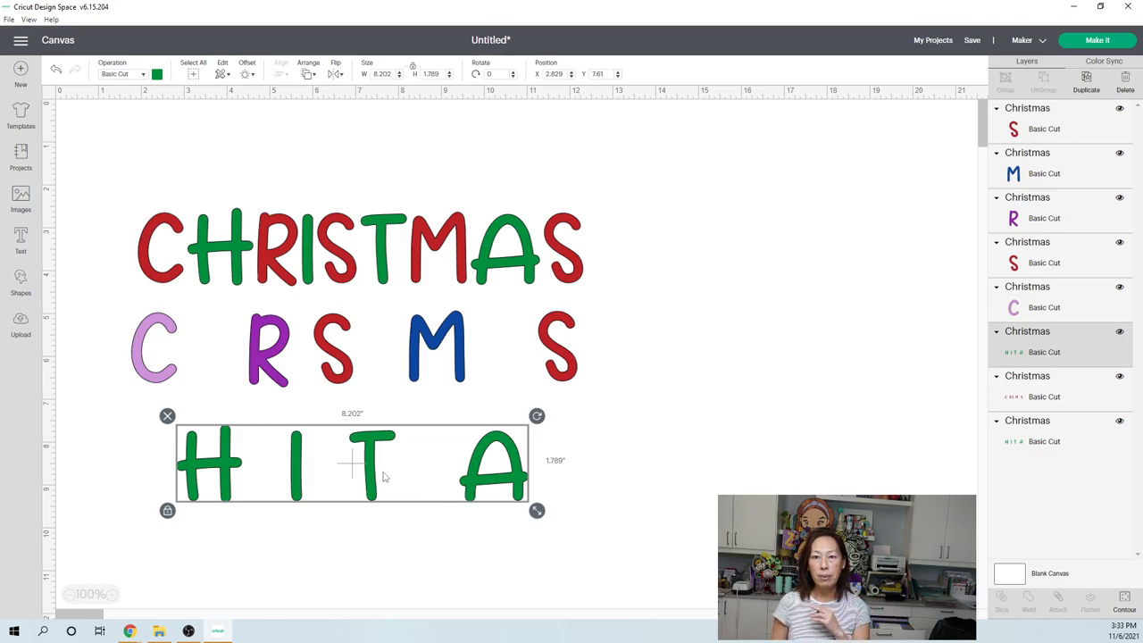
mouse_move(621, 421)
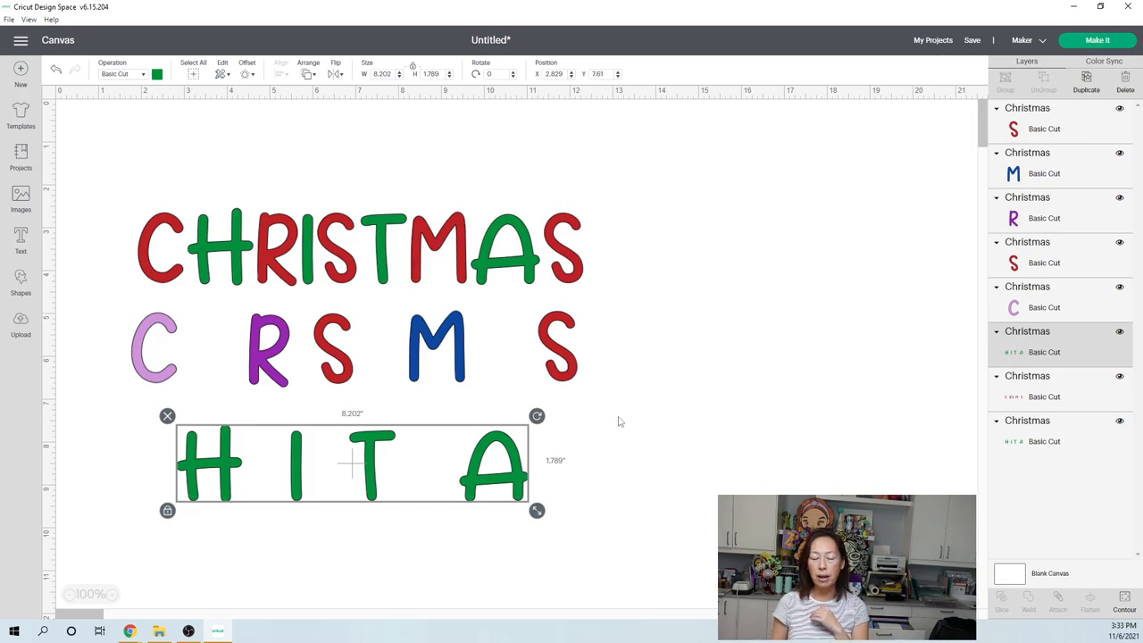
mouse_move(515, 389)
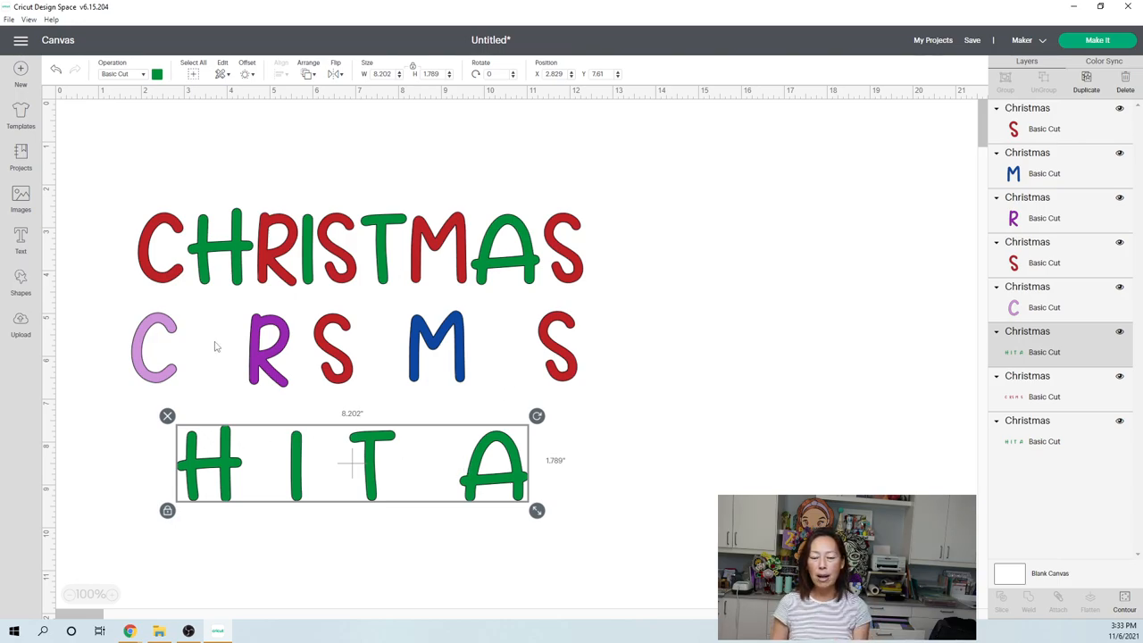
click(21, 282)
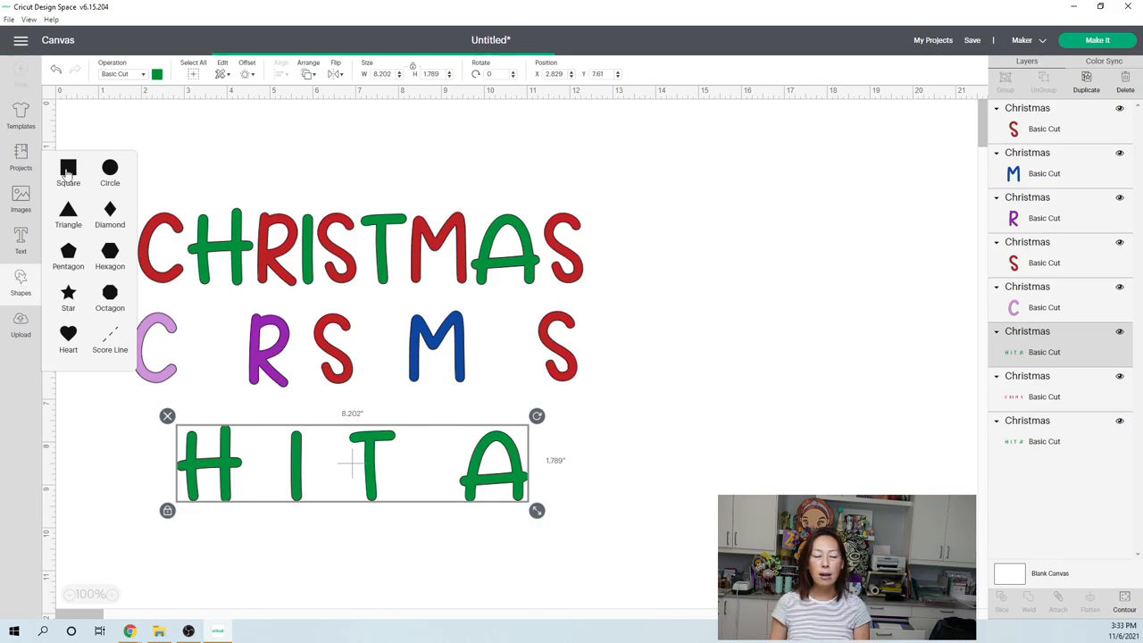
Add a dark square, nudge the HITA row into place and set the square over its A.
click(68, 172)
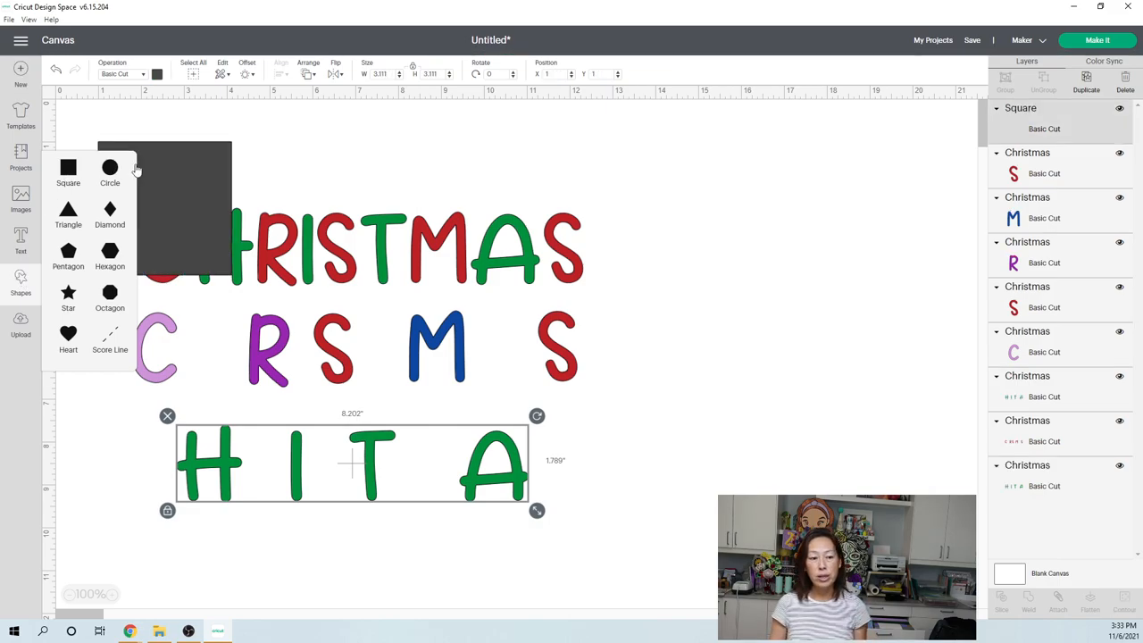
click(200, 236)
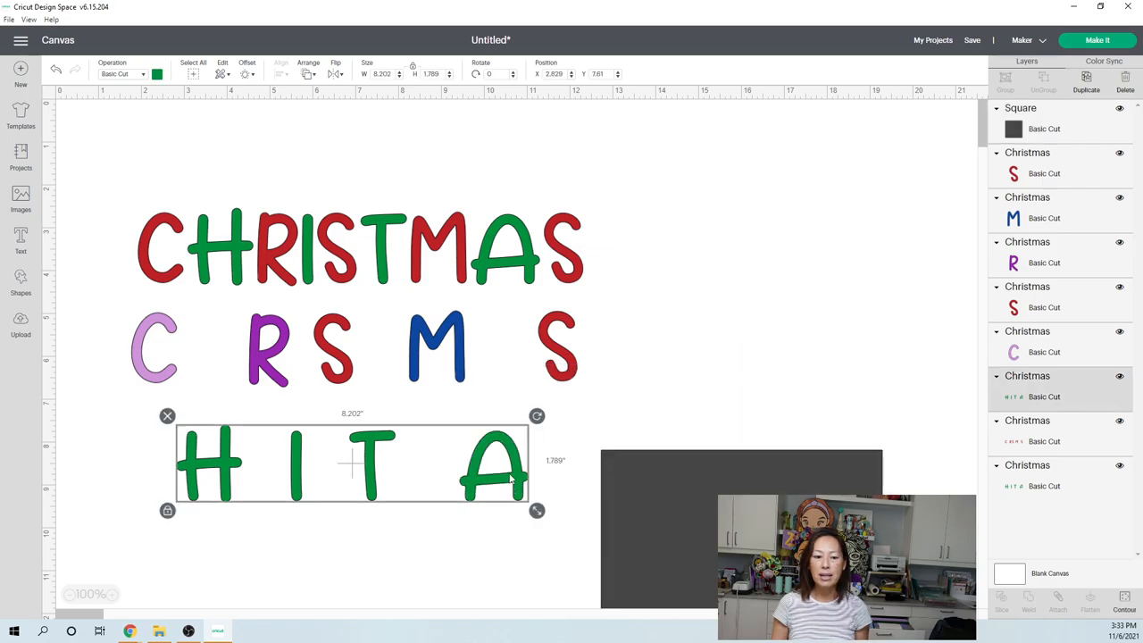
drag(354, 464, 472, 437)
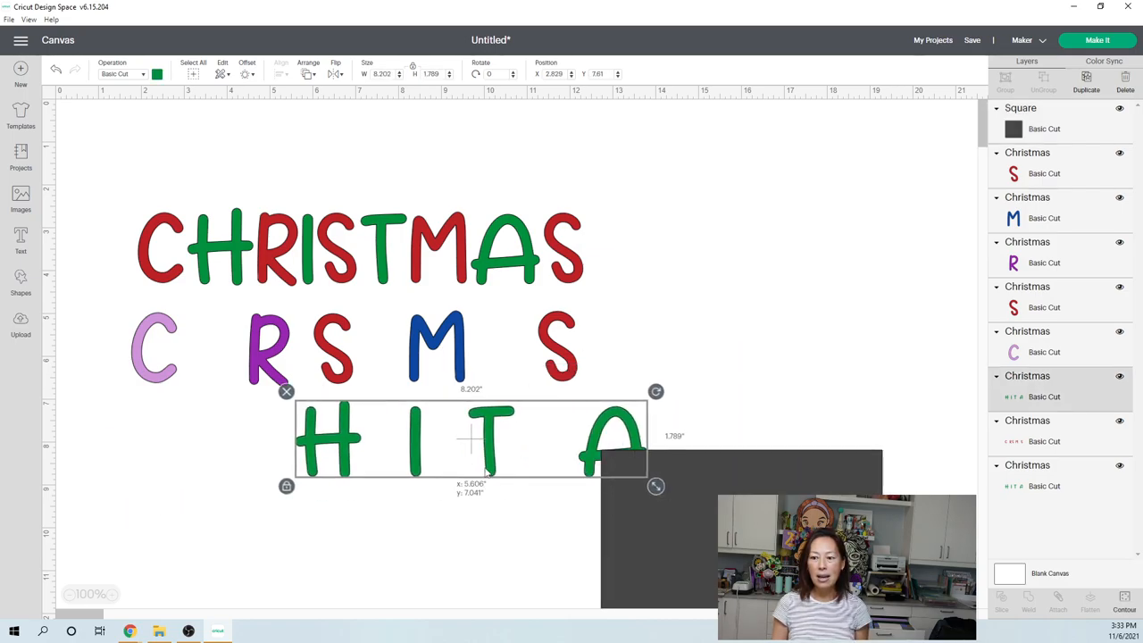
drag(471, 437, 304, 485)
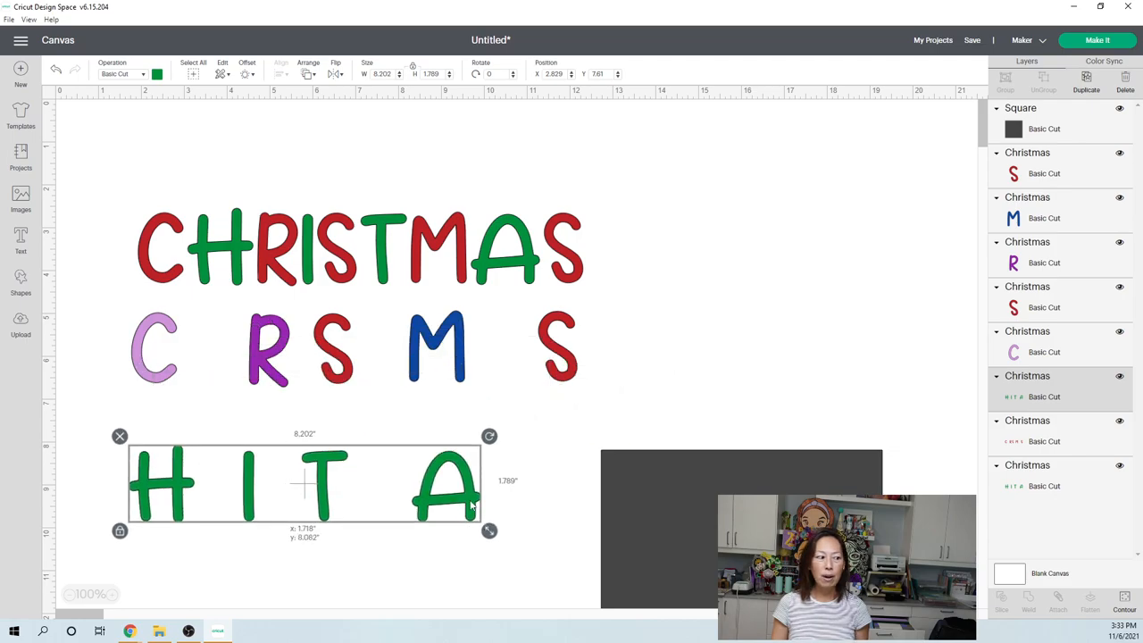
drag(304, 486, 313, 496)
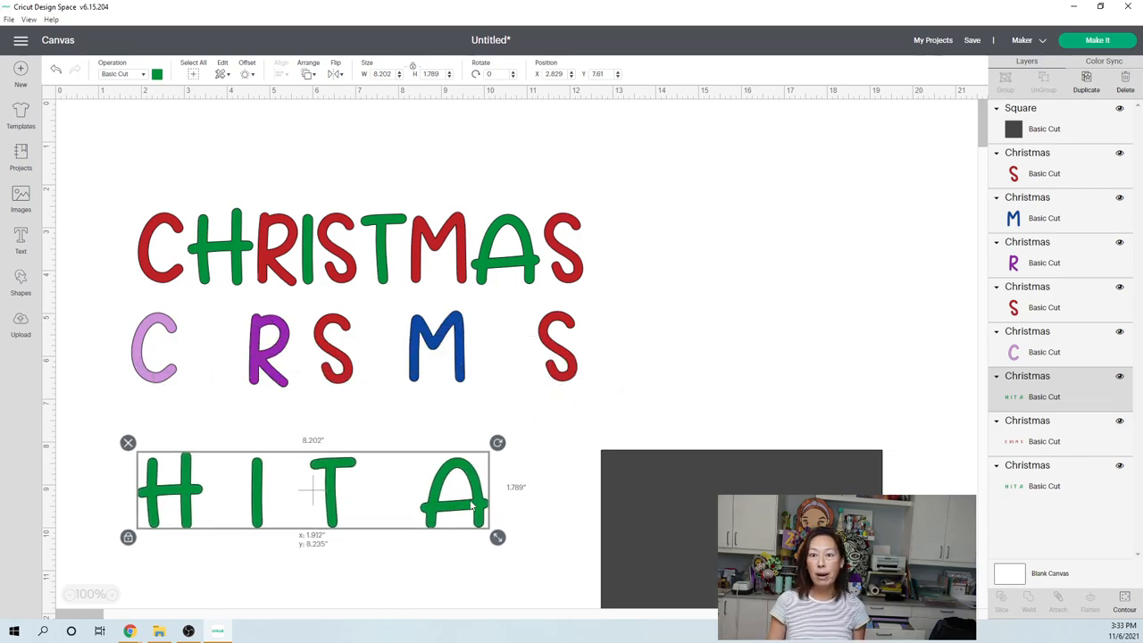
drag(313, 491, 343, 485)
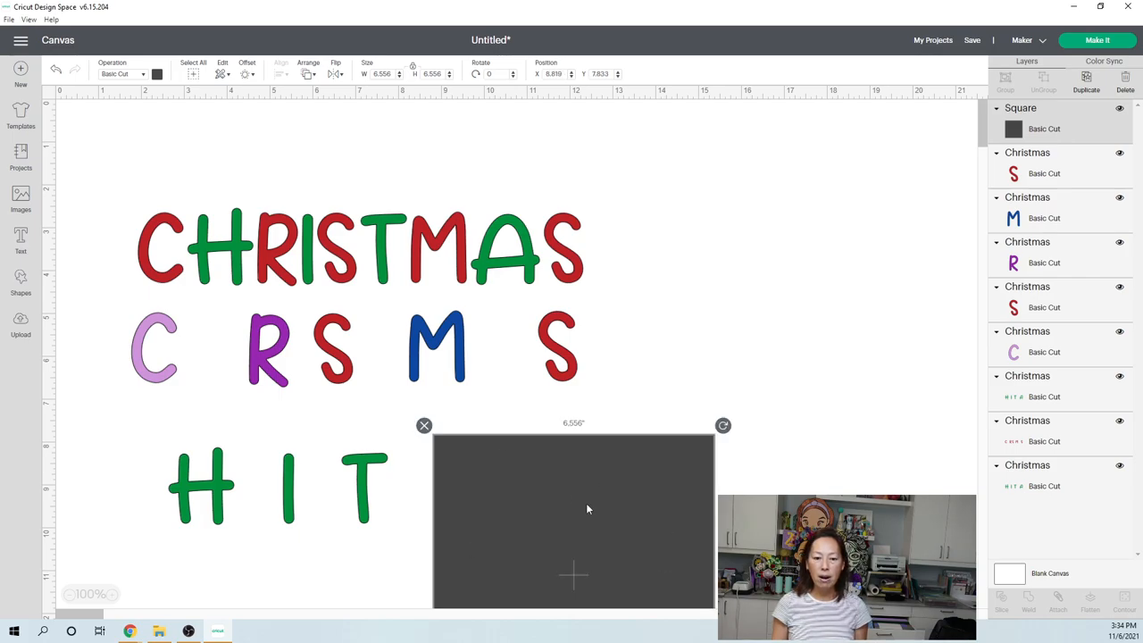
mouse_move(134, 482)
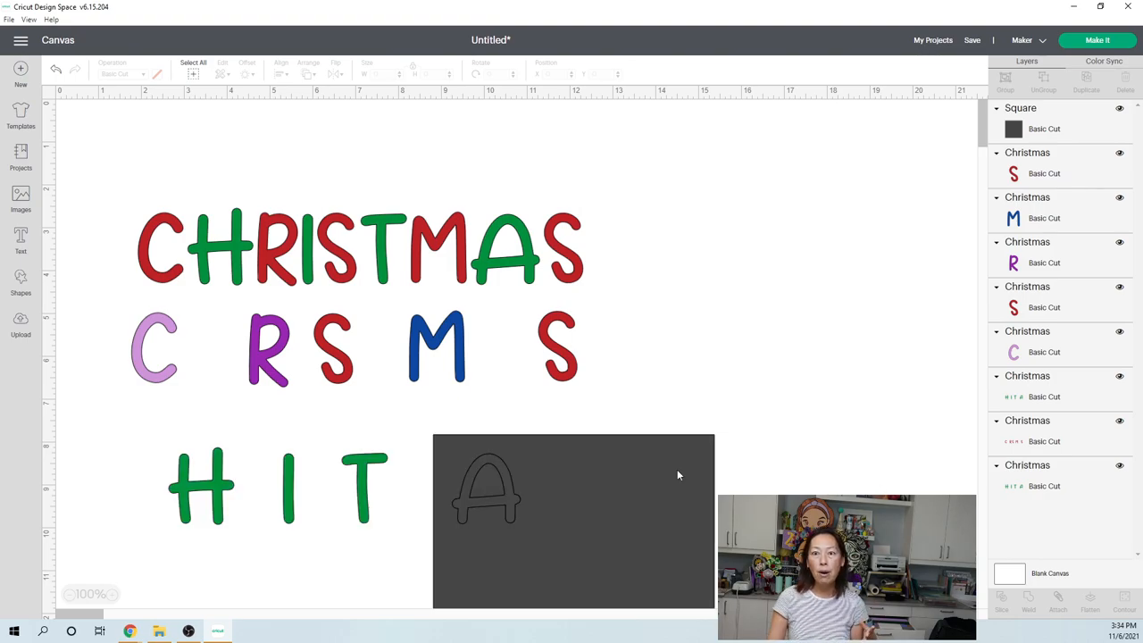
Slice the A out of the square and drop the green A between M and S in row two.
click(1000, 596)
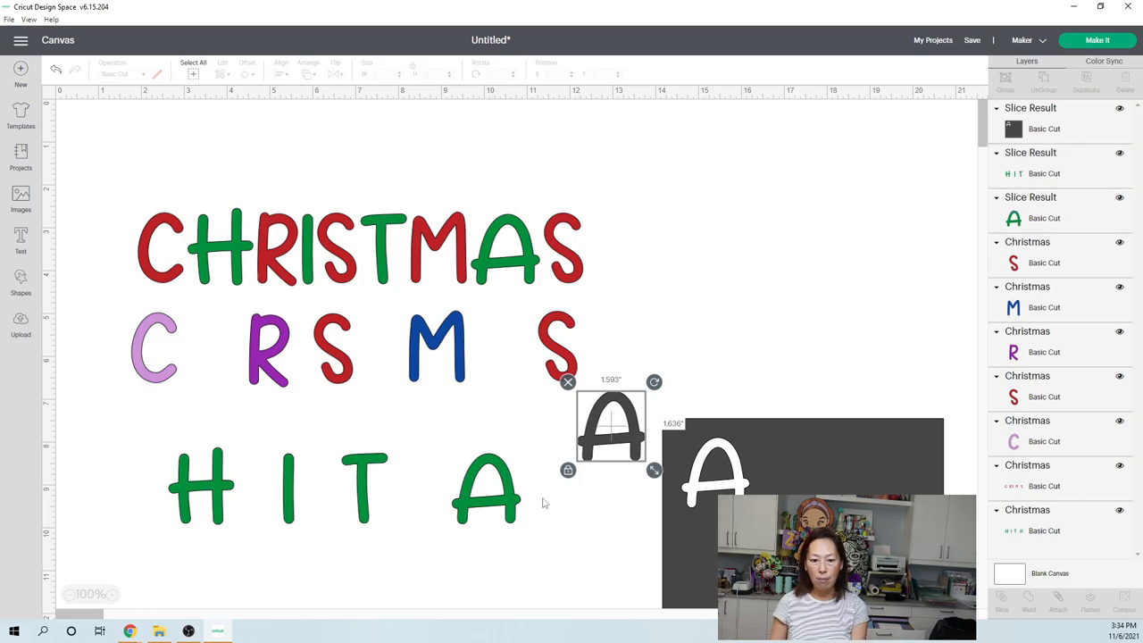
drag(611, 425, 486, 486)
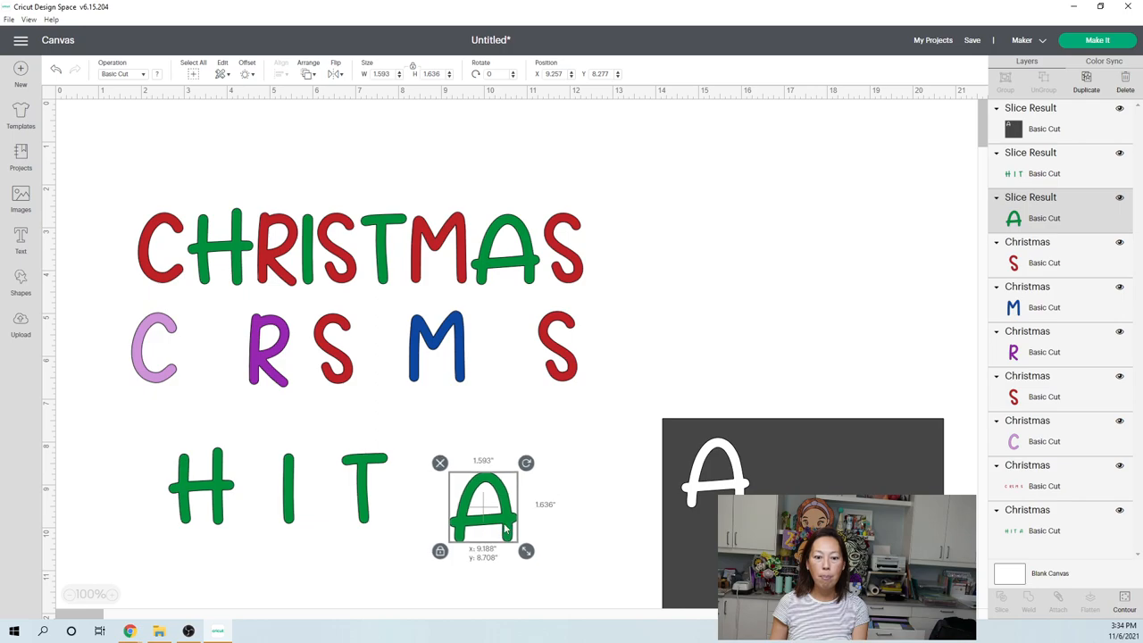
drag(484, 507, 502, 343)
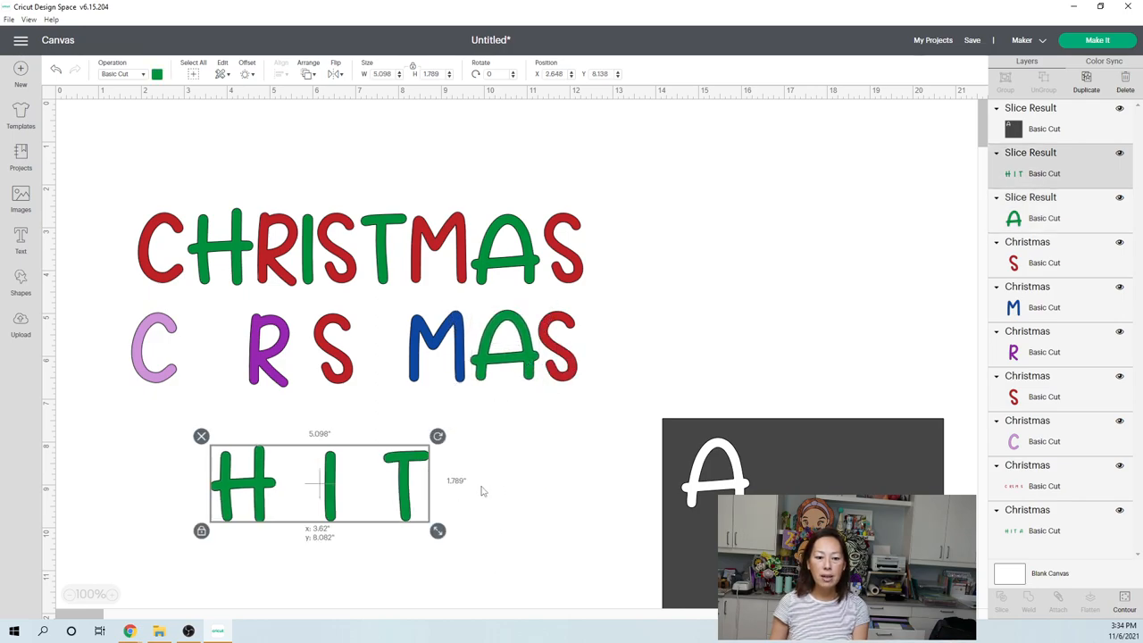
Move the square over the T, select it with the letters and slice the T out.
drag(318, 482, 302, 473)
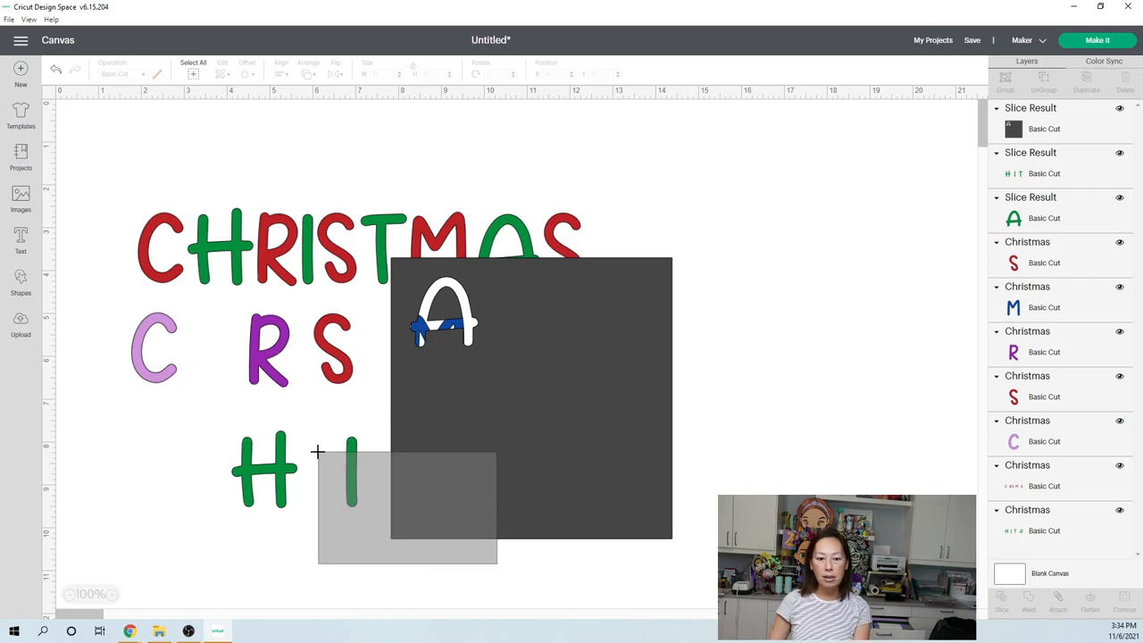
click(446, 396)
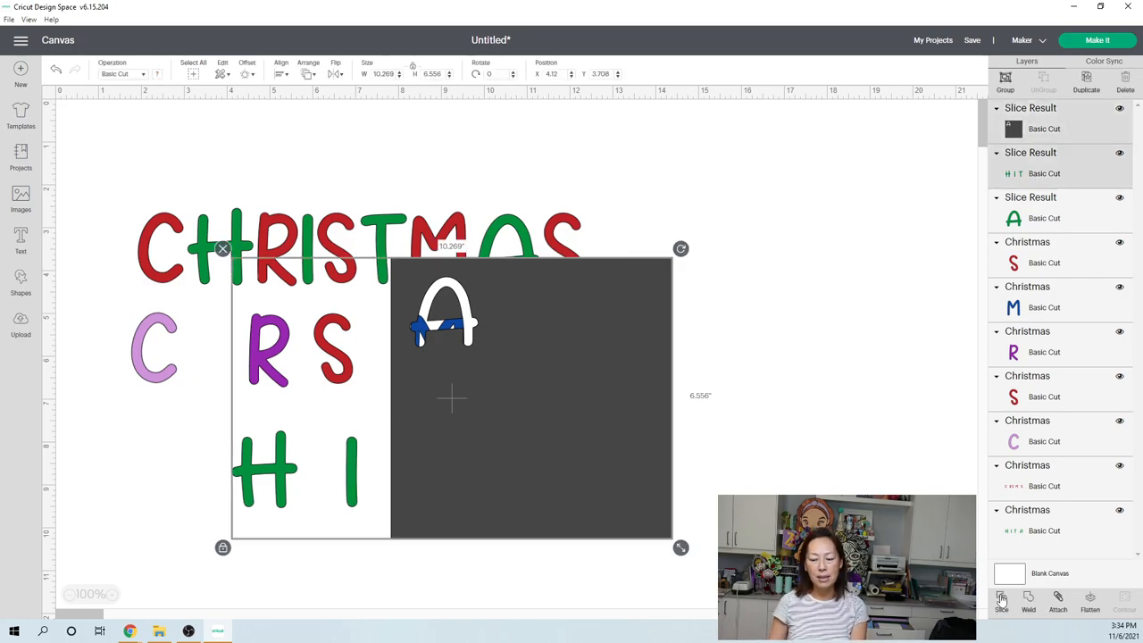
click(552, 375)
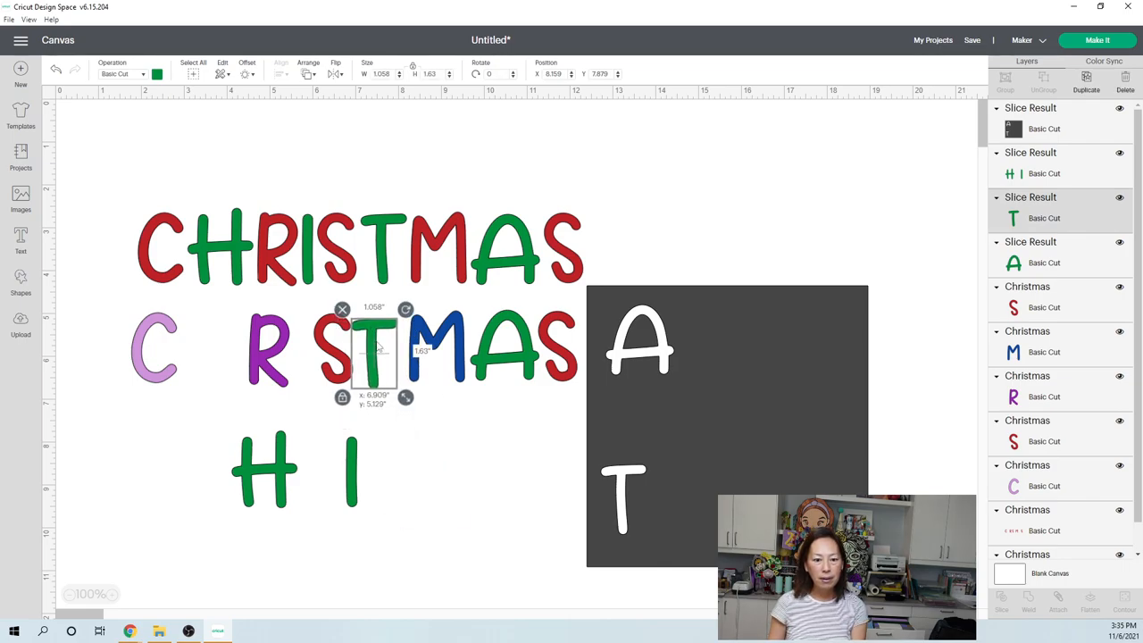
Rotate the square 90°, place it over the I, select both and slice the I.
drag(375, 354, 379, 348)
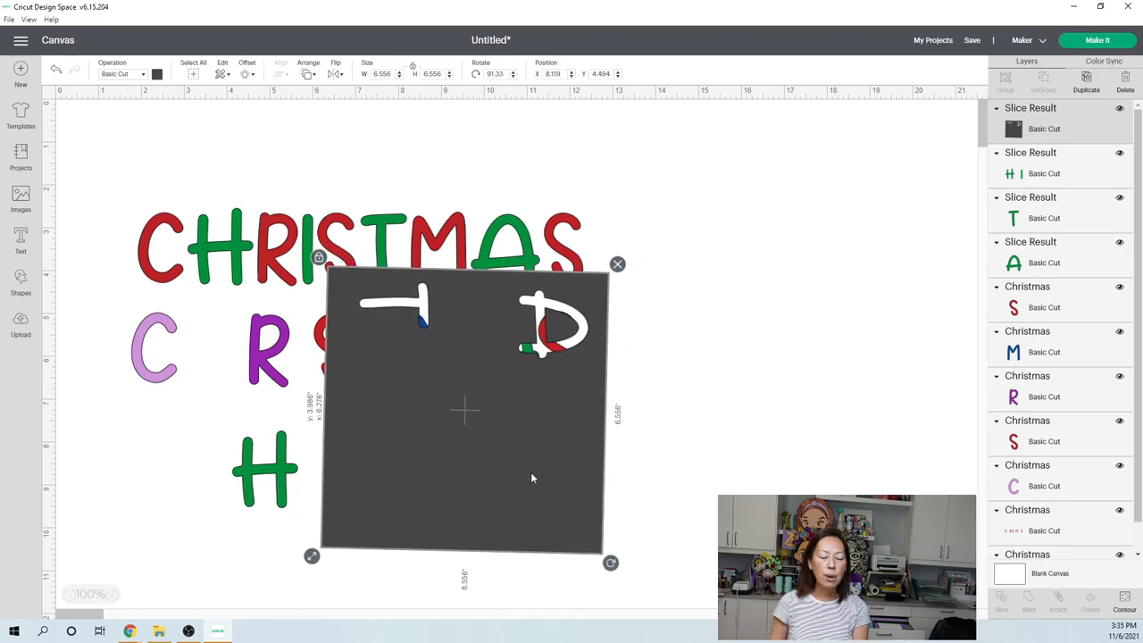
drag(465, 411, 432, 411)
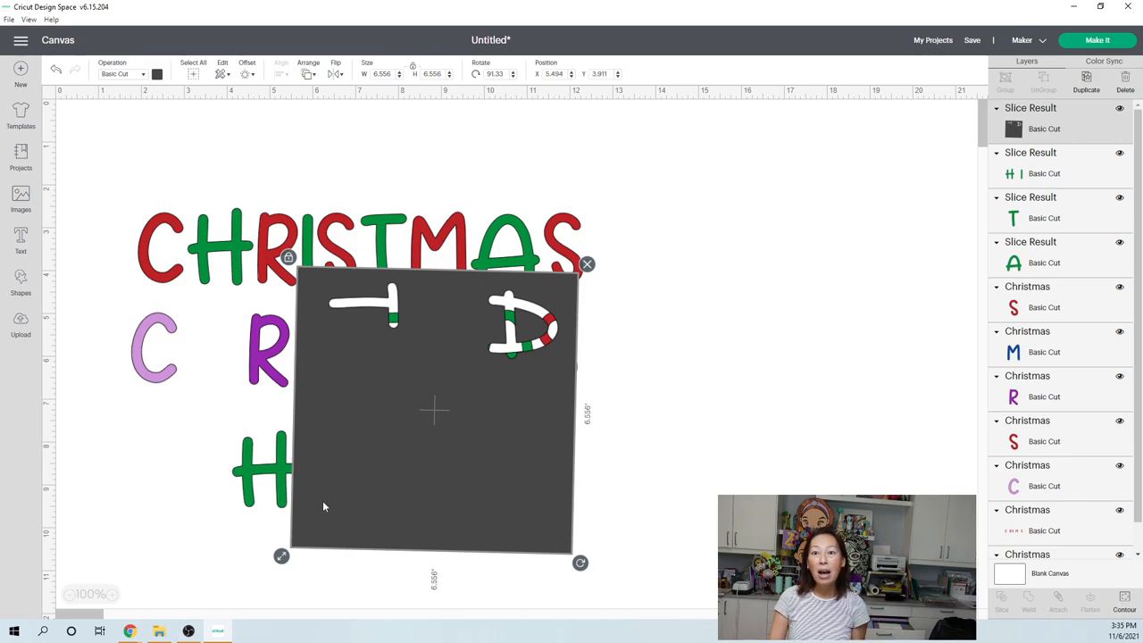
click(162, 493)
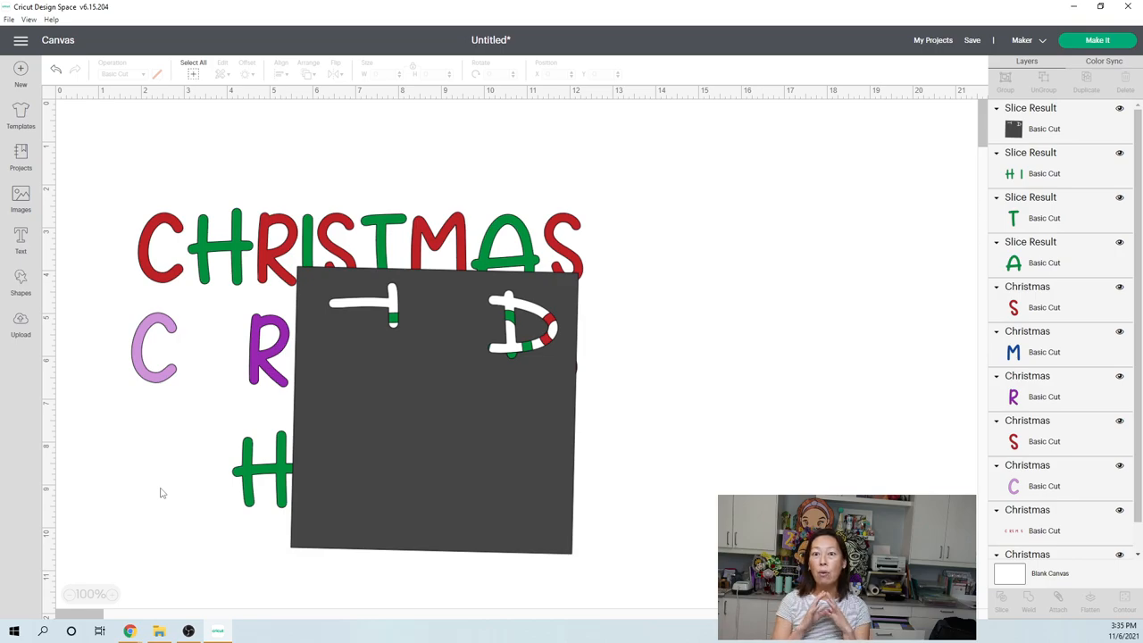
mouse_move(169, 491)
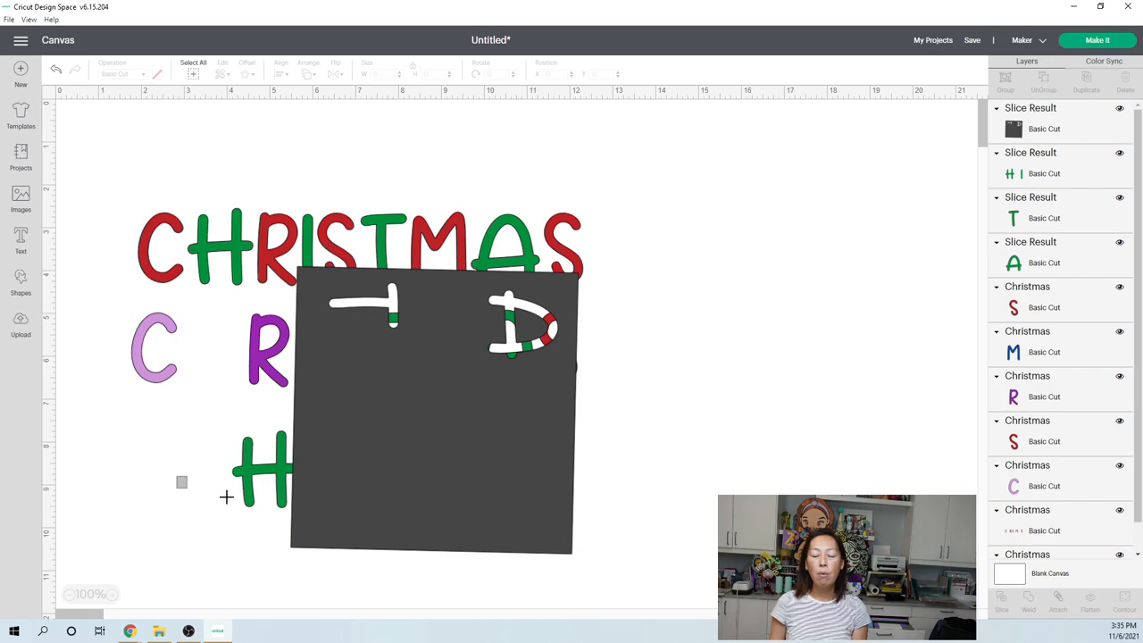
drag(182, 483, 386, 498)
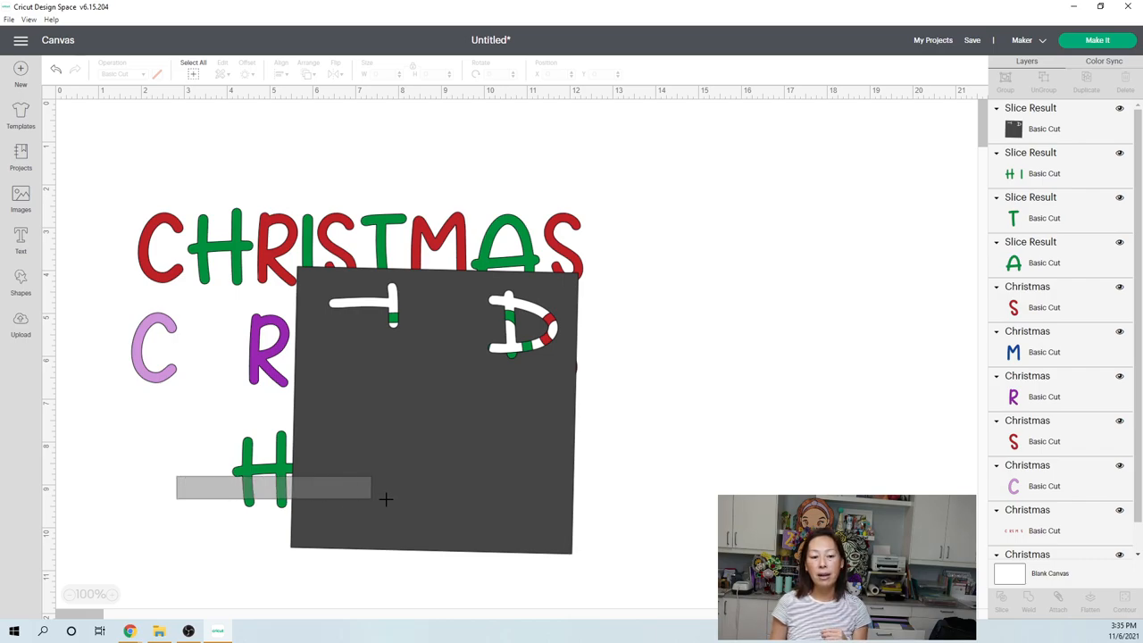
click(432, 411)
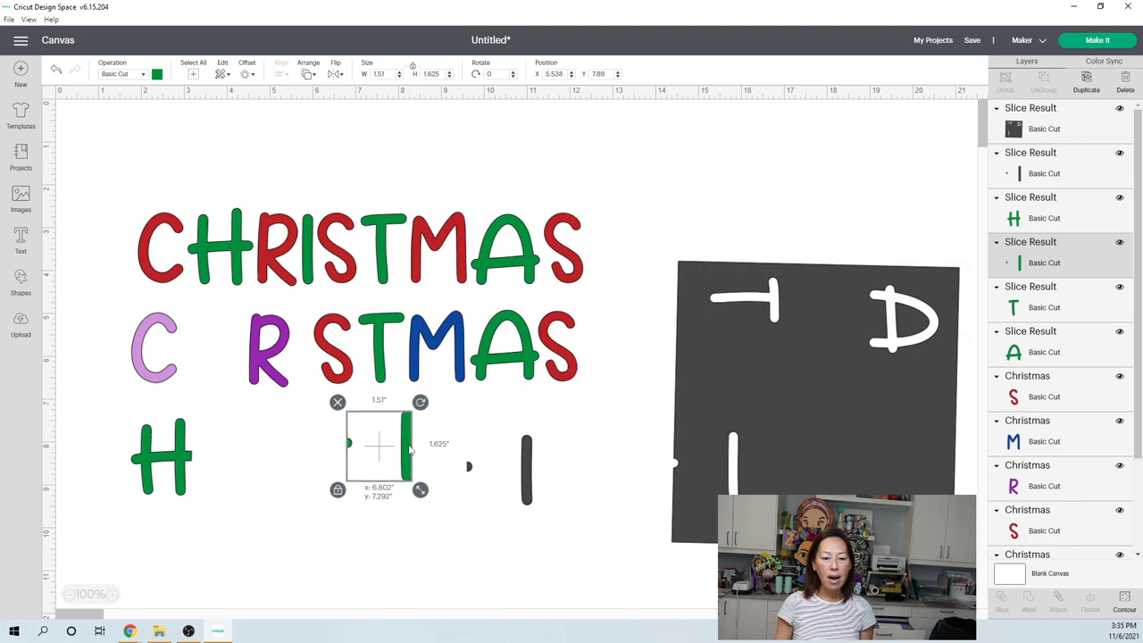
Drag the sliced I piece left until it sits right beside the H, spelling HI.
drag(378, 443, 318, 450)
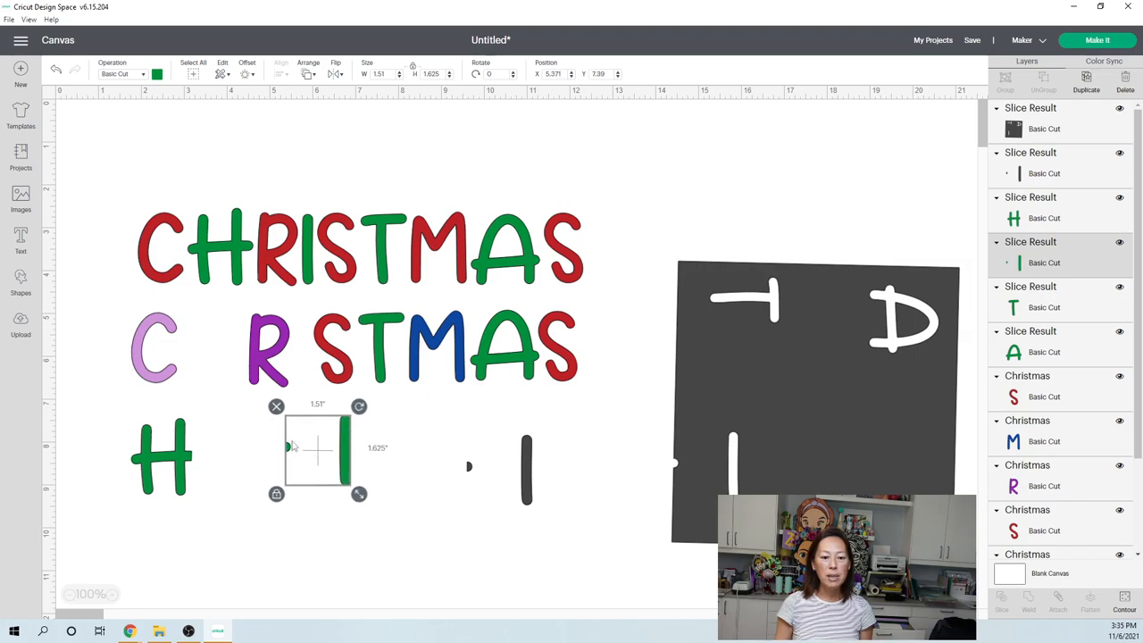
mouse_move(343, 450)
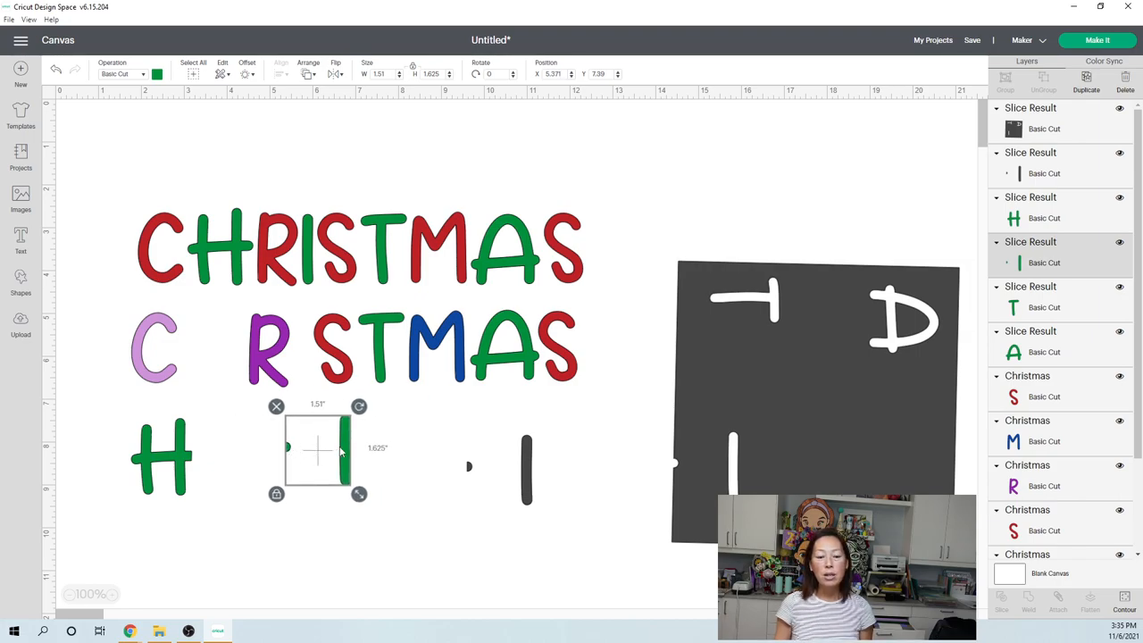
drag(317, 450, 223, 458)
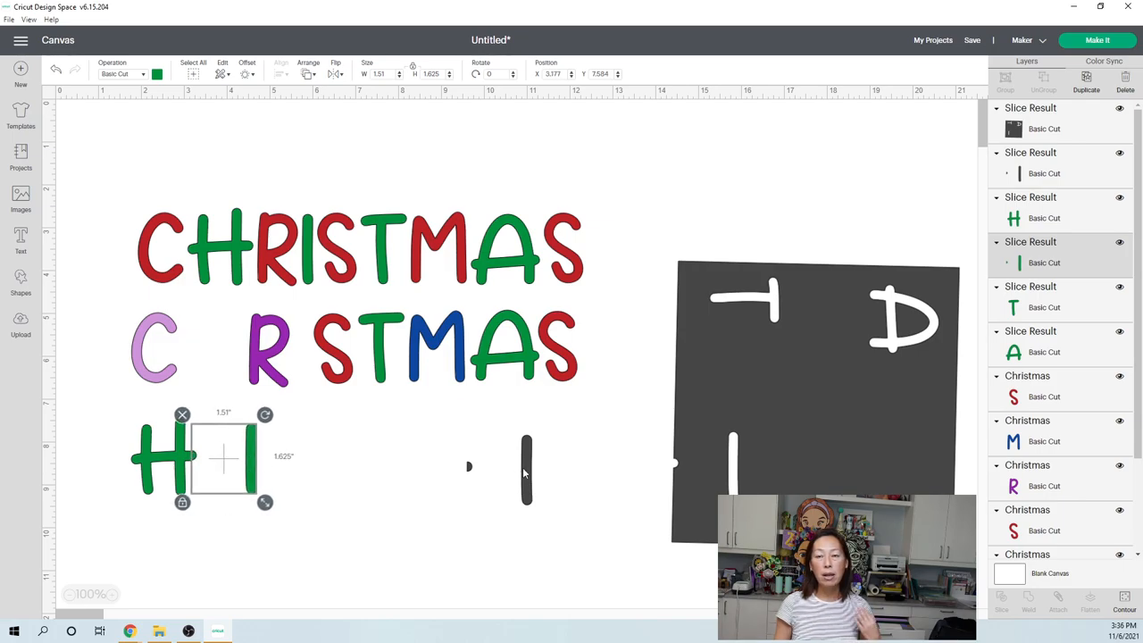
mouse_move(698, 361)
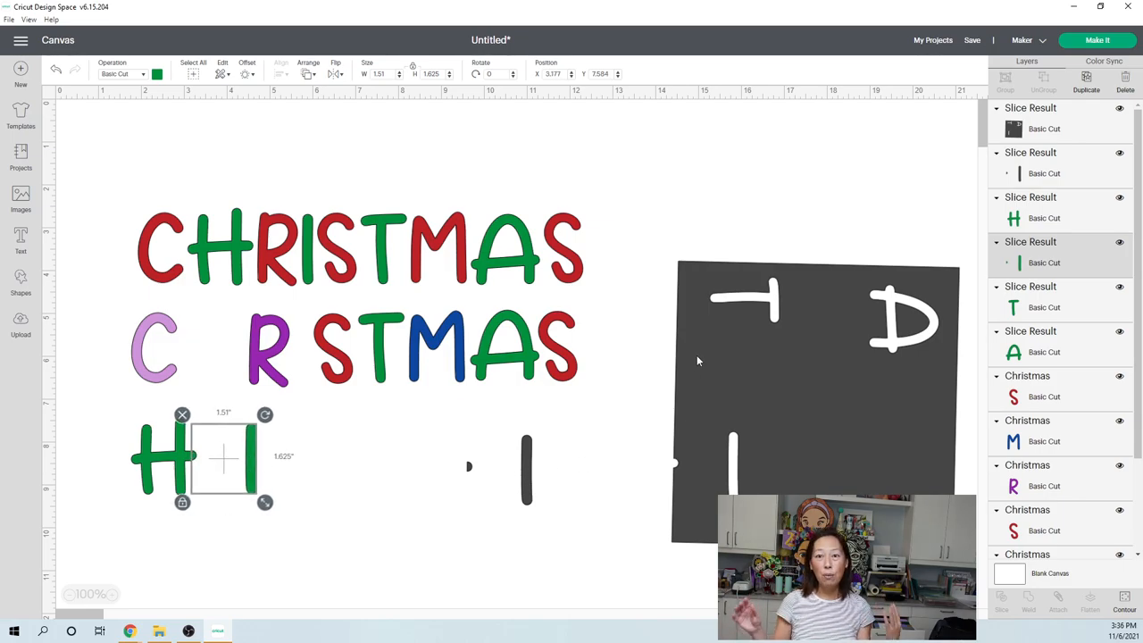
mouse_move(497, 281)
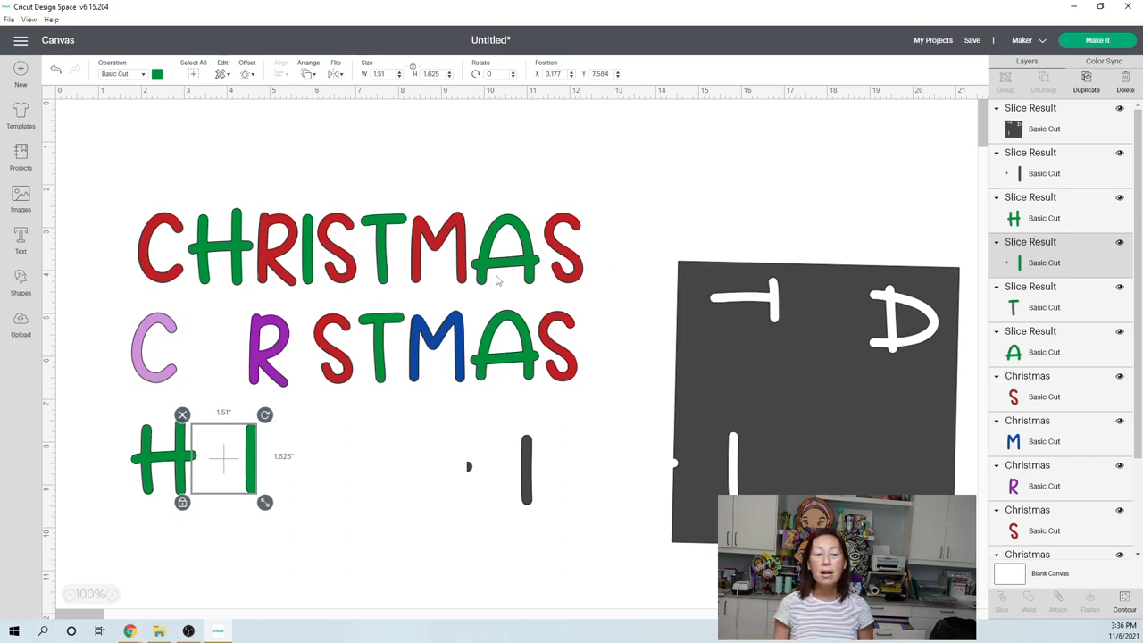
mouse_move(354, 361)
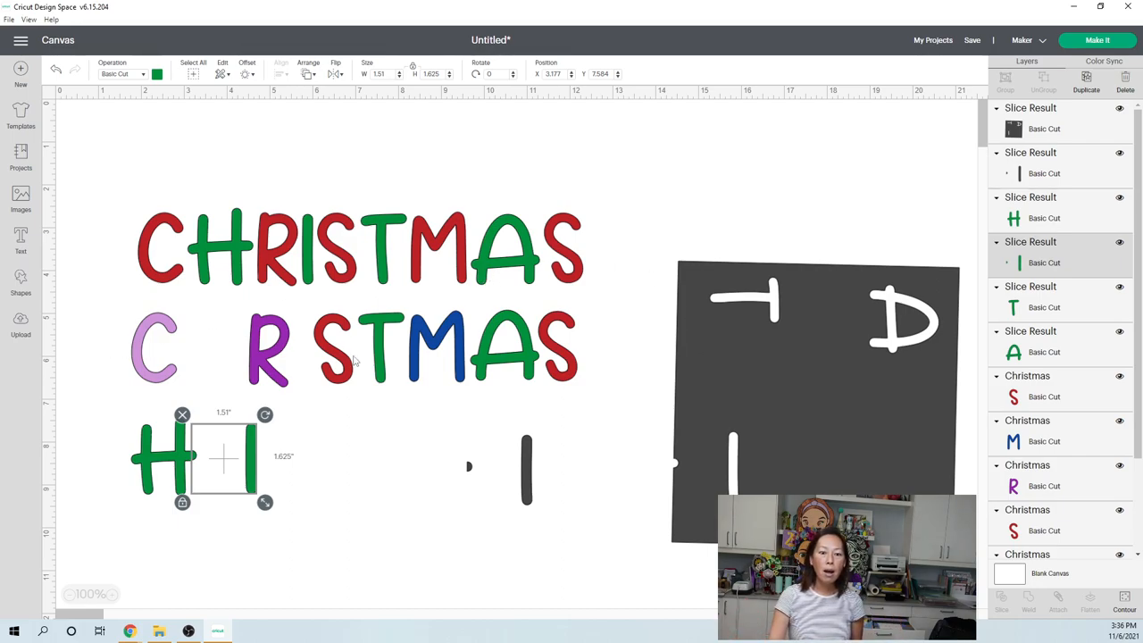
mouse_move(509, 373)
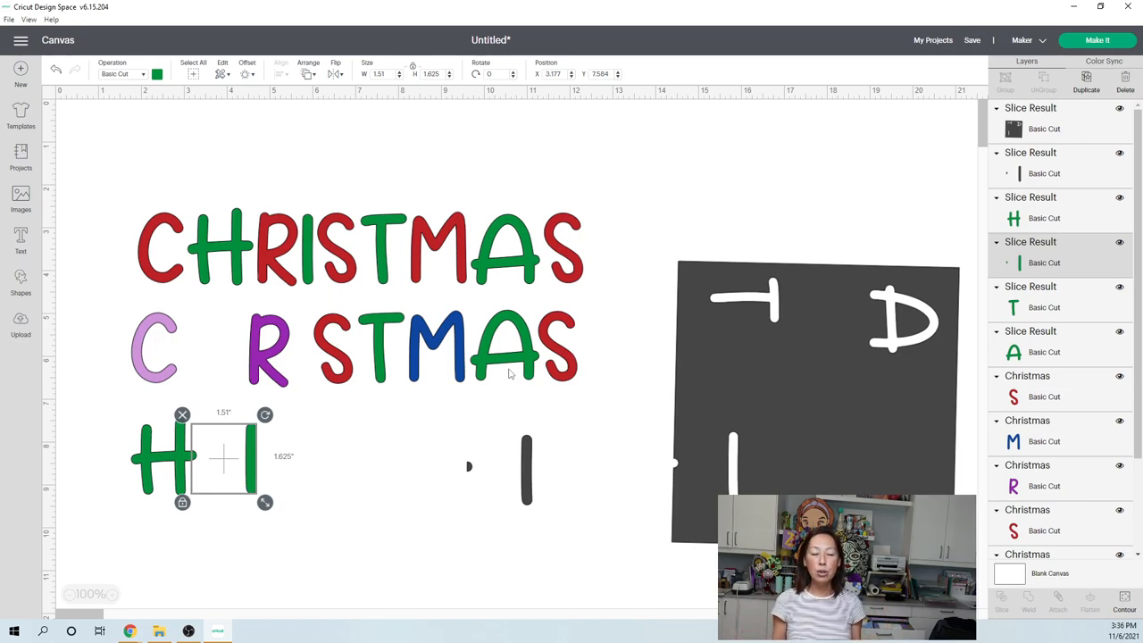
mouse_move(454, 404)
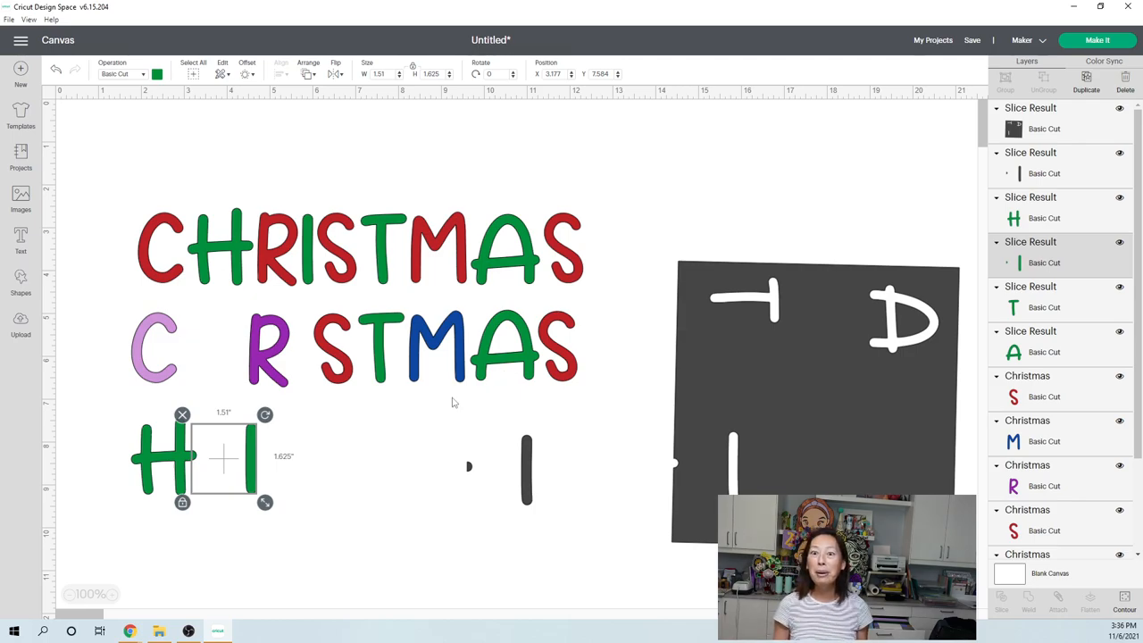
mouse_move(483, 418)
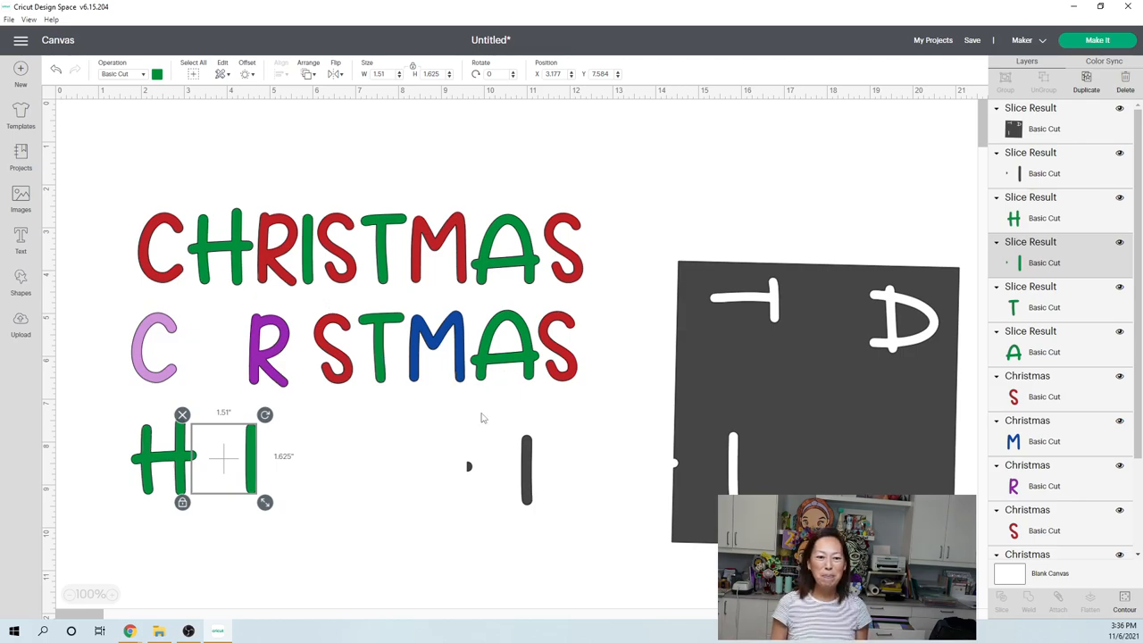
Recolour the second-row T yellow and the A red via the colour swatch.
click(379, 349)
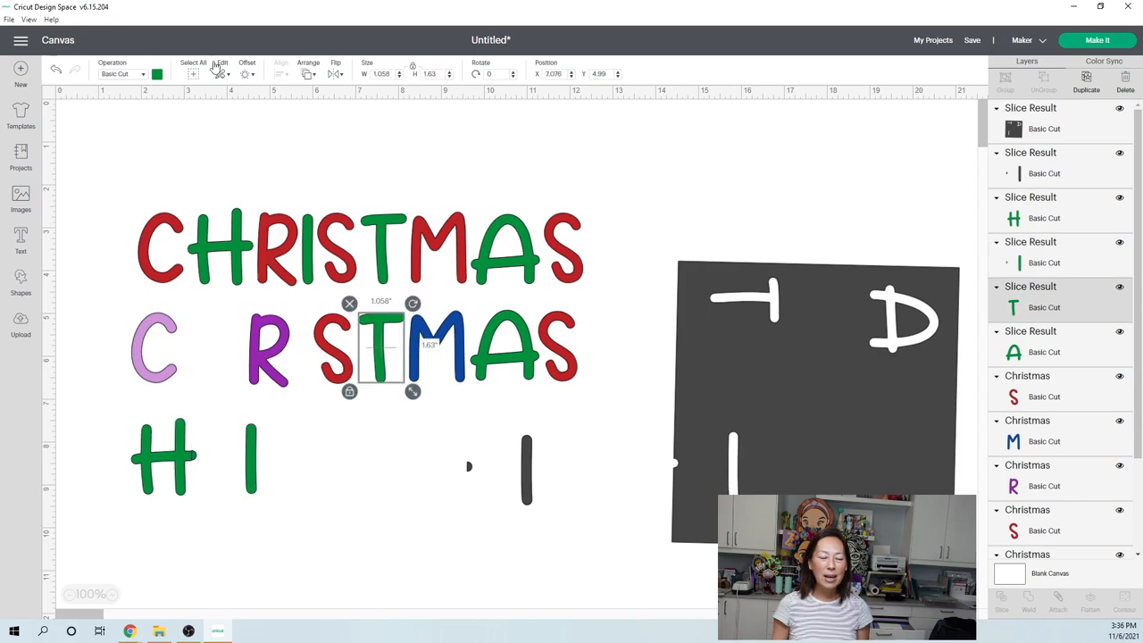
click(157, 73)
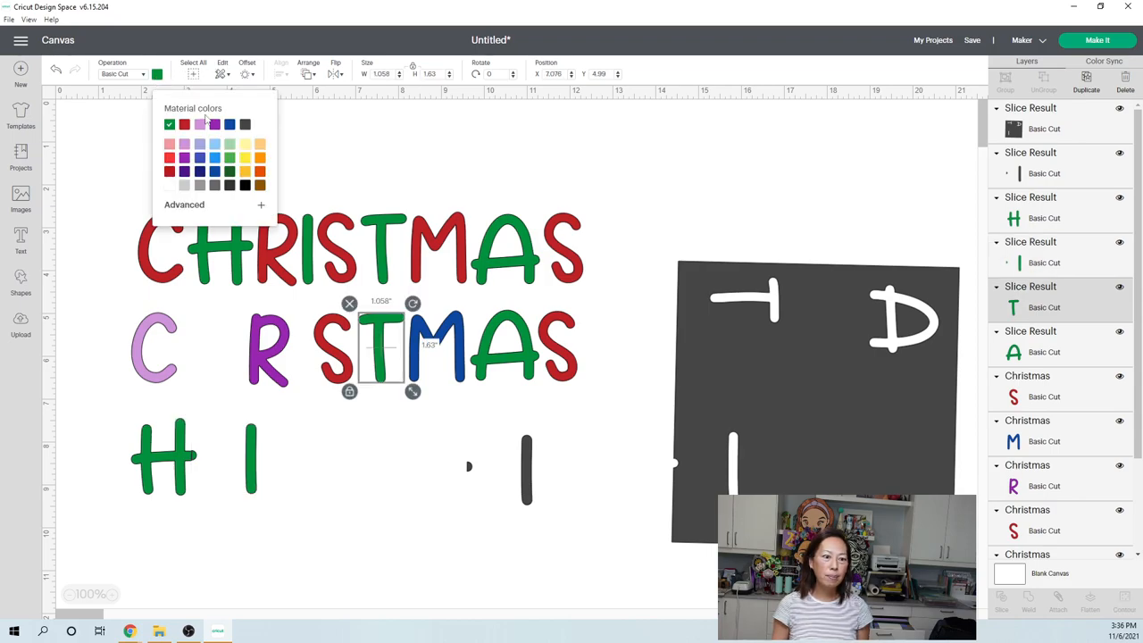
click(243, 125)
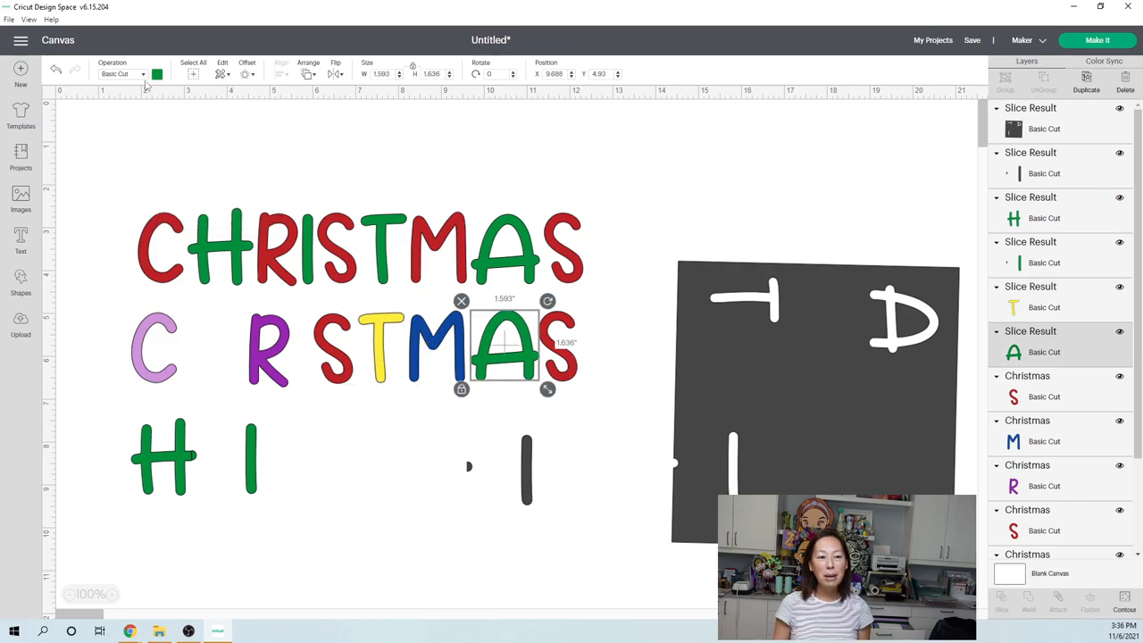
click(157, 73)
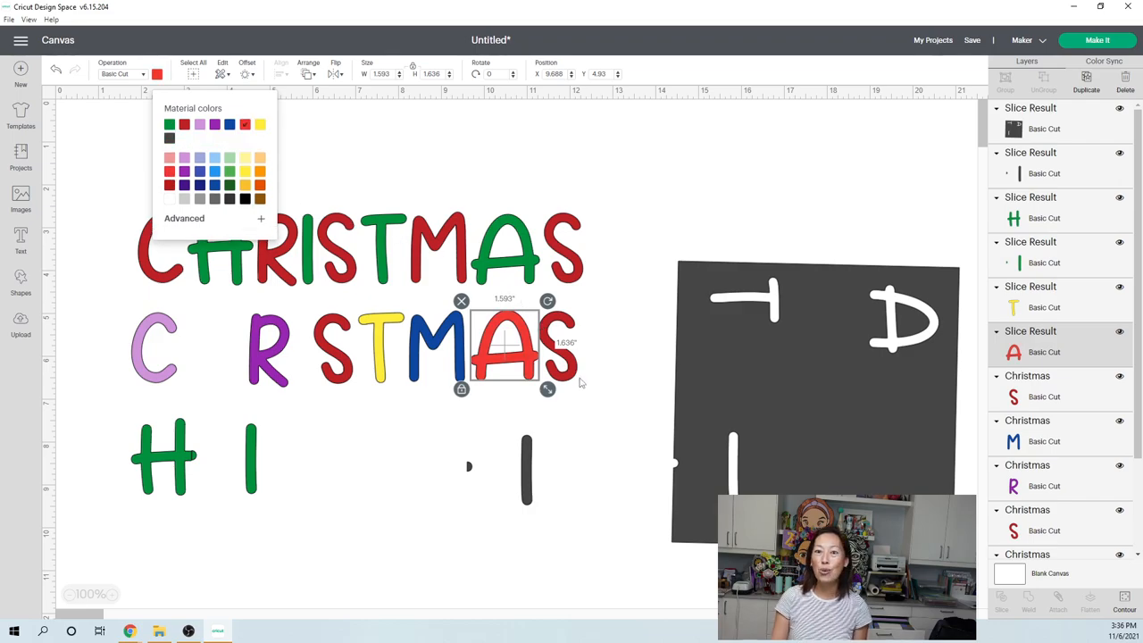
Recolour the first S in the second row blue.
click(330, 355)
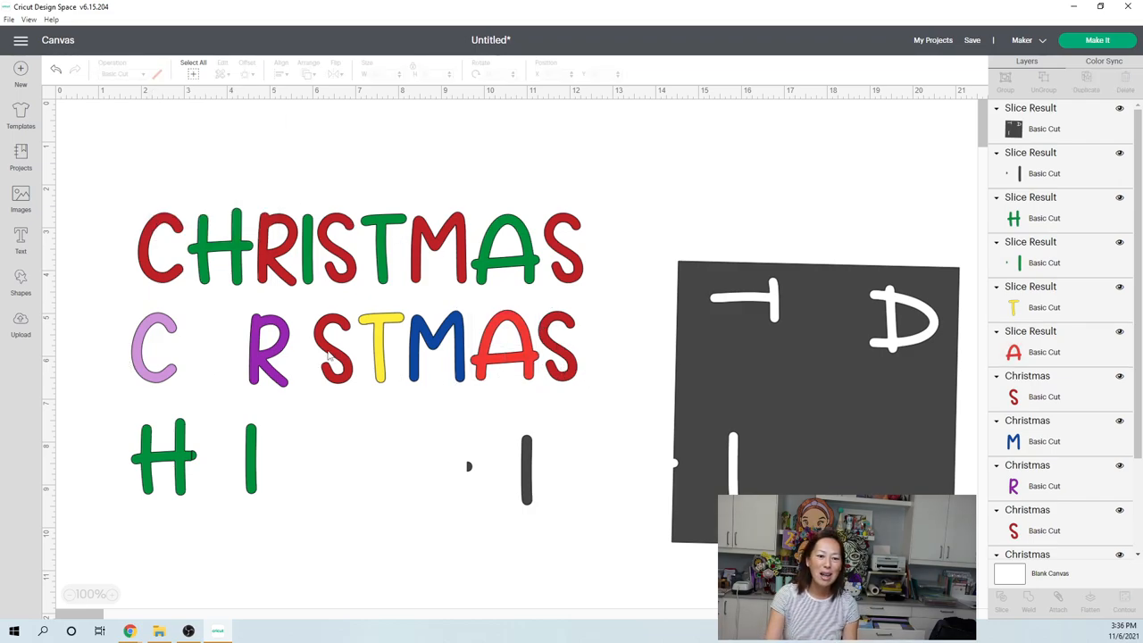
click(336, 348)
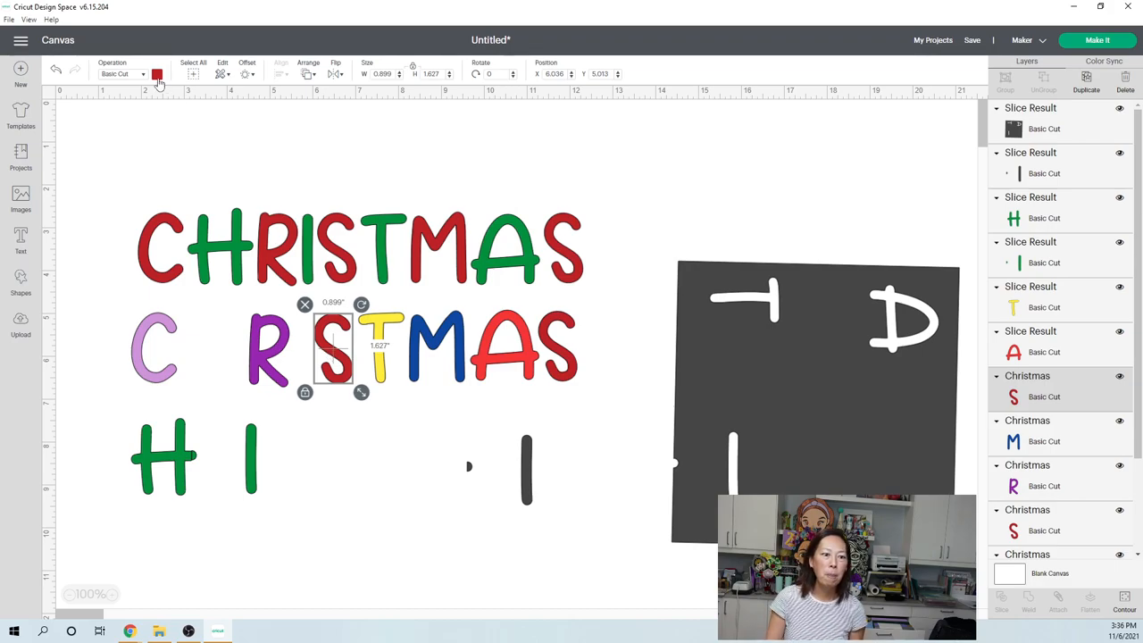
click(157, 74)
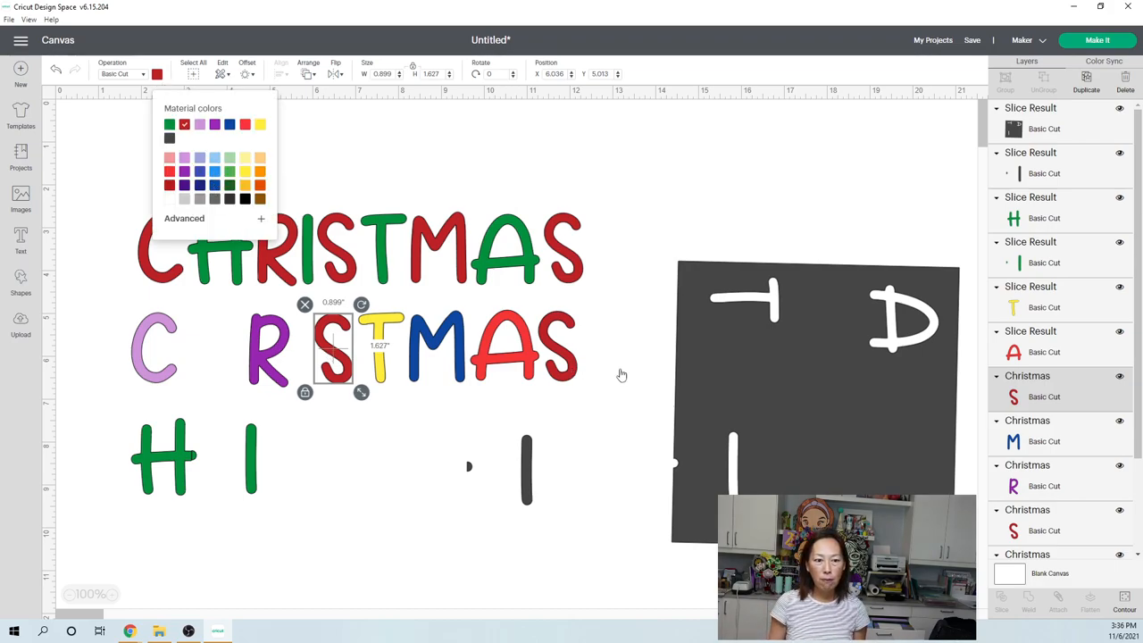
click(659, 241)
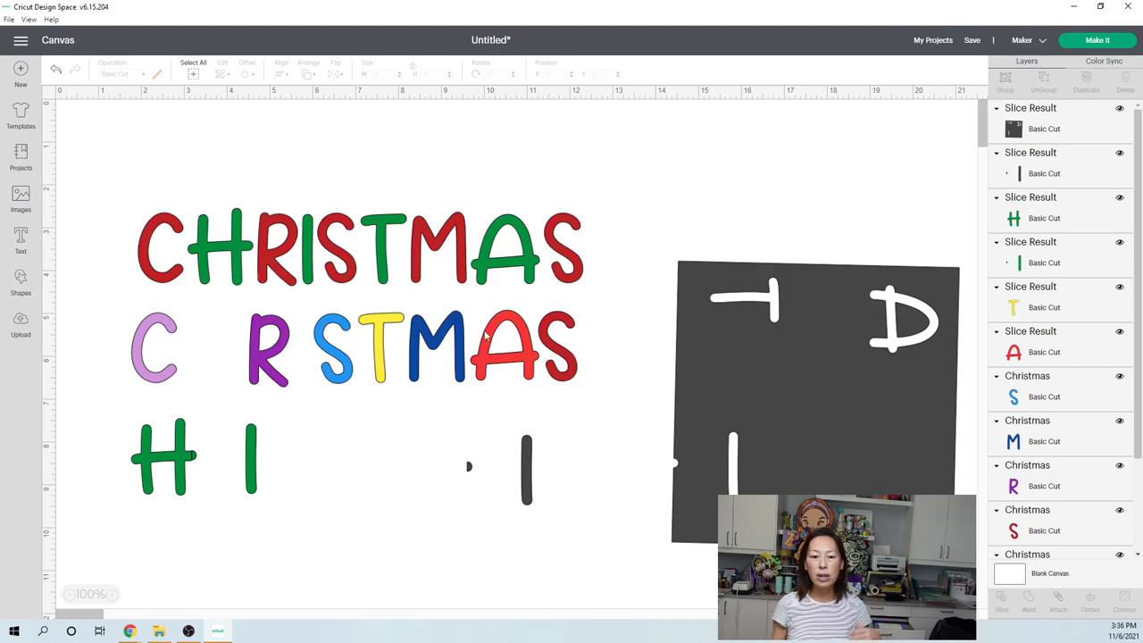
Delete the red A and search the image library for 'christmas tree'.
click(504, 346)
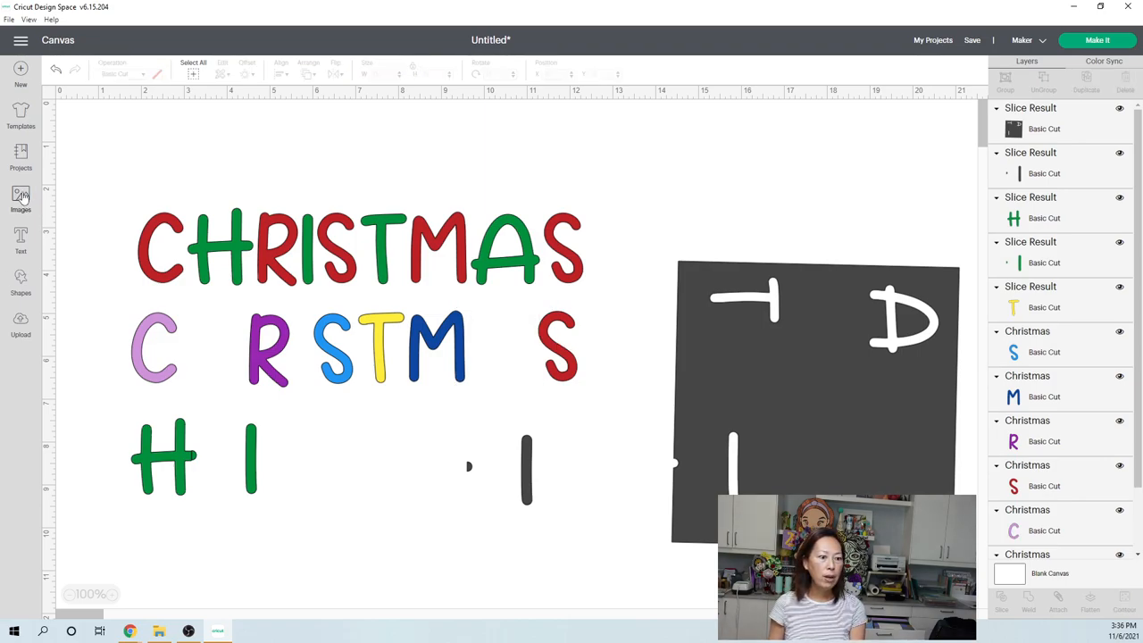
mouse_move(411, 129)
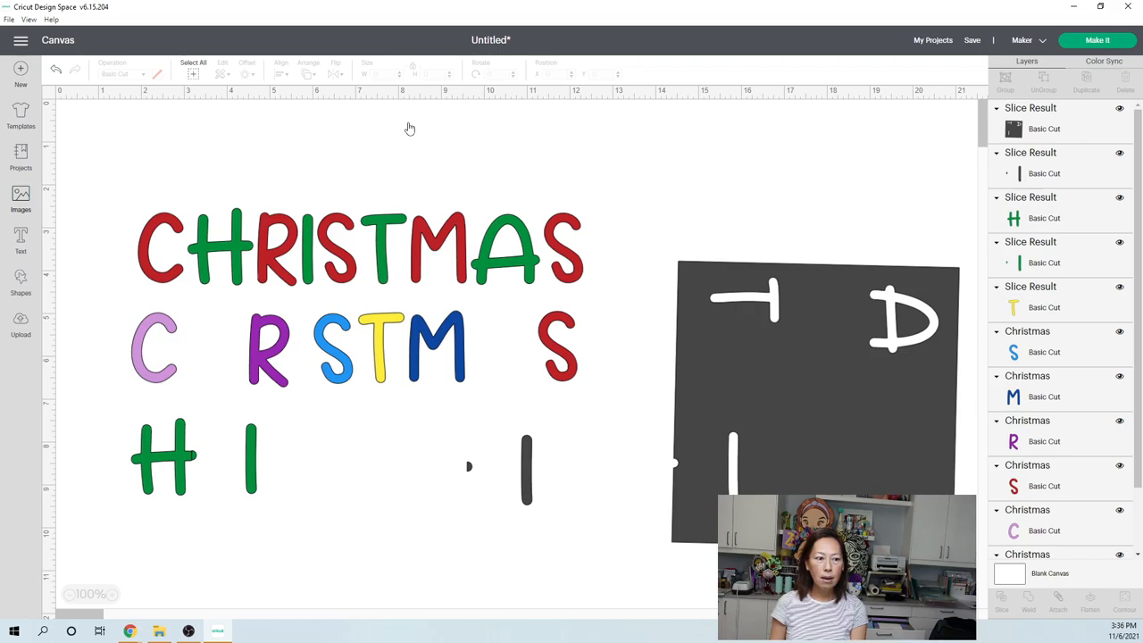
click(22, 198)
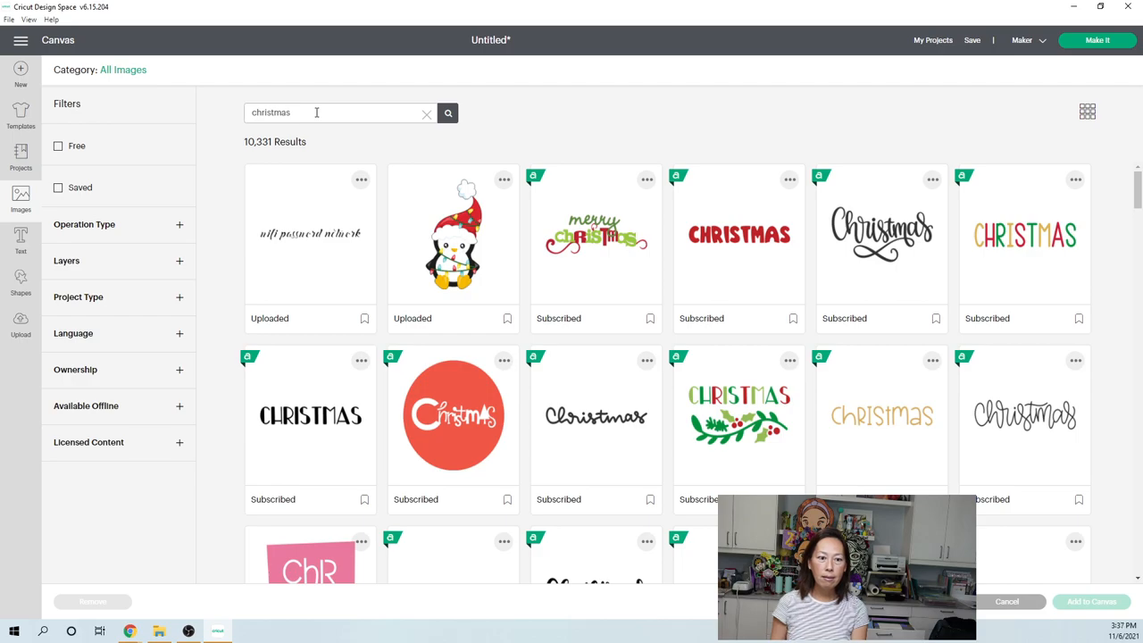
text(tree)
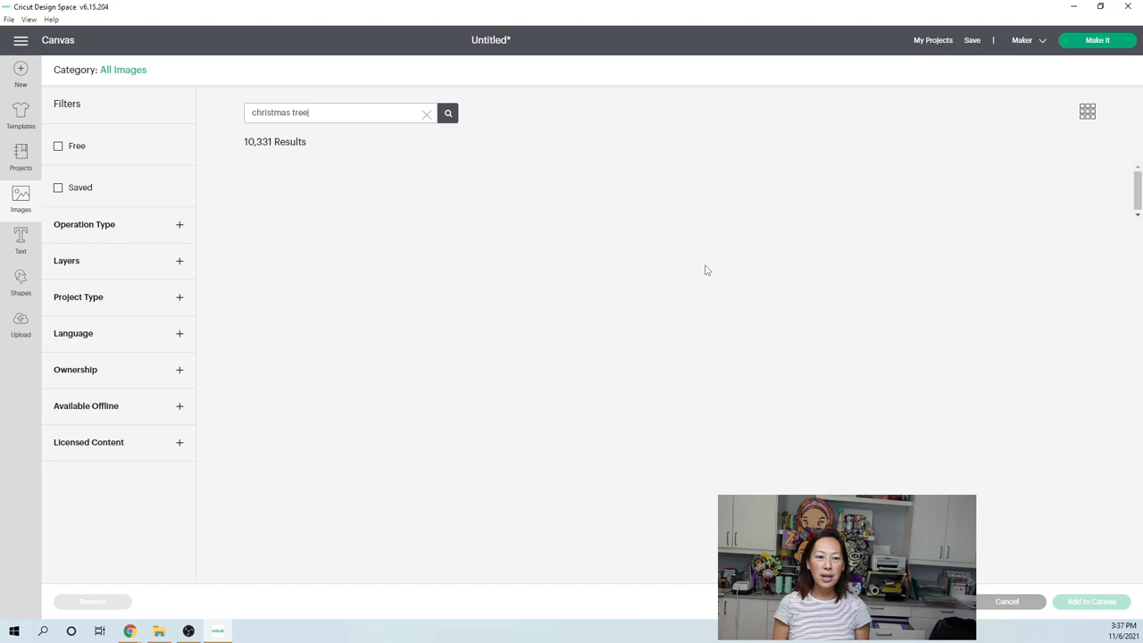
click(447, 113)
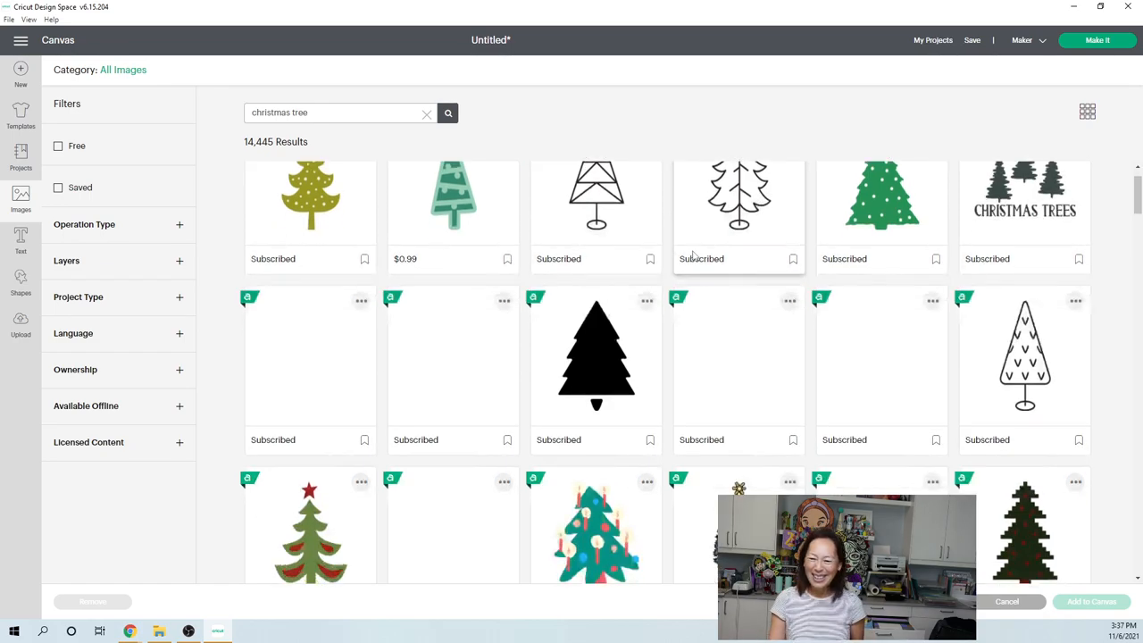
Pick the light green Christmas tree image and add it to the canvas.
scroll(down, 3)
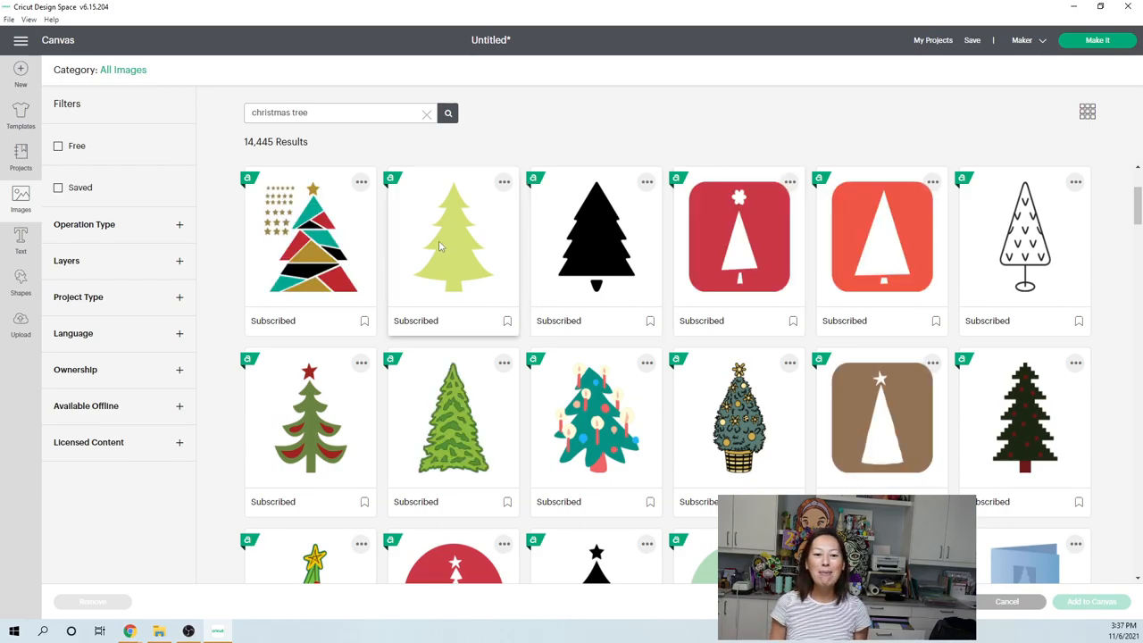
click(454, 235)
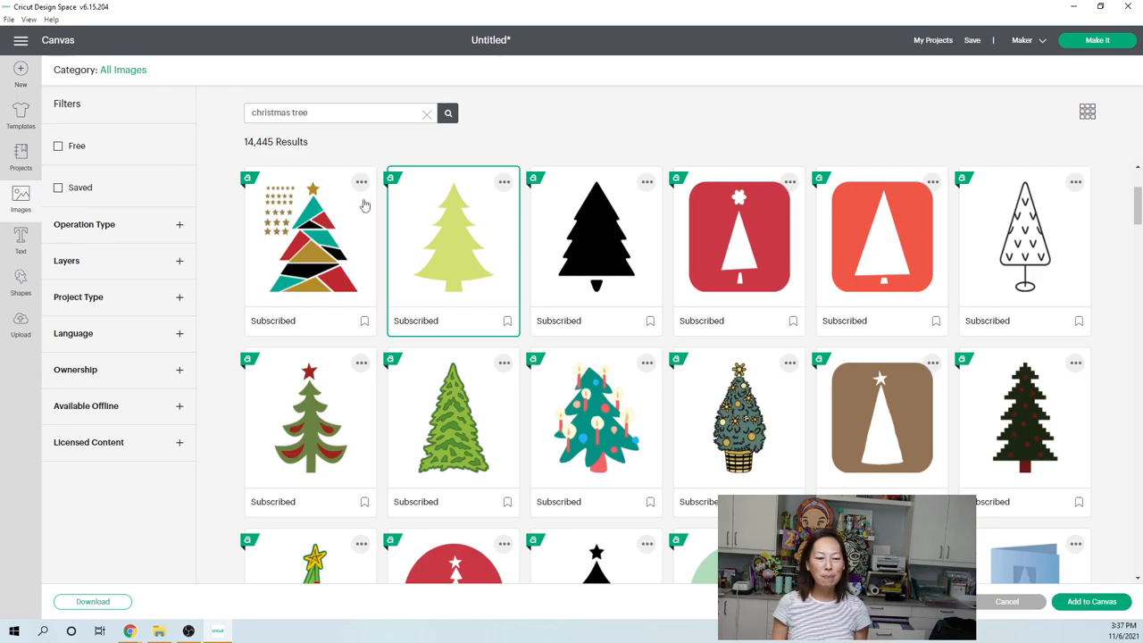
click(1092, 600)
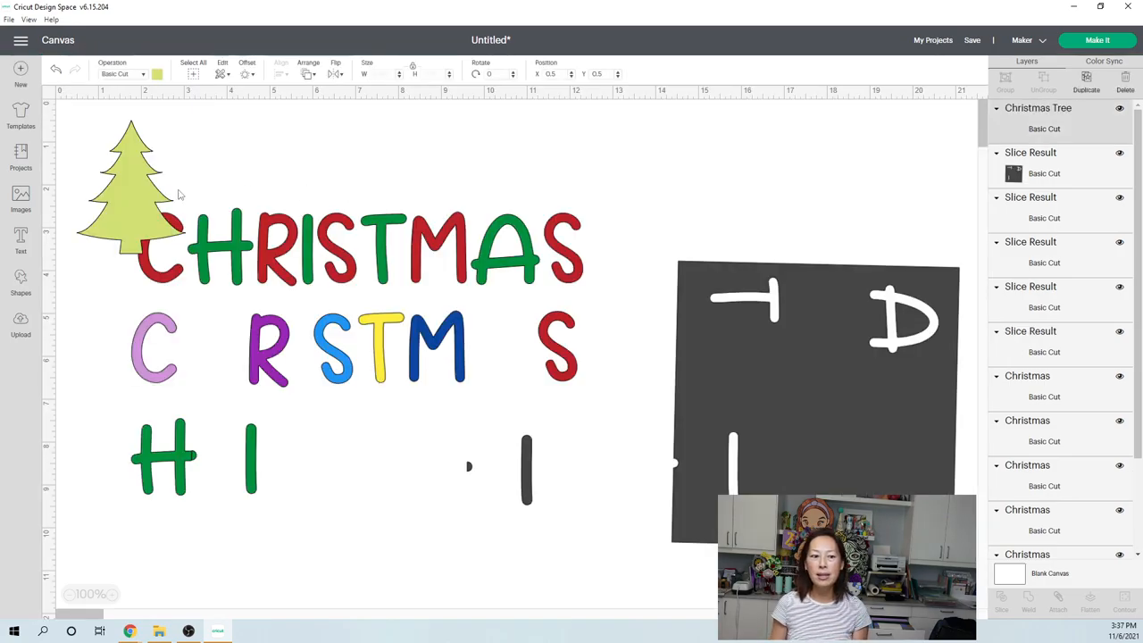
Drag the green tree into the A's gap between M and S in row two.
drag(132, 188, 507, 348)
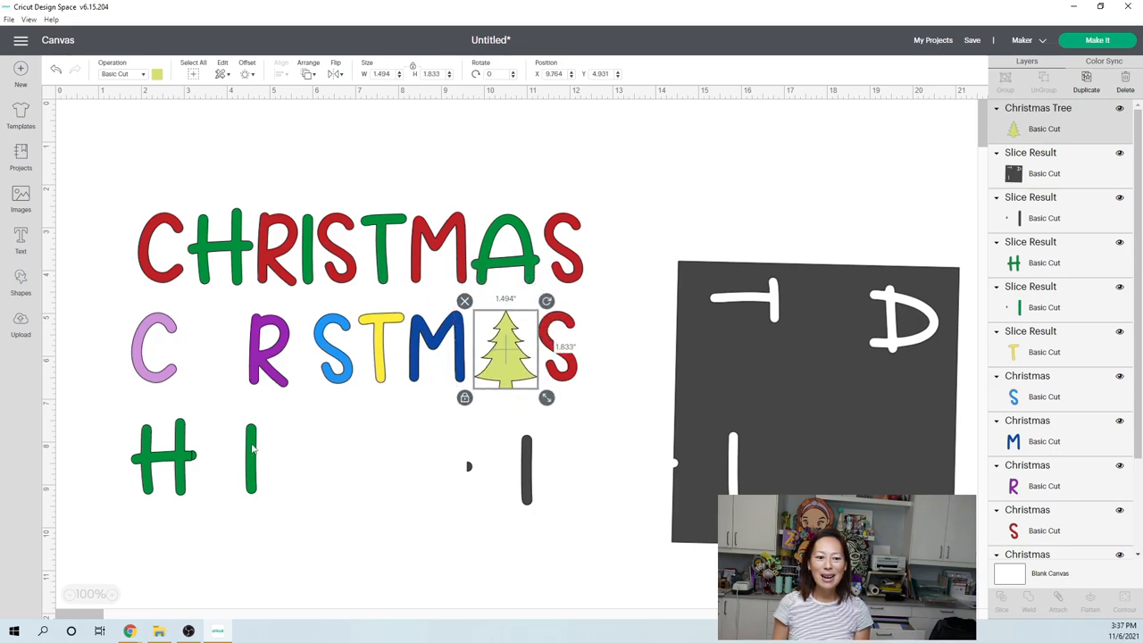
Hide the extra bits of the sliced I with Contour and place it after the R in row two.
click(254, 455)
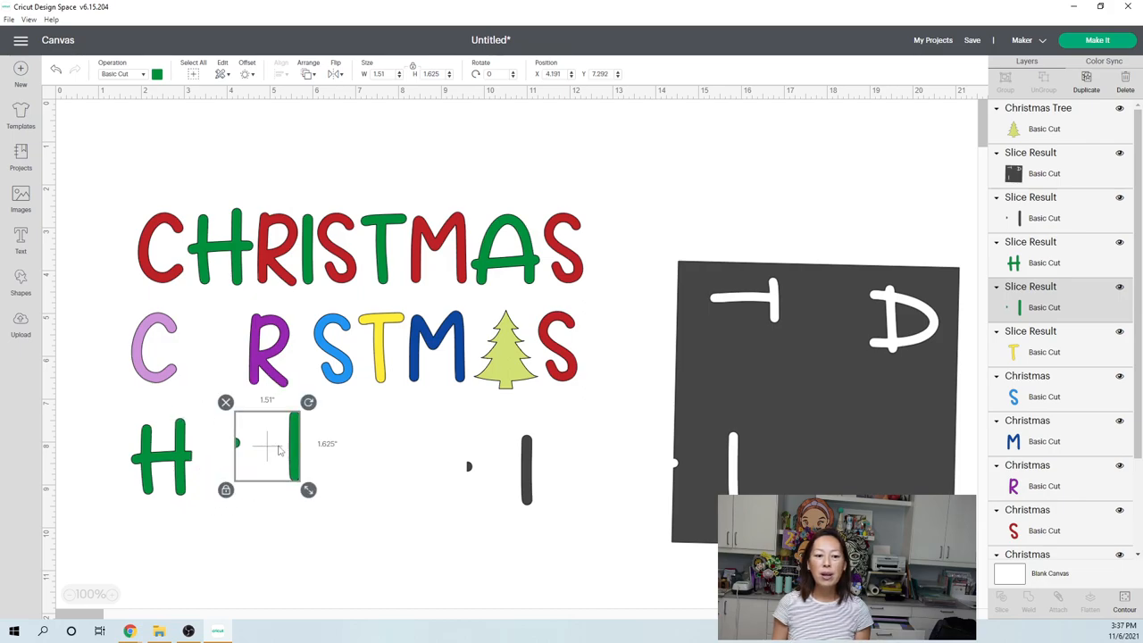
mouse_move(236, 461)
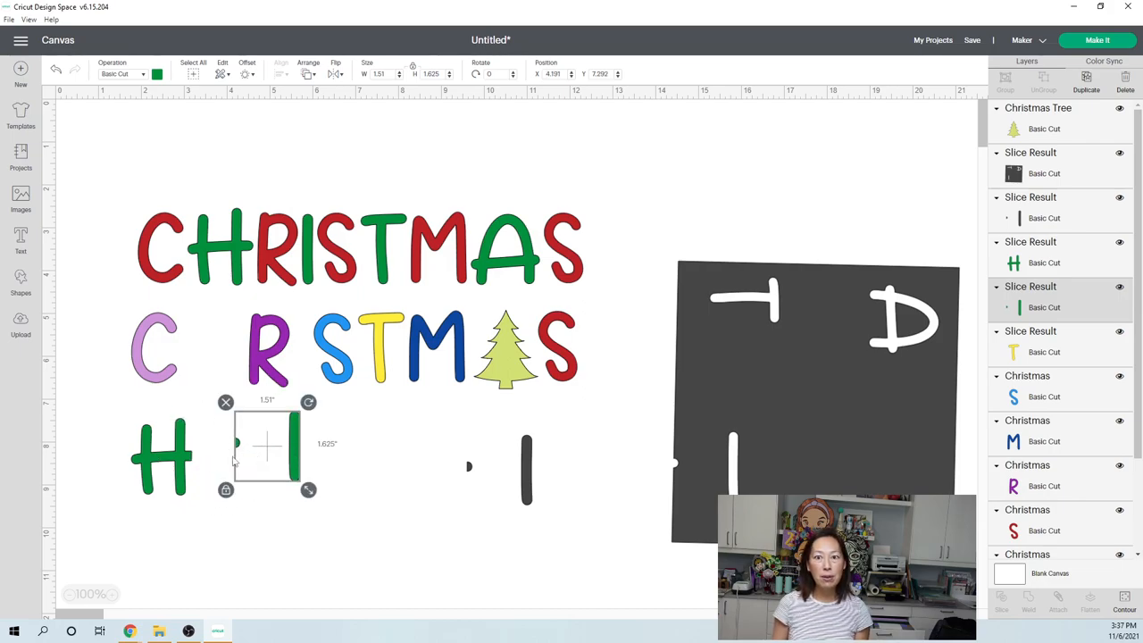
mouse_move(284, 441)
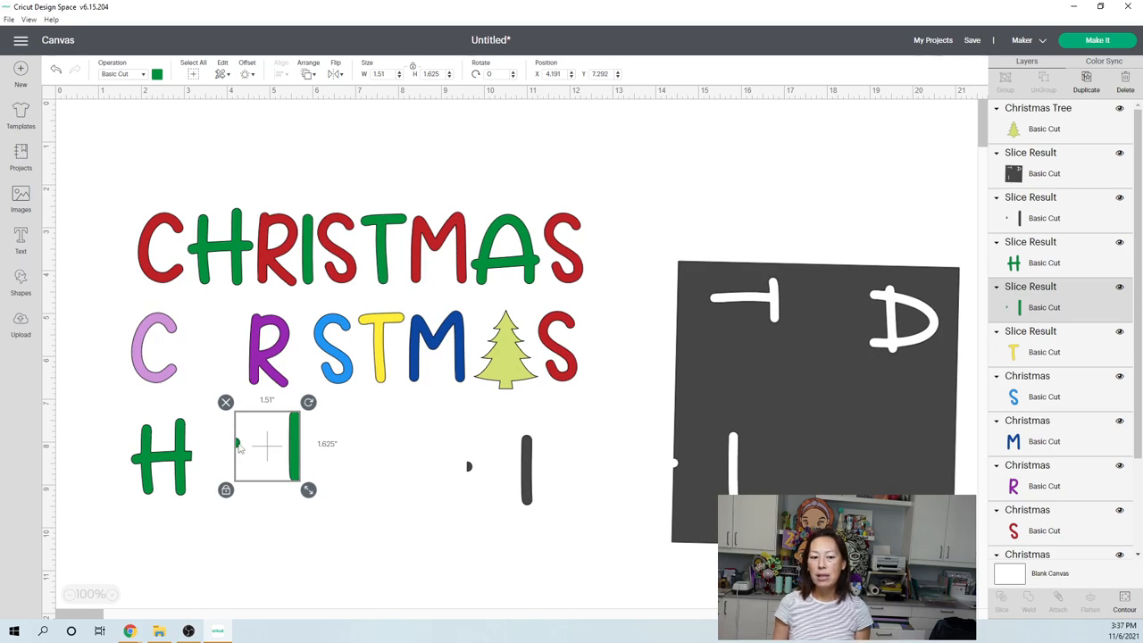
mouse_move(546, 293)
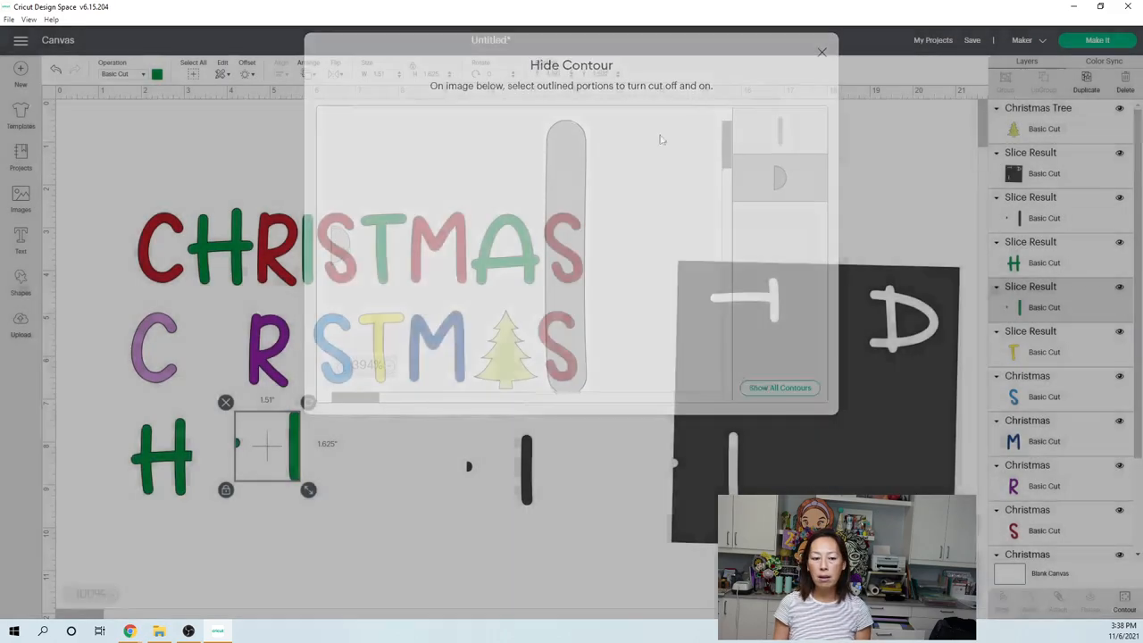
click(822, 52)
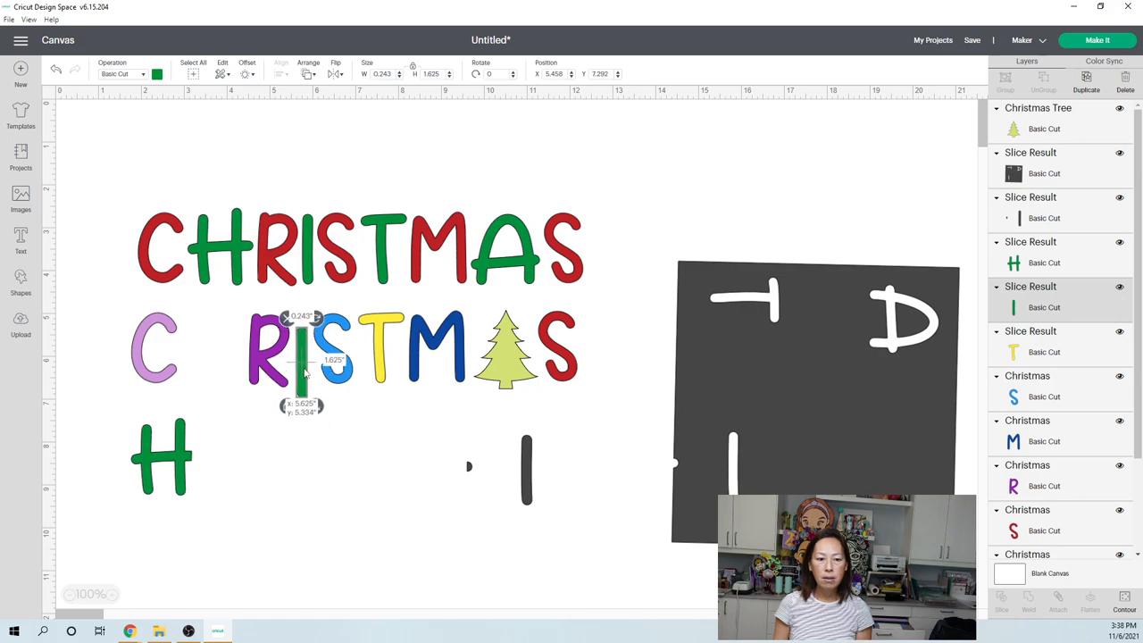
drag(302, 357, 302, 354)
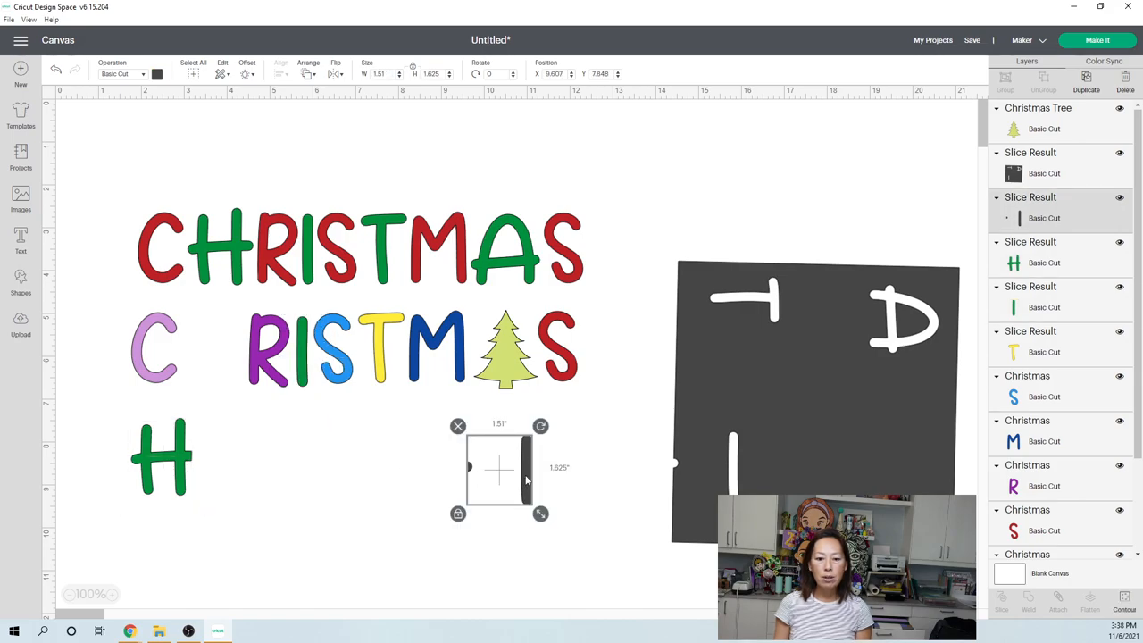
Move the dark leftover bar beside the H and hide its parts with Contour.
drag(498, 468, 218, 457)
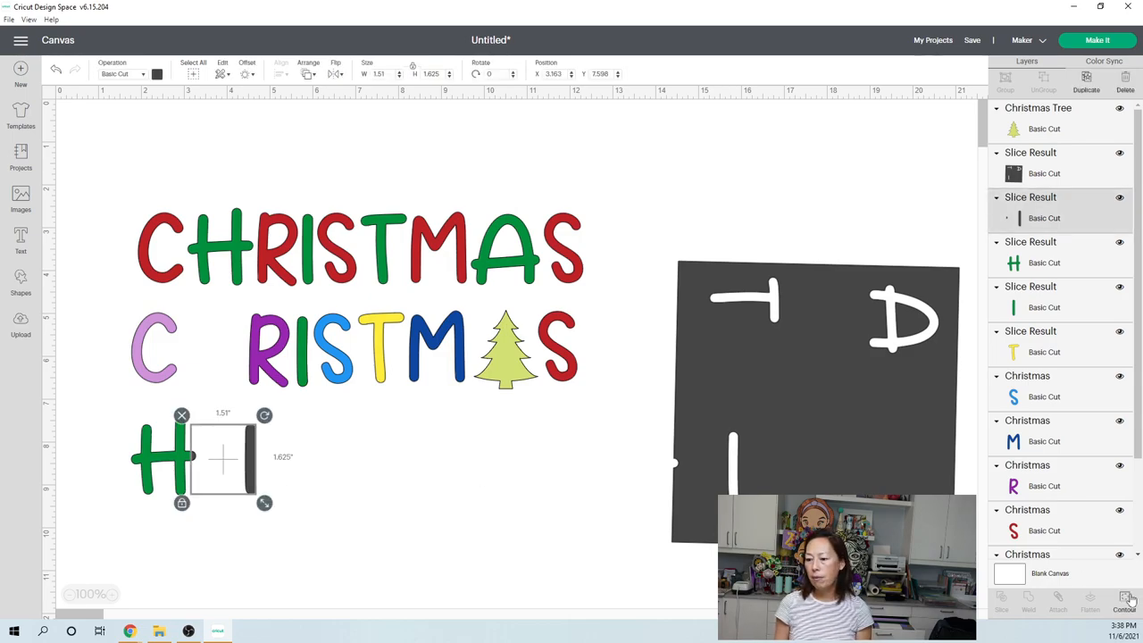
click(1123, 598)
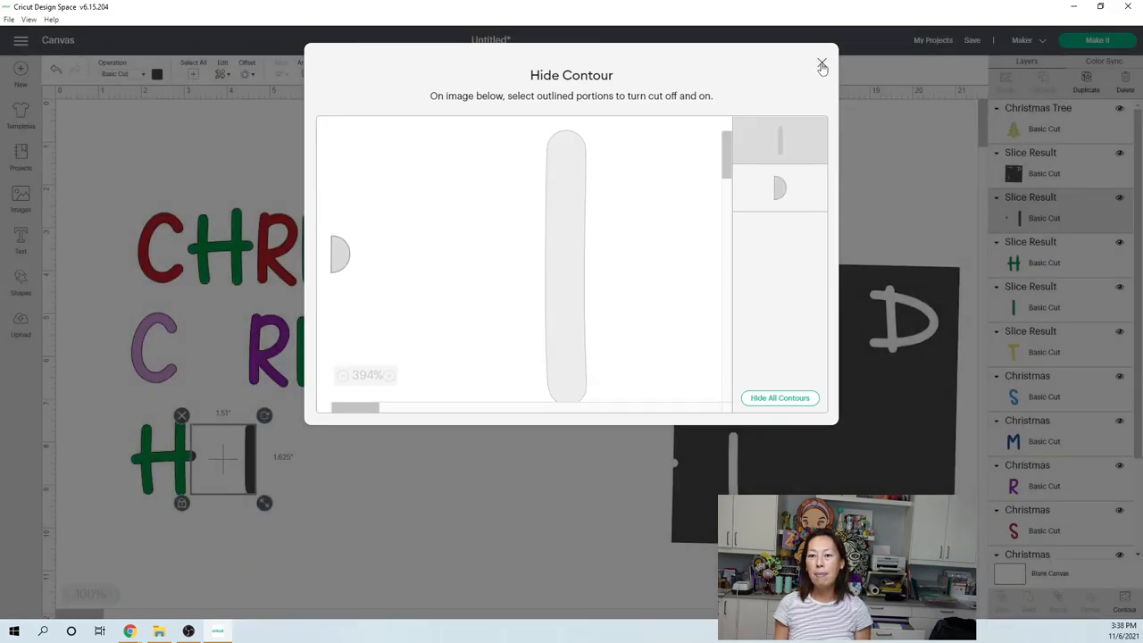
click(822, 66)
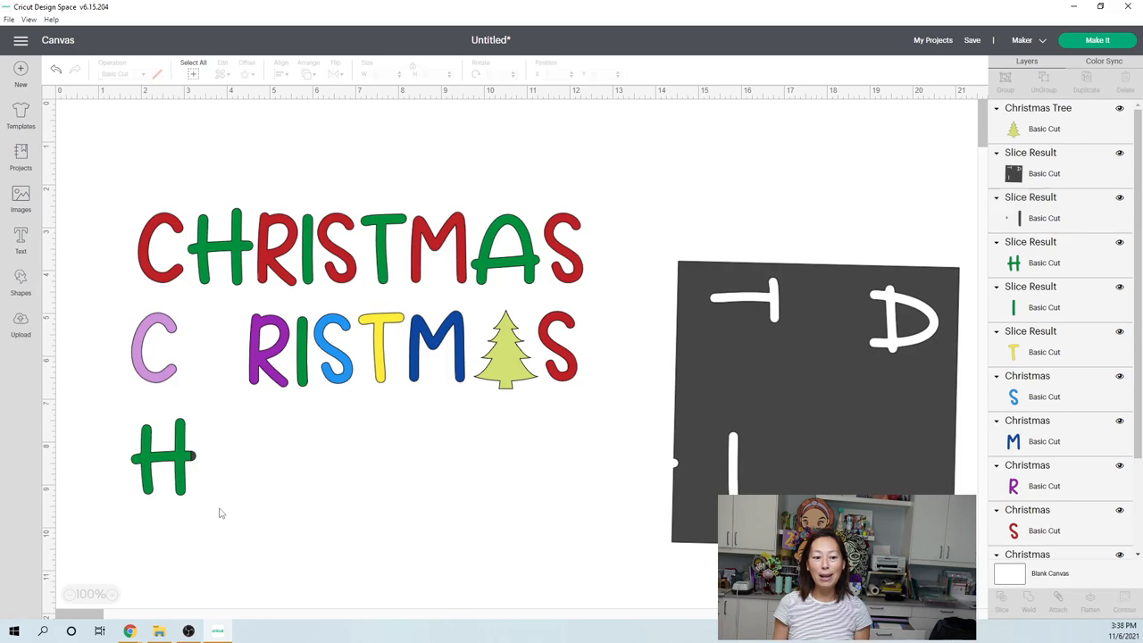
Weld the H with its leftover piece so the second row spells CHRISTMAS fully.
click(164, 457)
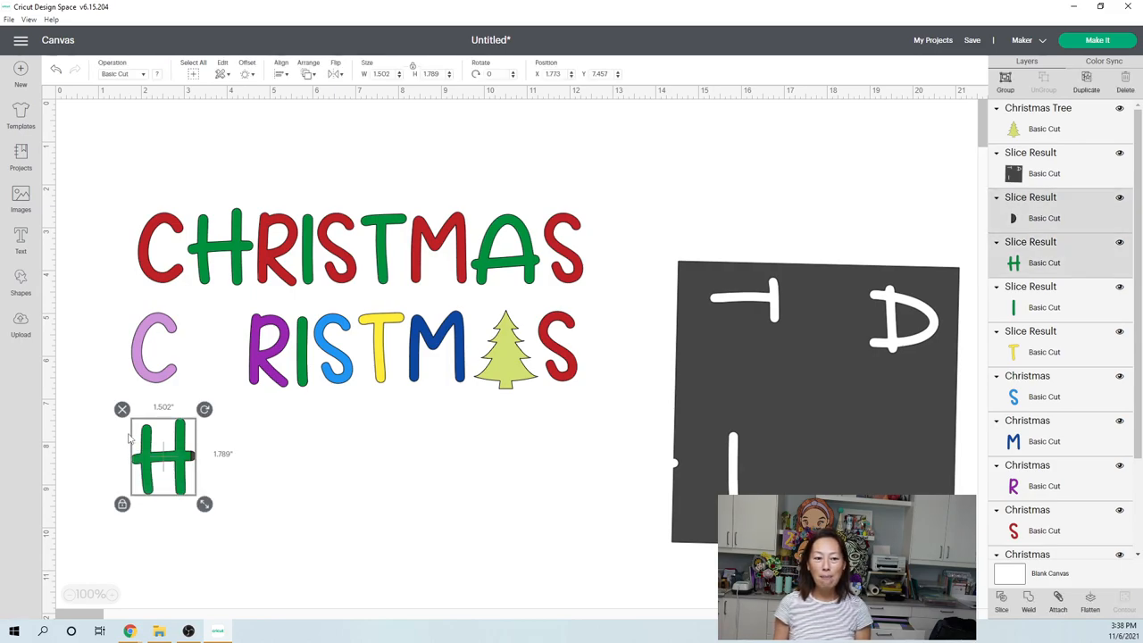
click(318, 407)
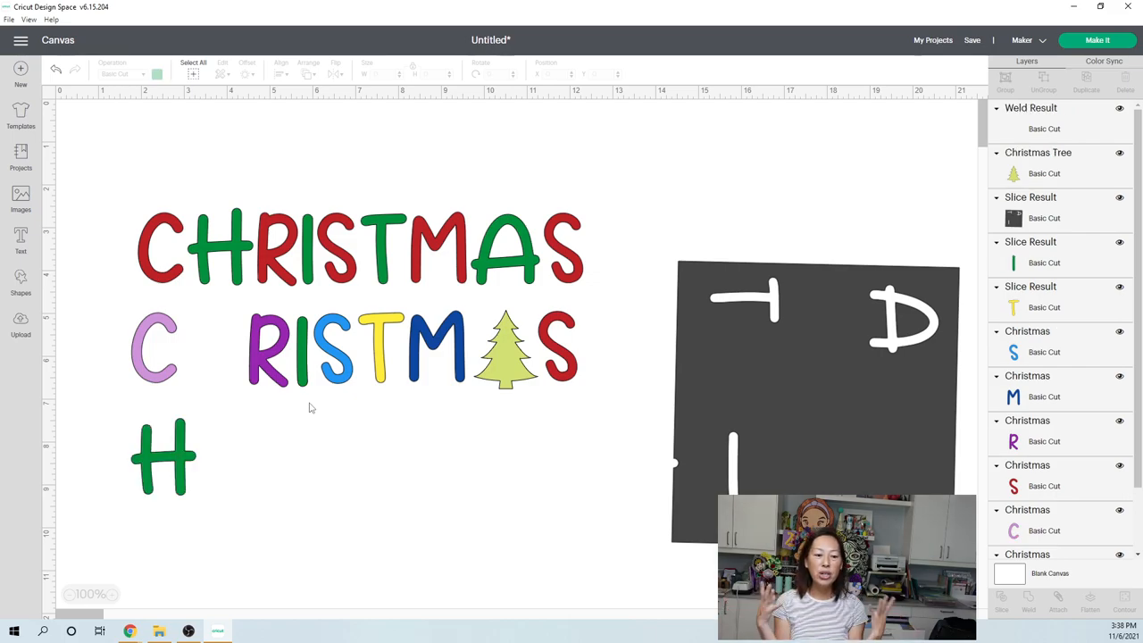
mouse_move(200, 368)
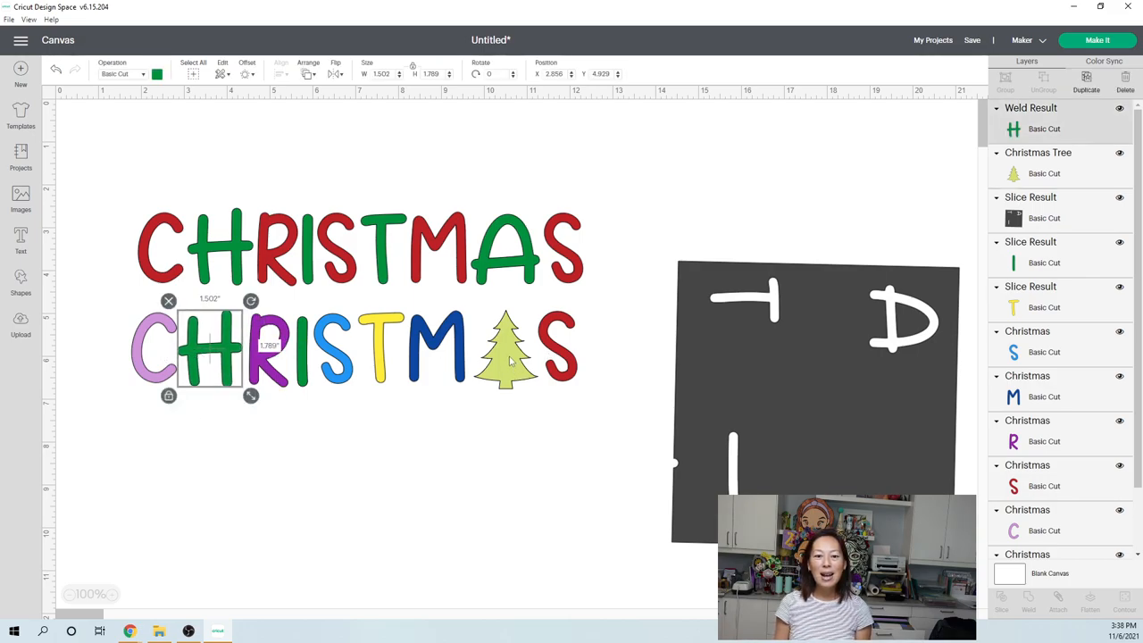
mouse_move(515, 384)
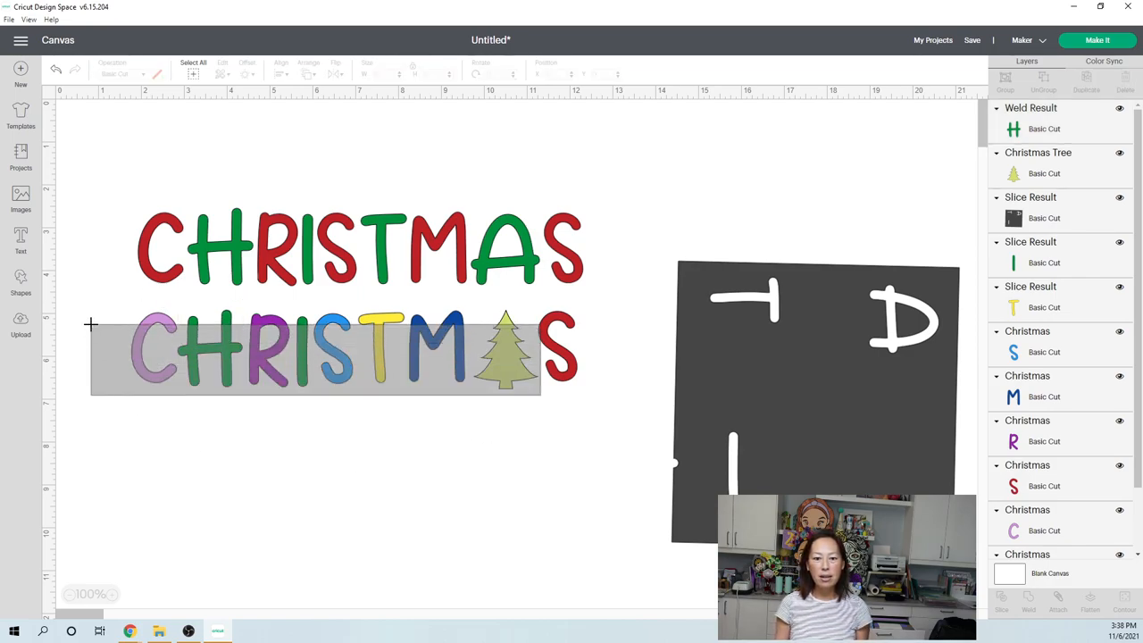
click(354, 349)
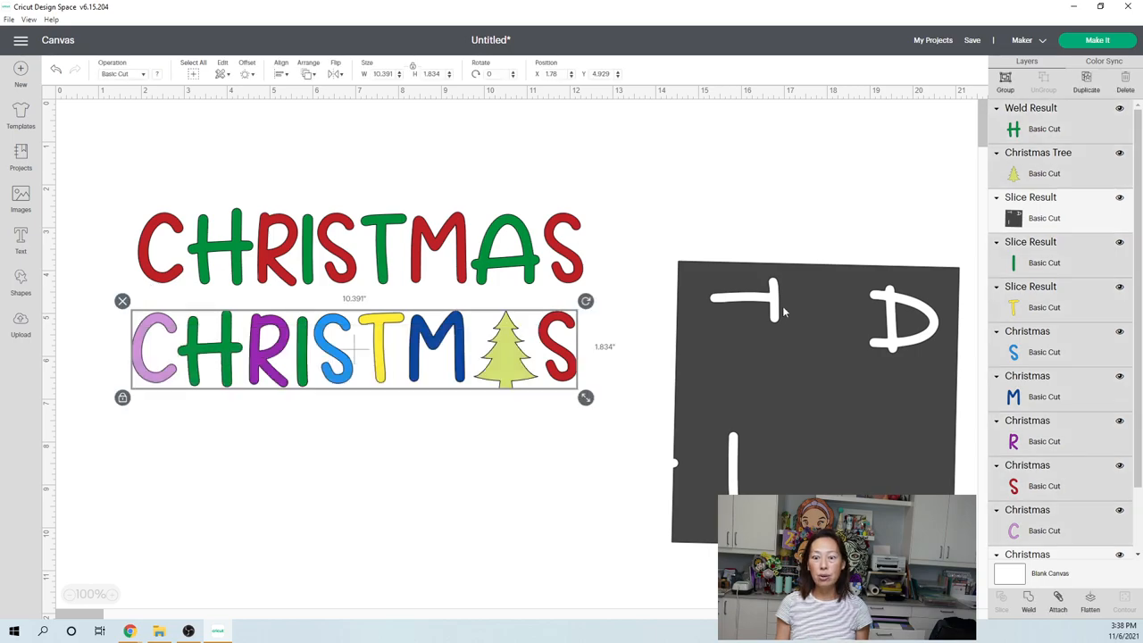
click(815, 402)
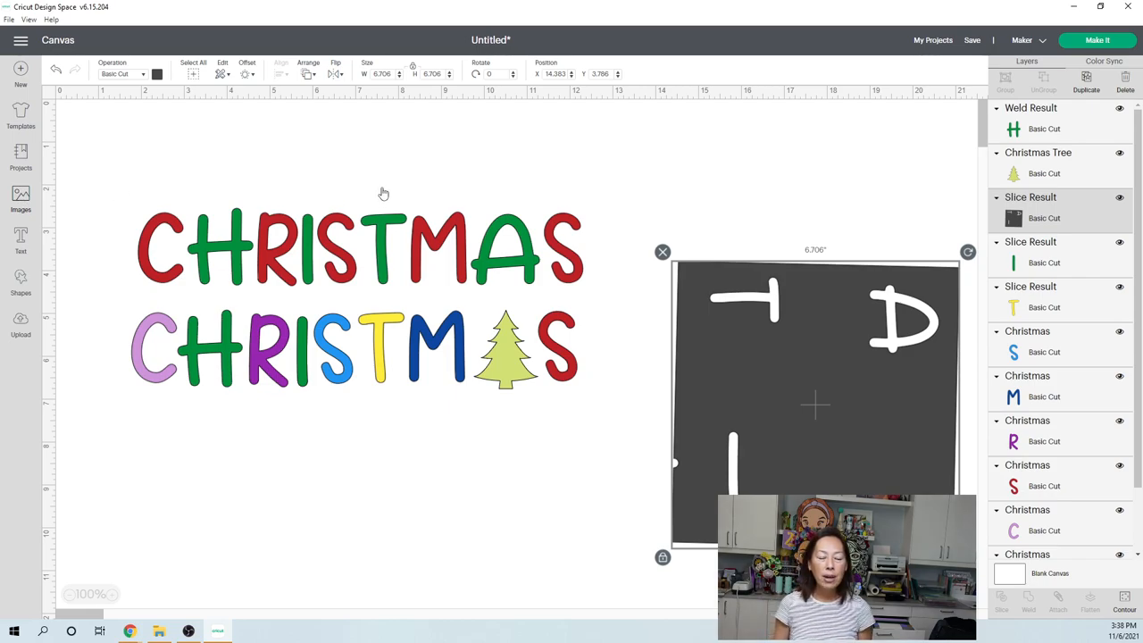
click(21, 196)
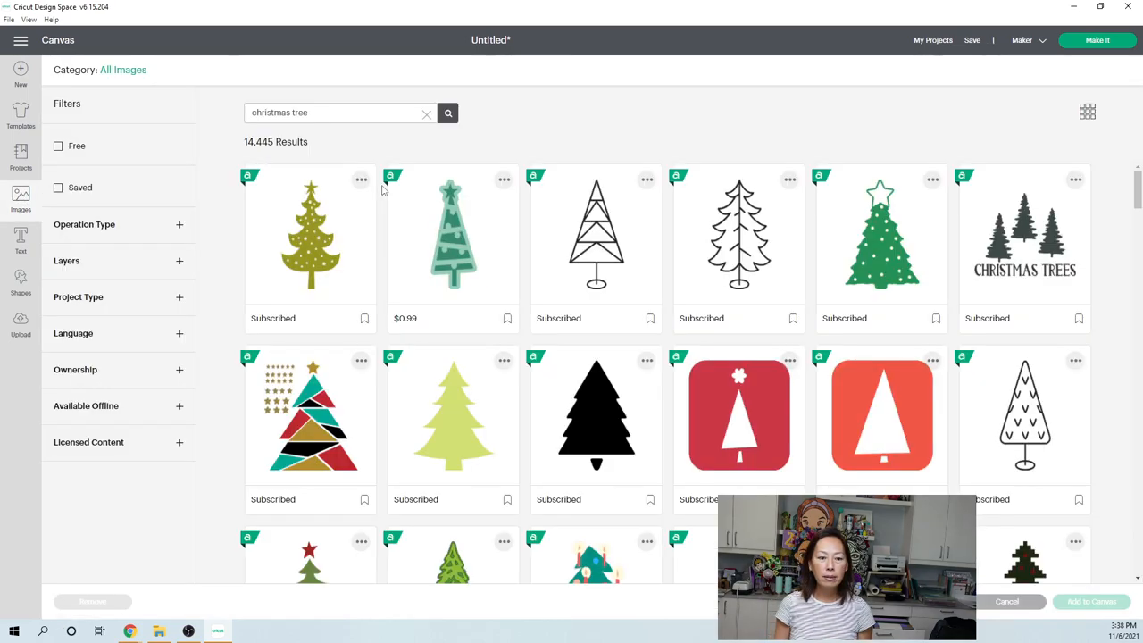
click(311, 414)
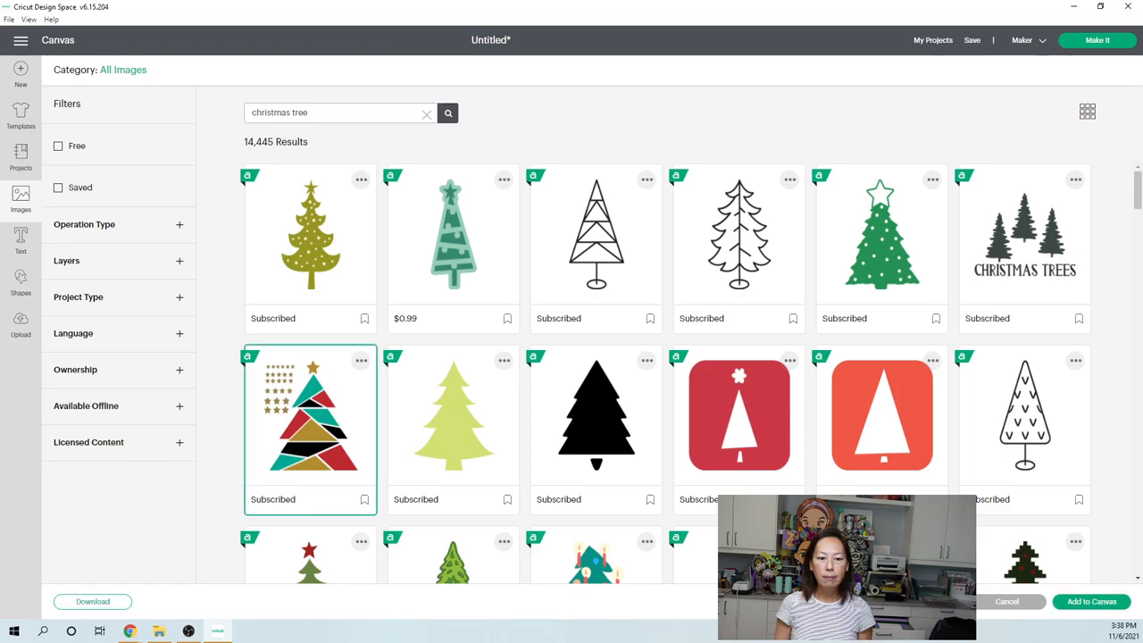
mouse_move(411, 204)
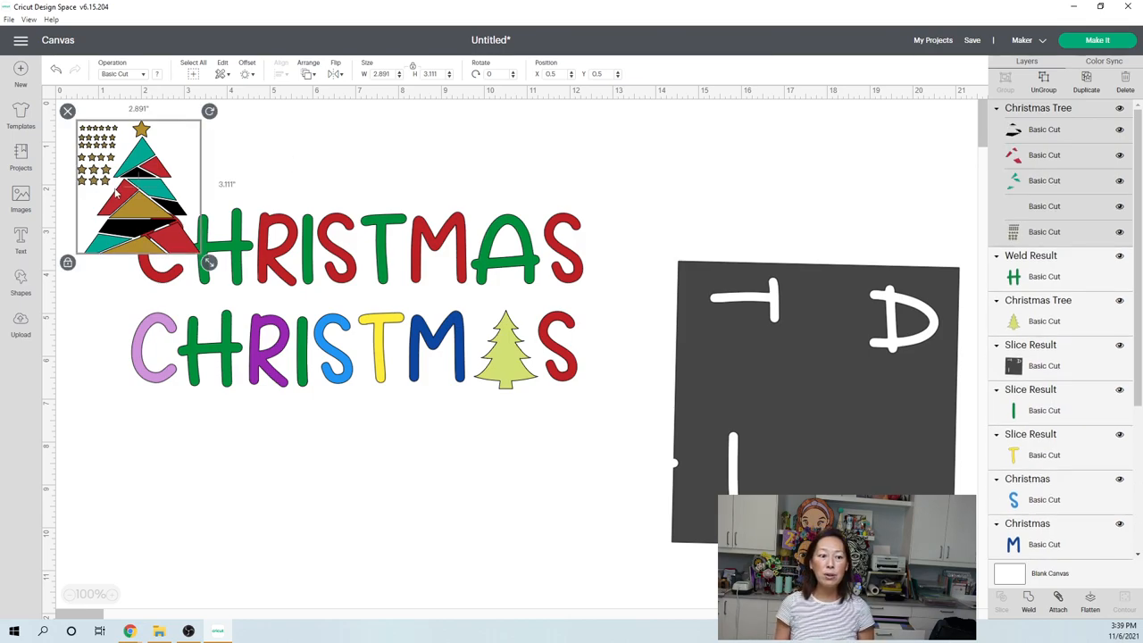
drag(139, 187, 366, 437)
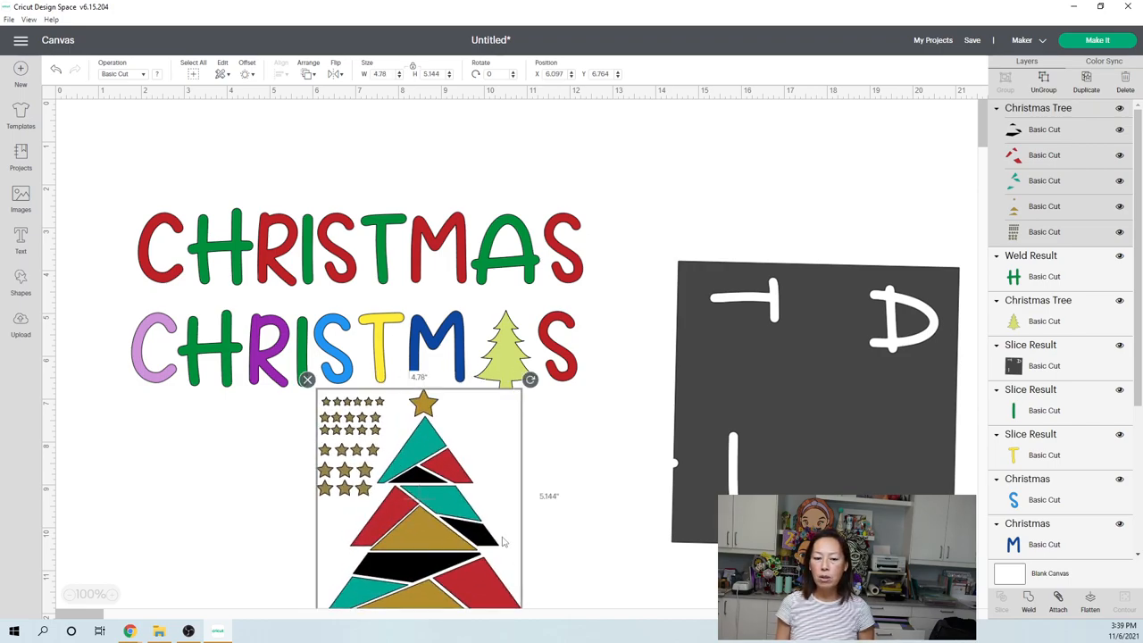
mouse_move(496, 536)
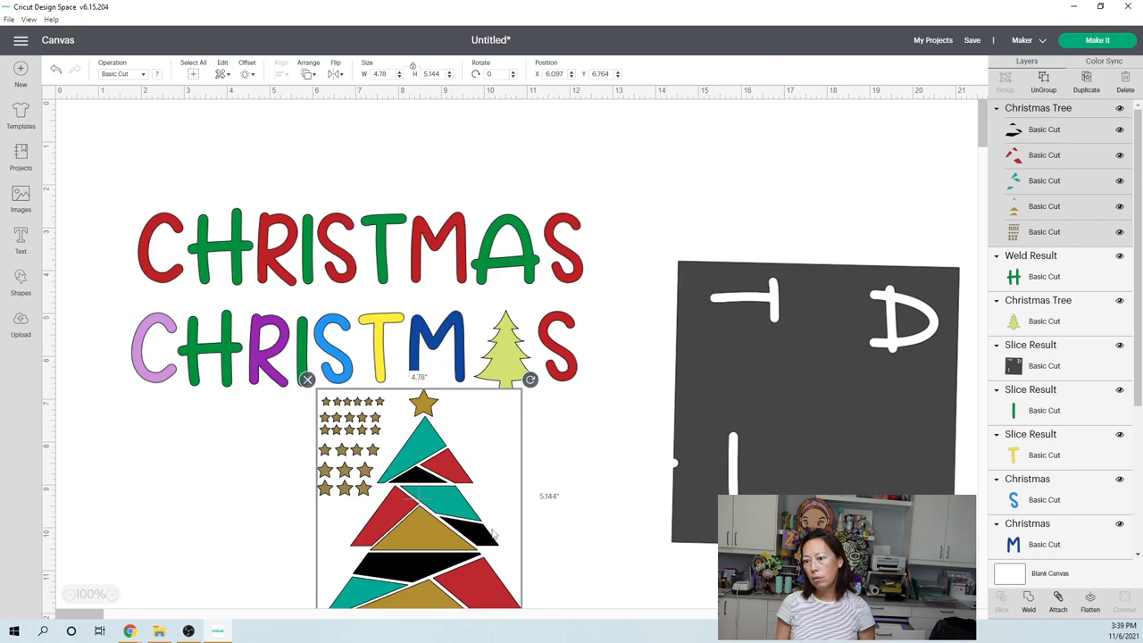
mouse_move(489, 532)
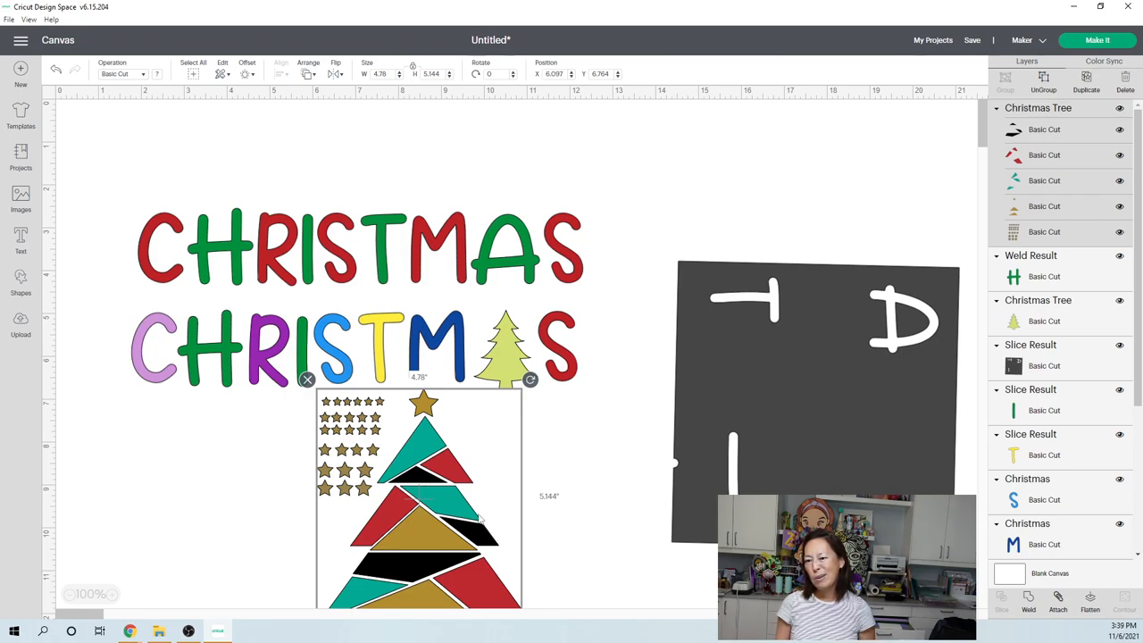
scroll(up, 3)
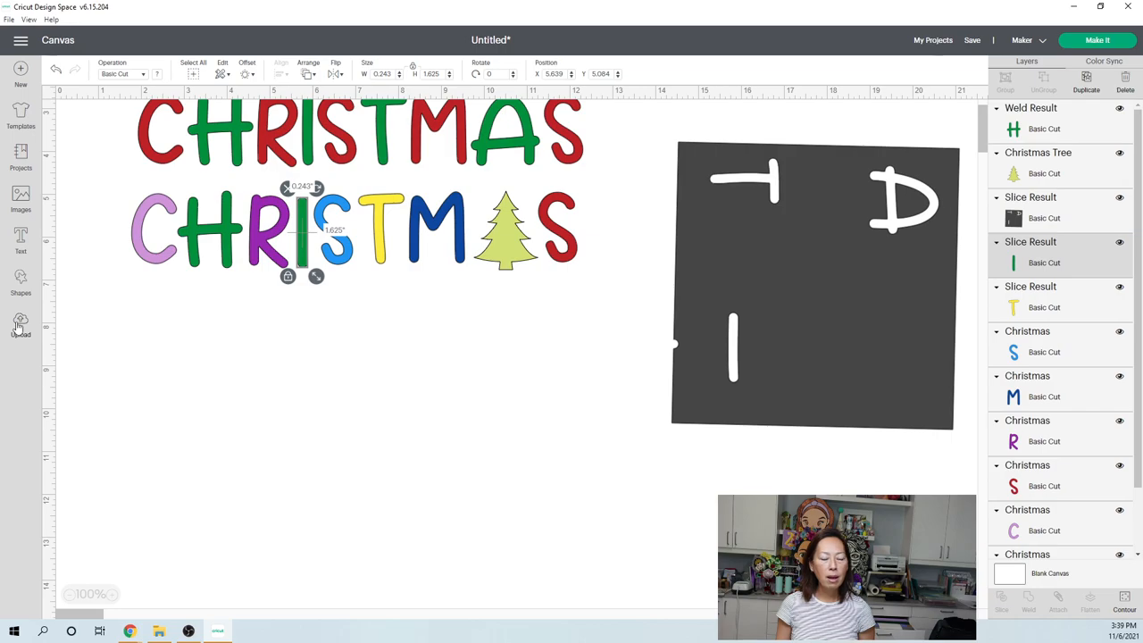
Go to Upload and show all recently uploaded images.
click(22, 325)
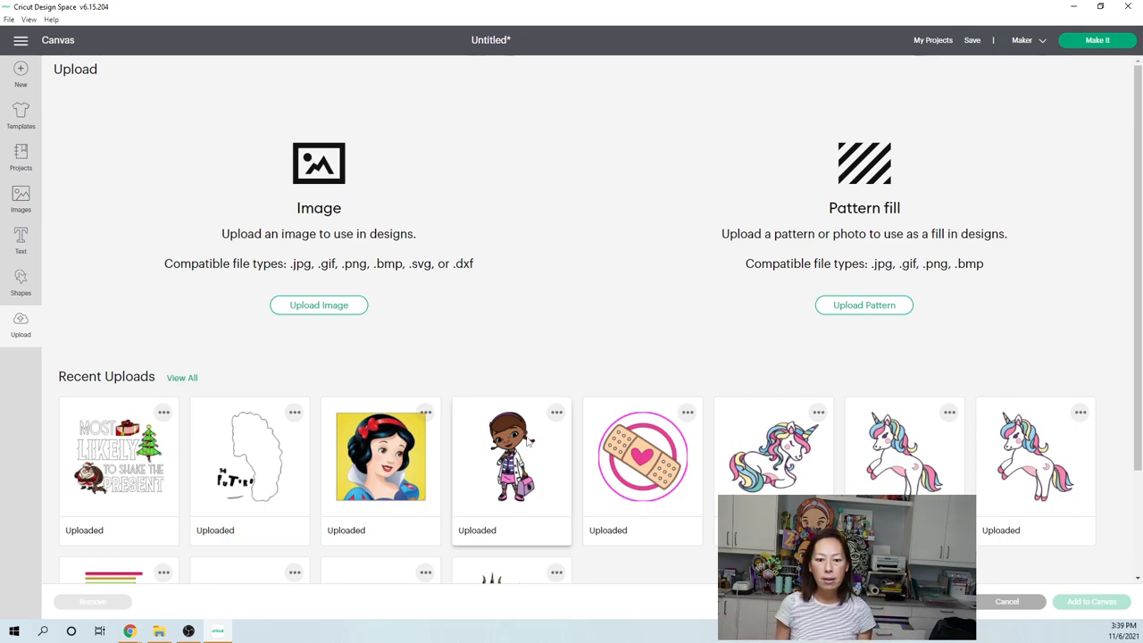
scroll(down, 3)
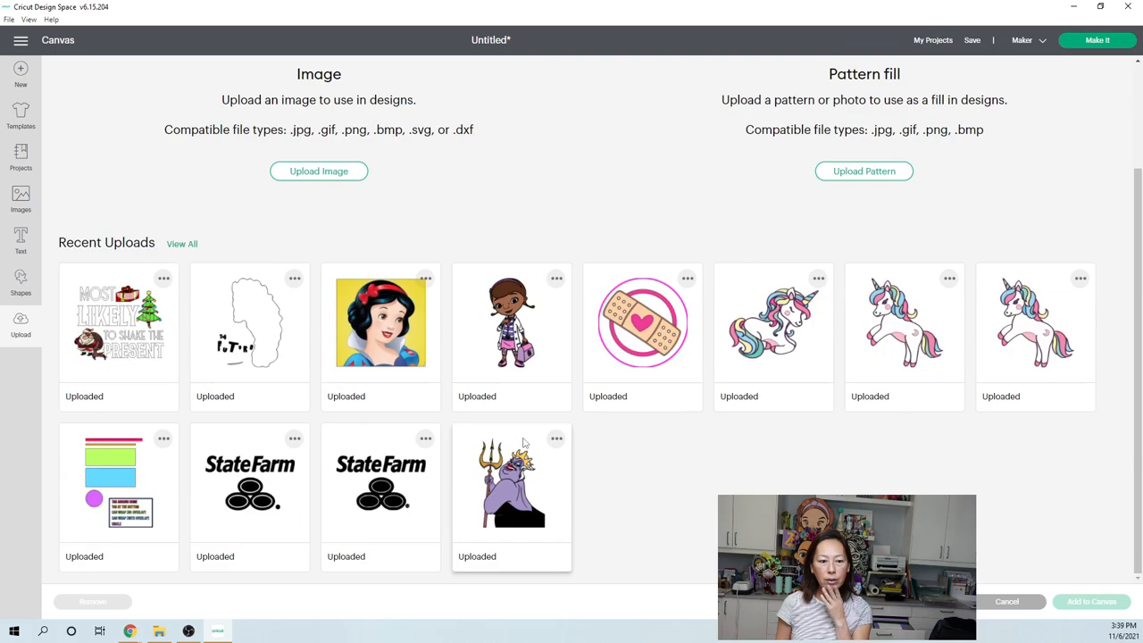
mouse_move(629, 407)
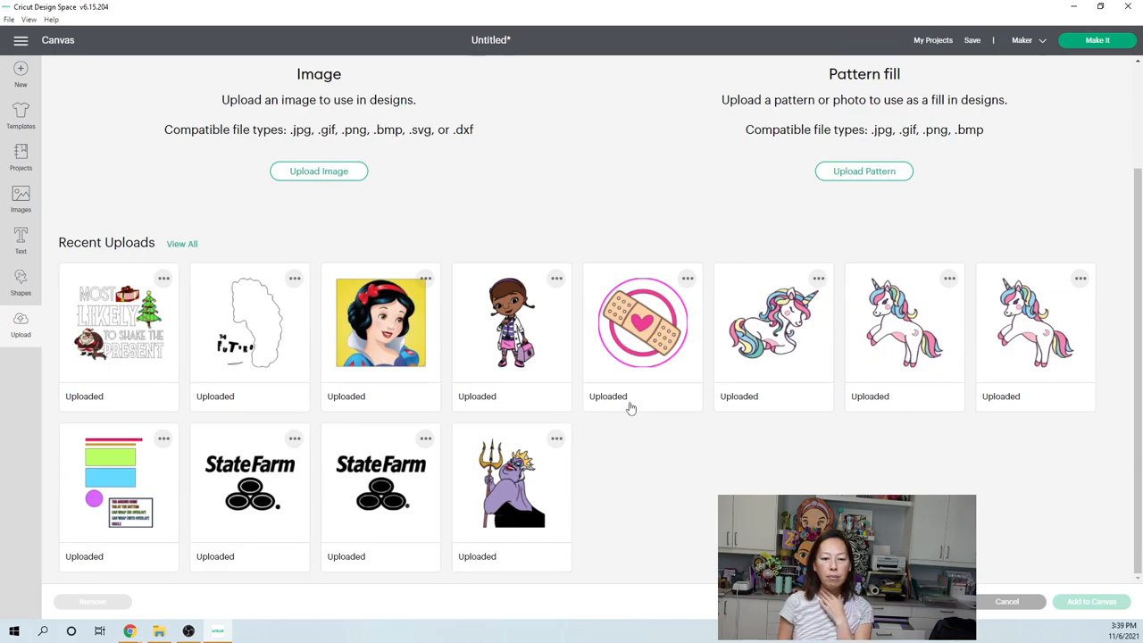
click(22, 196)
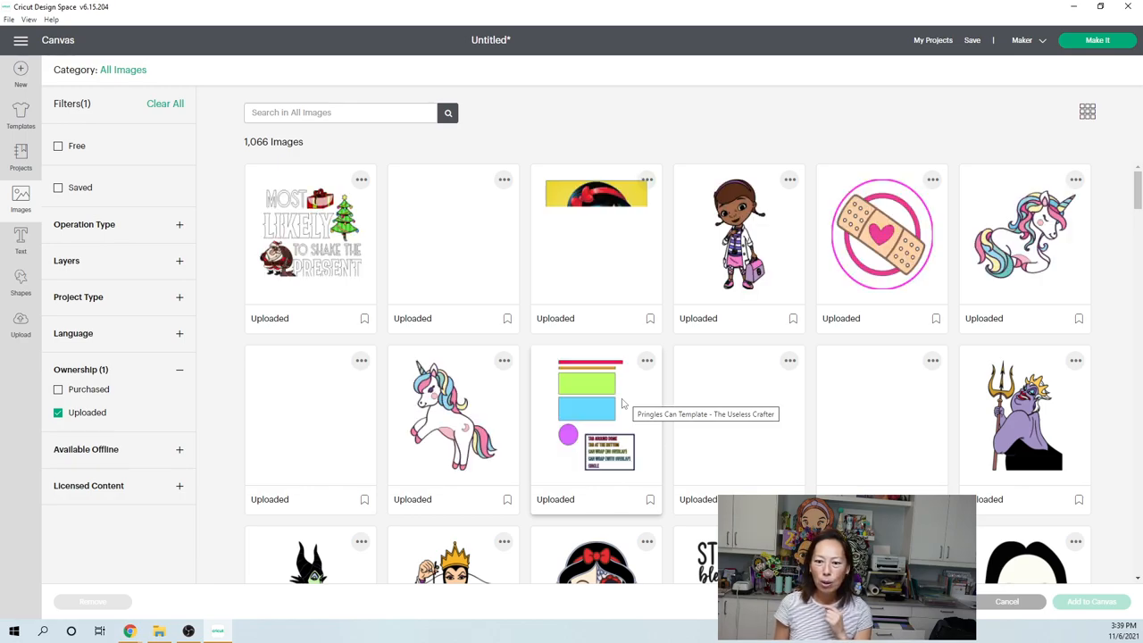
Scroll through the uploads and choose the cartoon woman holding a pink card.
scroll(down, 3)
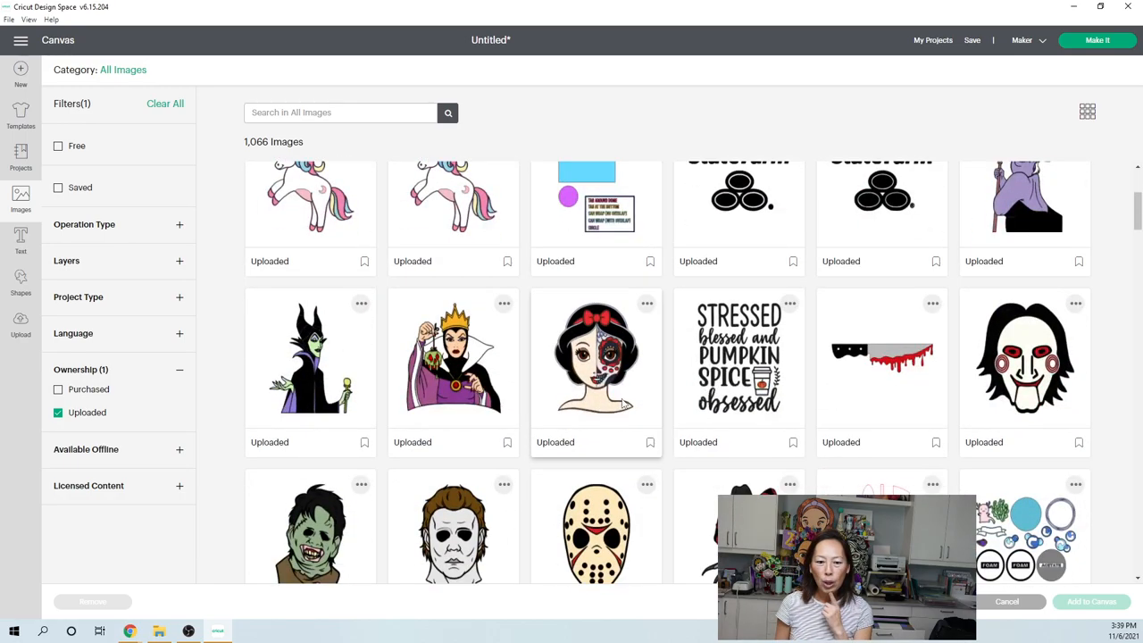
scroll(down, 3)
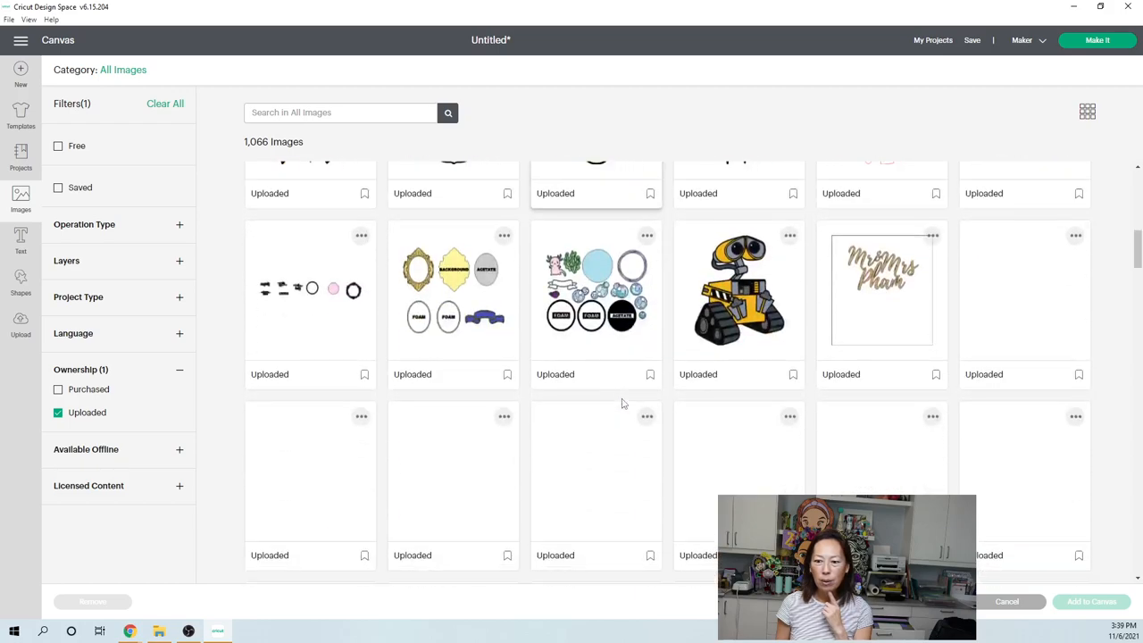
scroll(down, 3)
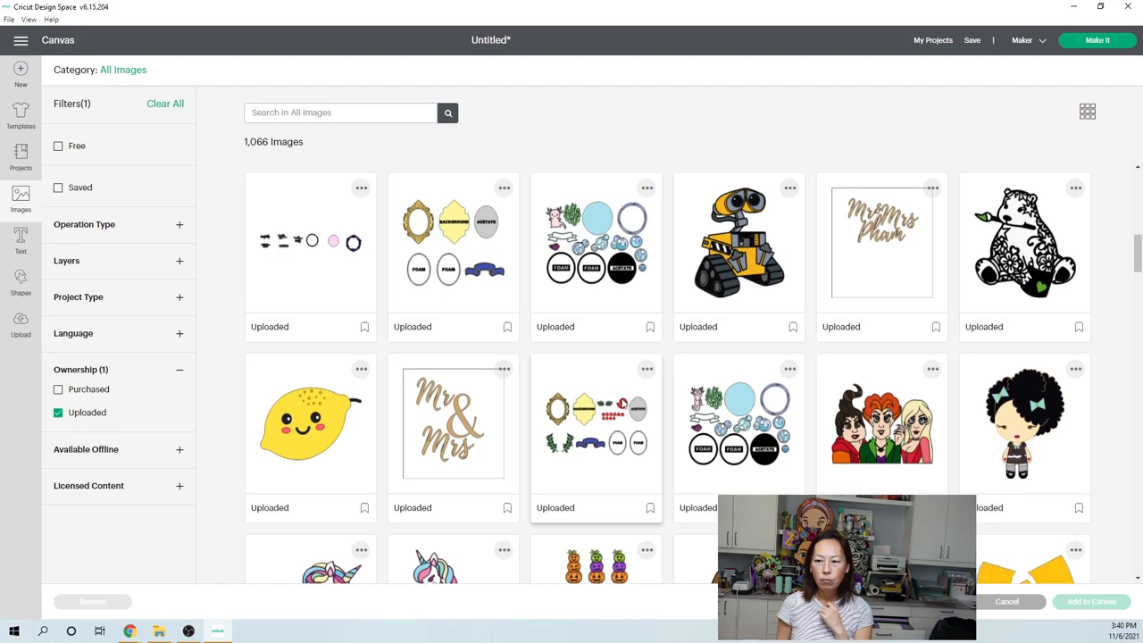
scroll(down, 3)
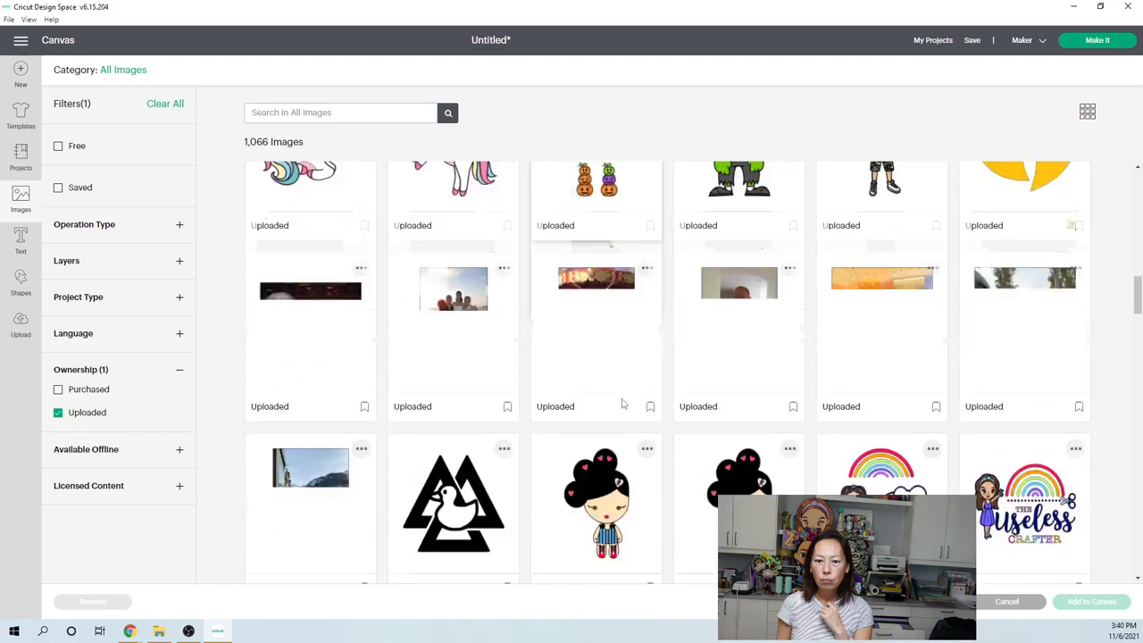
scroll(down, 3)
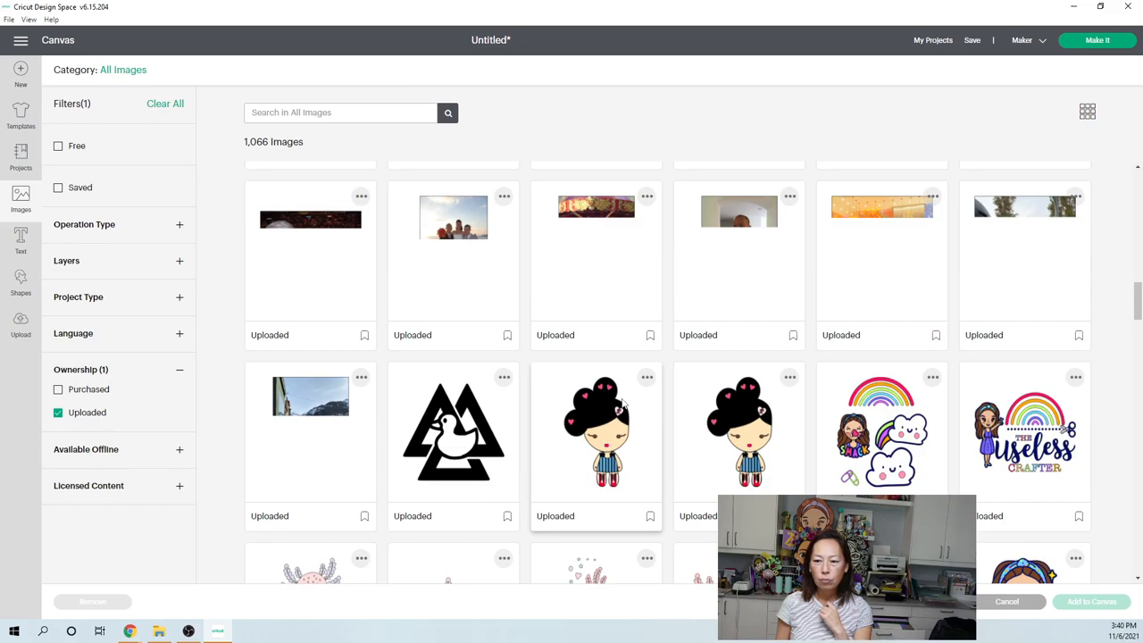
scroll(down, 3)
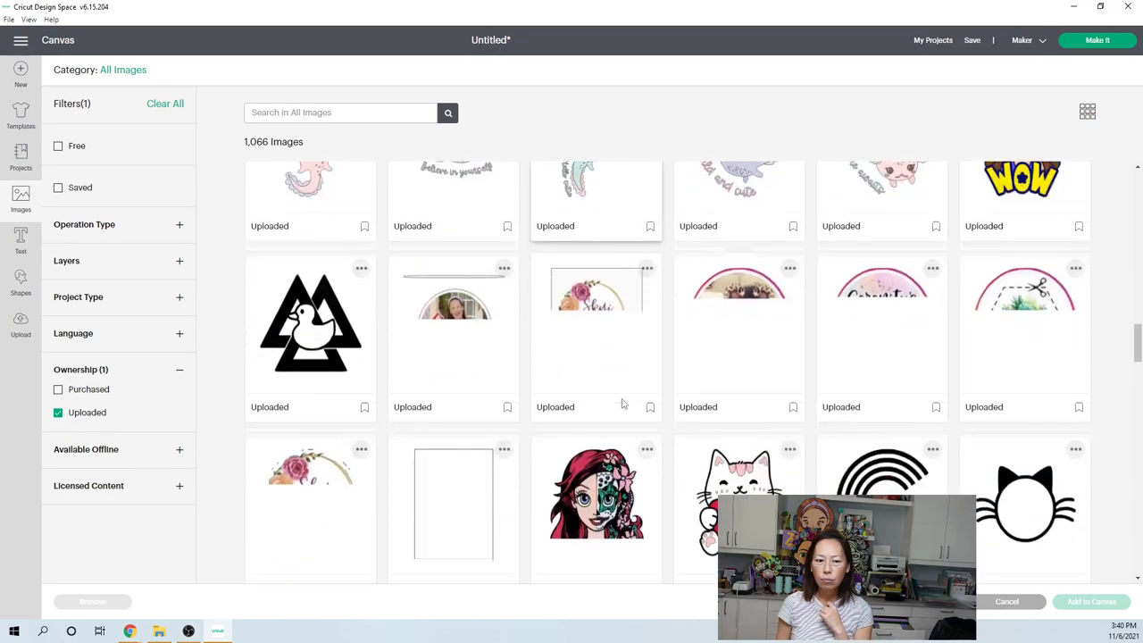
scroll(down, 3)
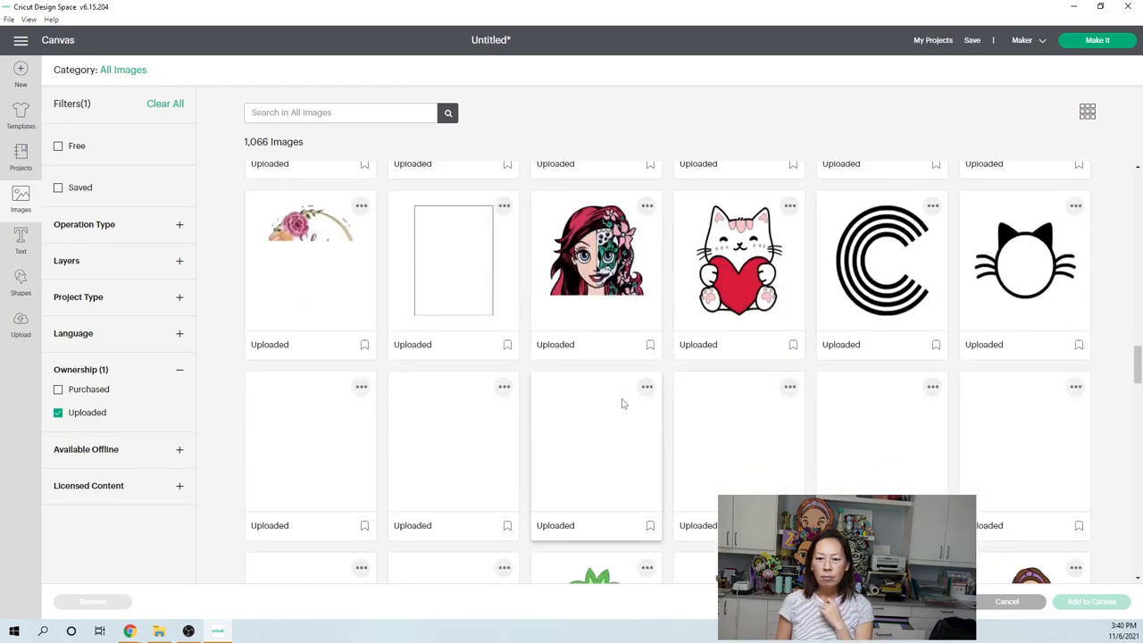
scroll(down, 3)
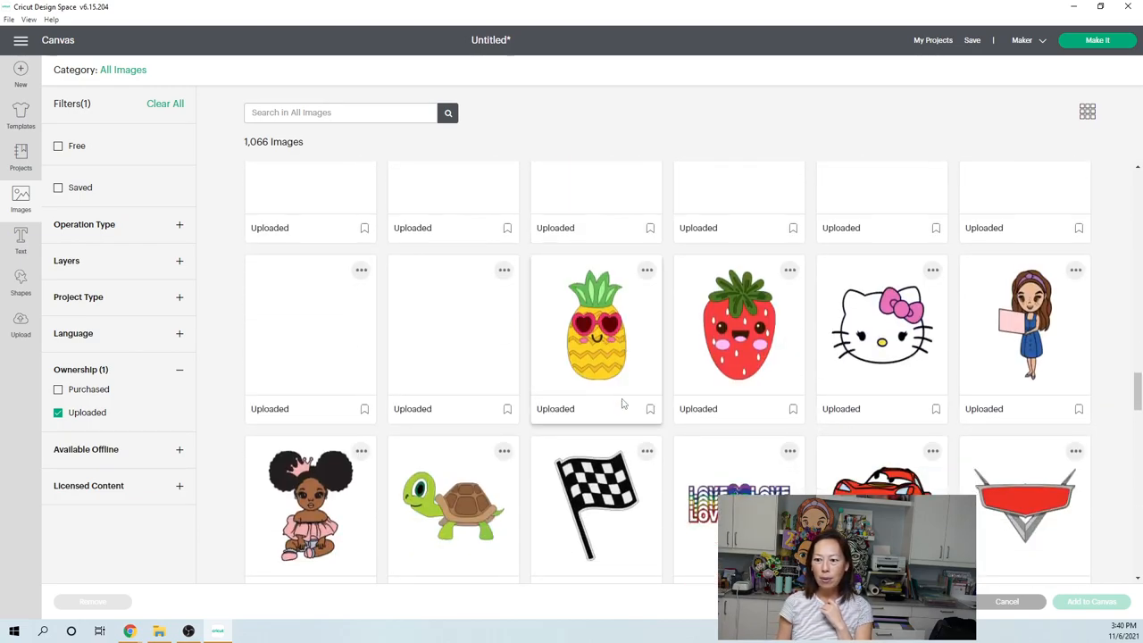
scroll(up, 3)
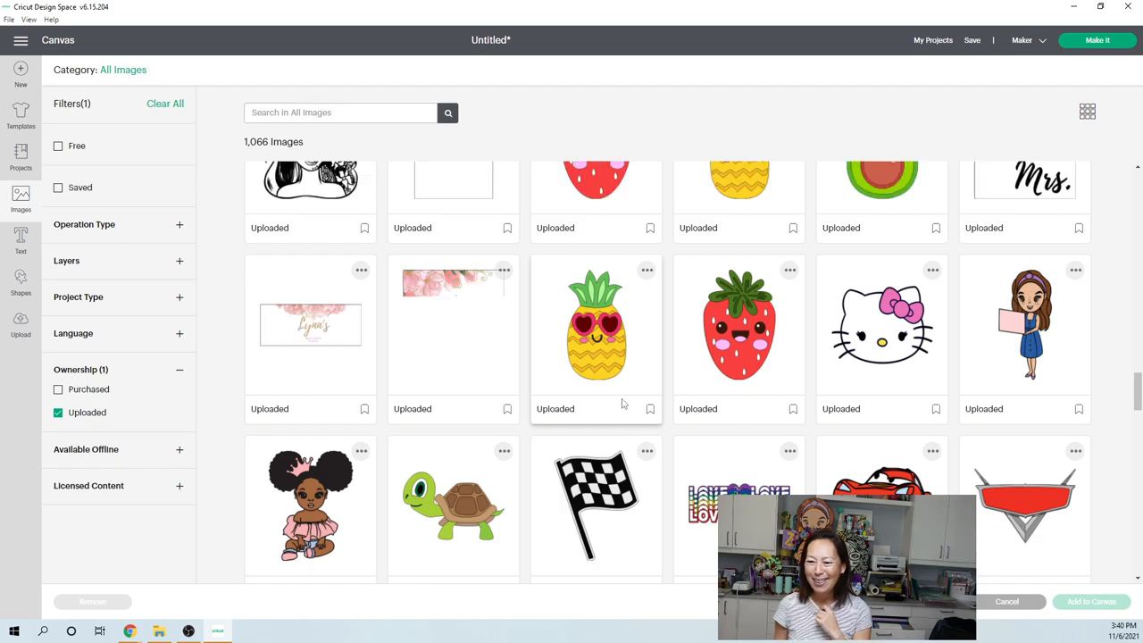
scroll(down, 3)
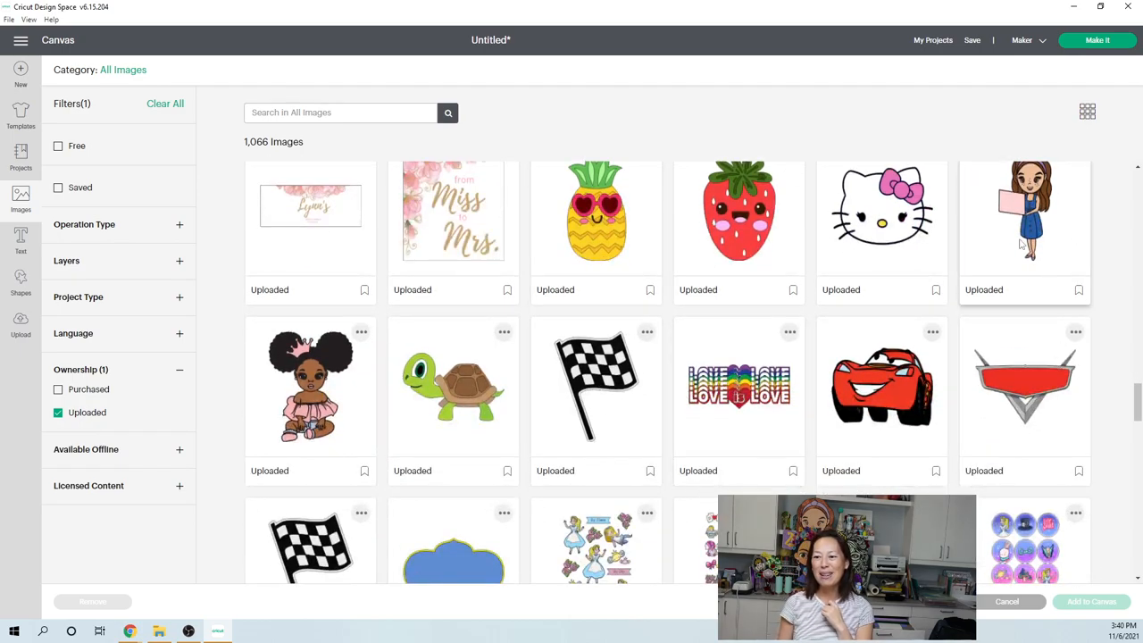
click(1026, 214)
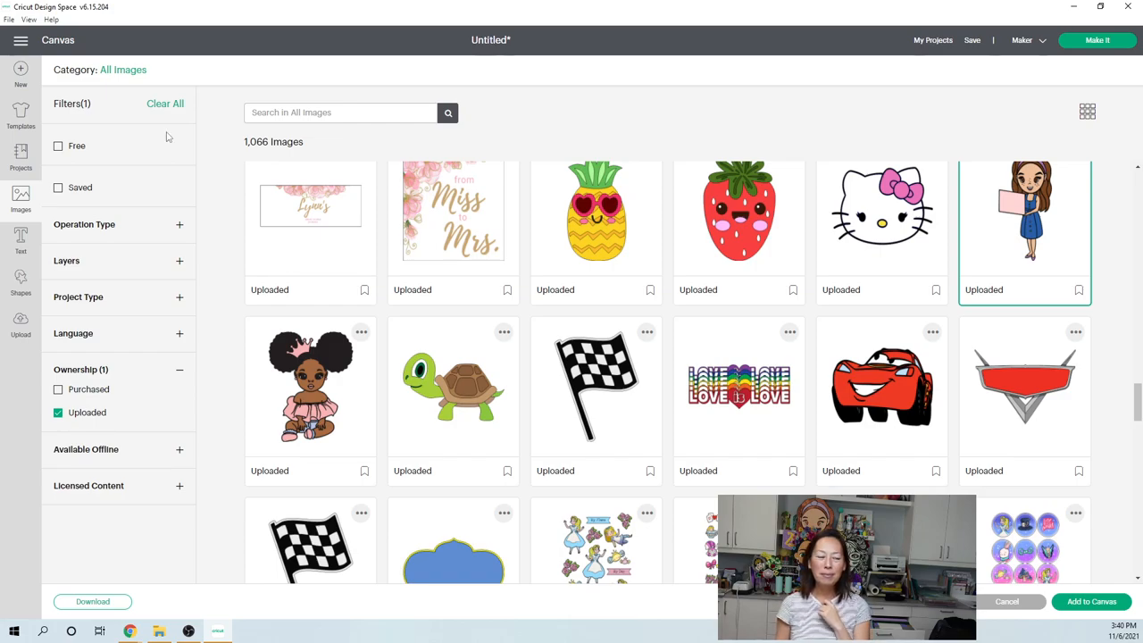
Add the cartoon woman to the canvas and inspect her layer group.
click(1091, 600)
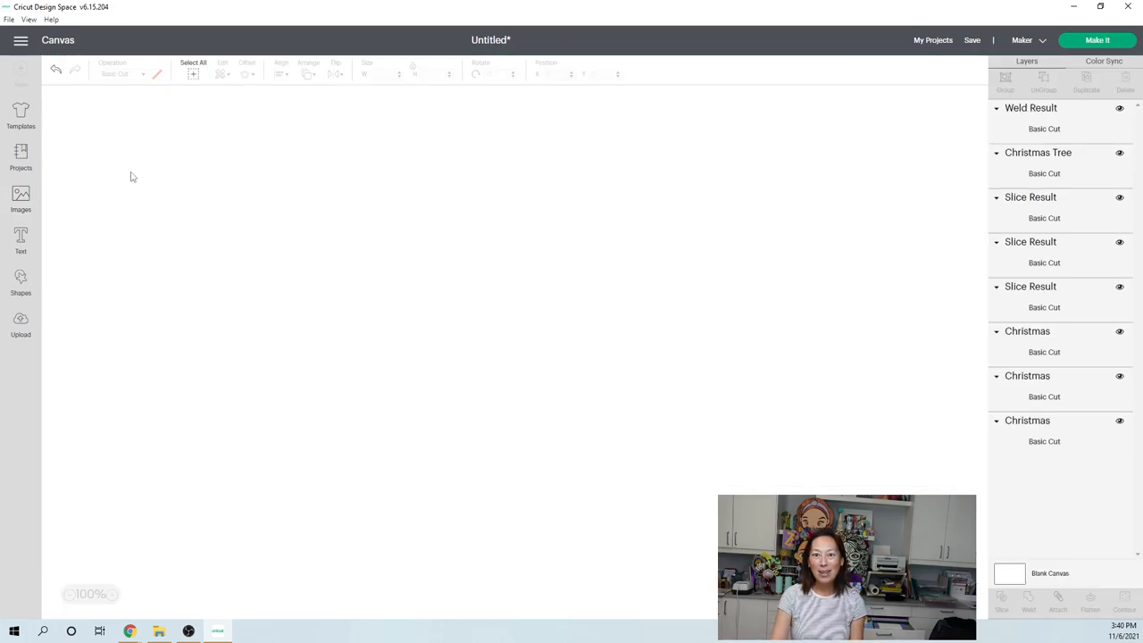
scroll(down, 3)
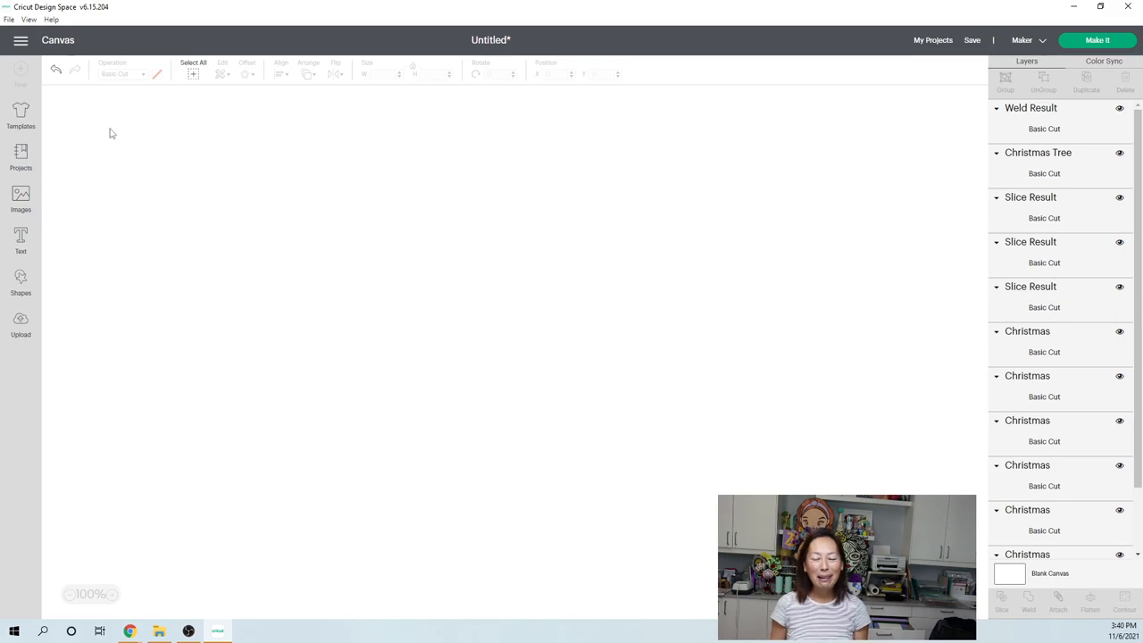
mouse_move(93, 102)
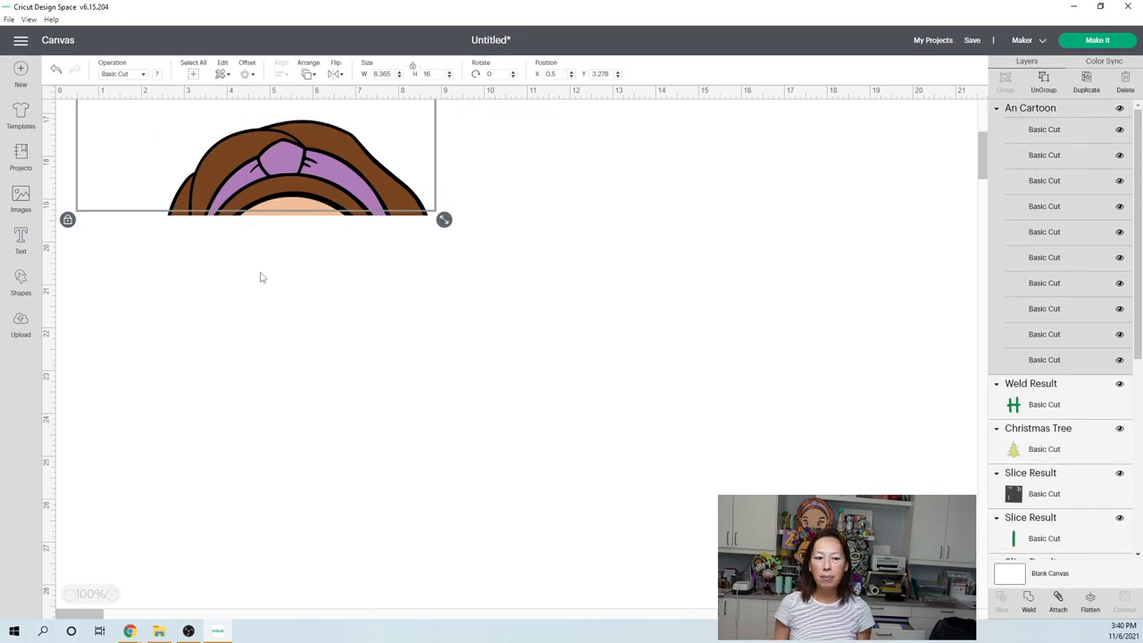
scroll(down, 3)
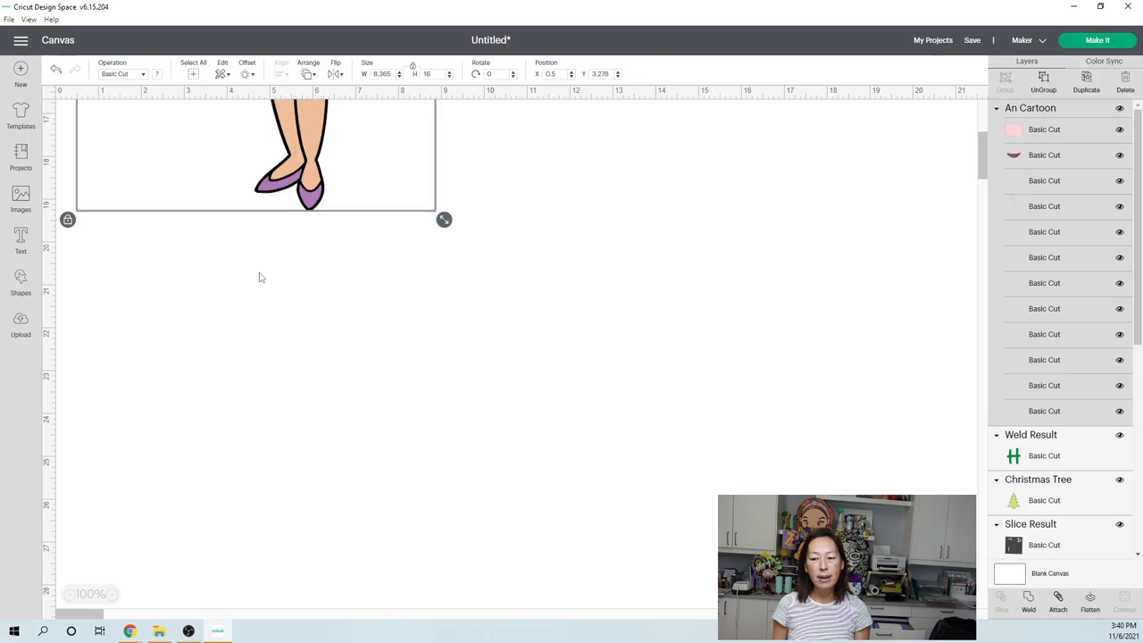
scroll(up, 3)
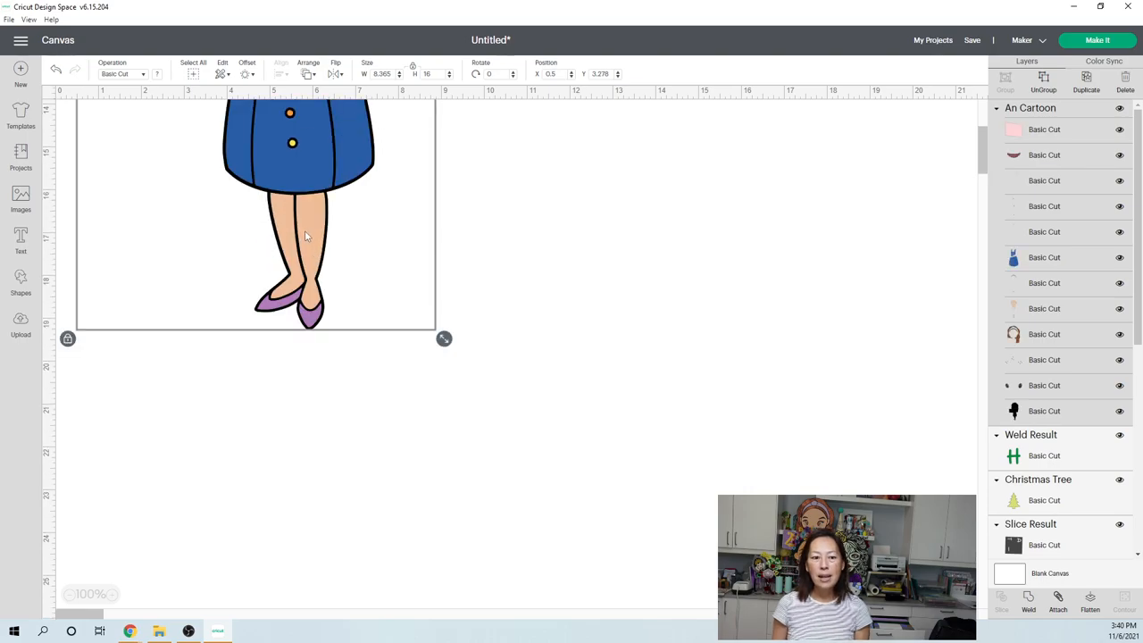
mouse_move(313, 234)
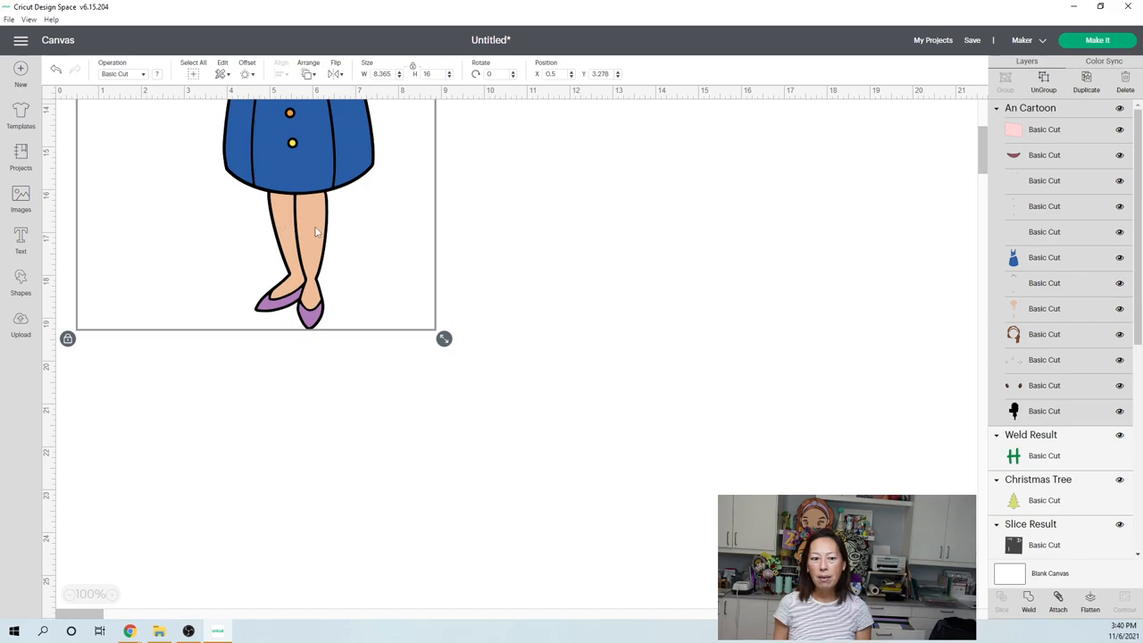
mouse_move(1029, 311)
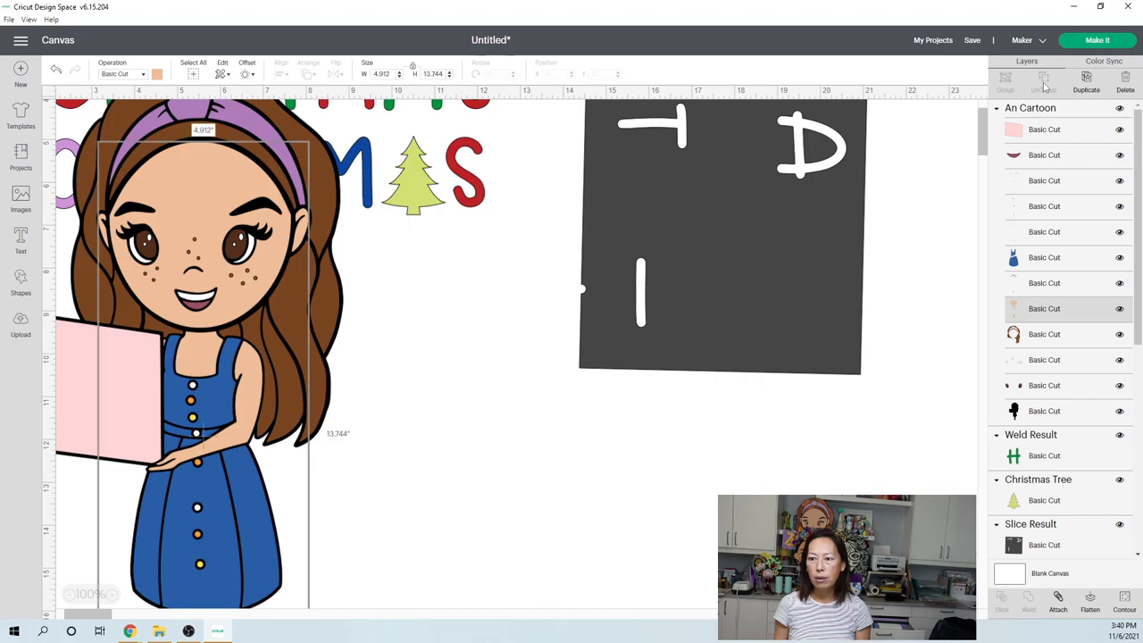
mouse_move(335, 343)
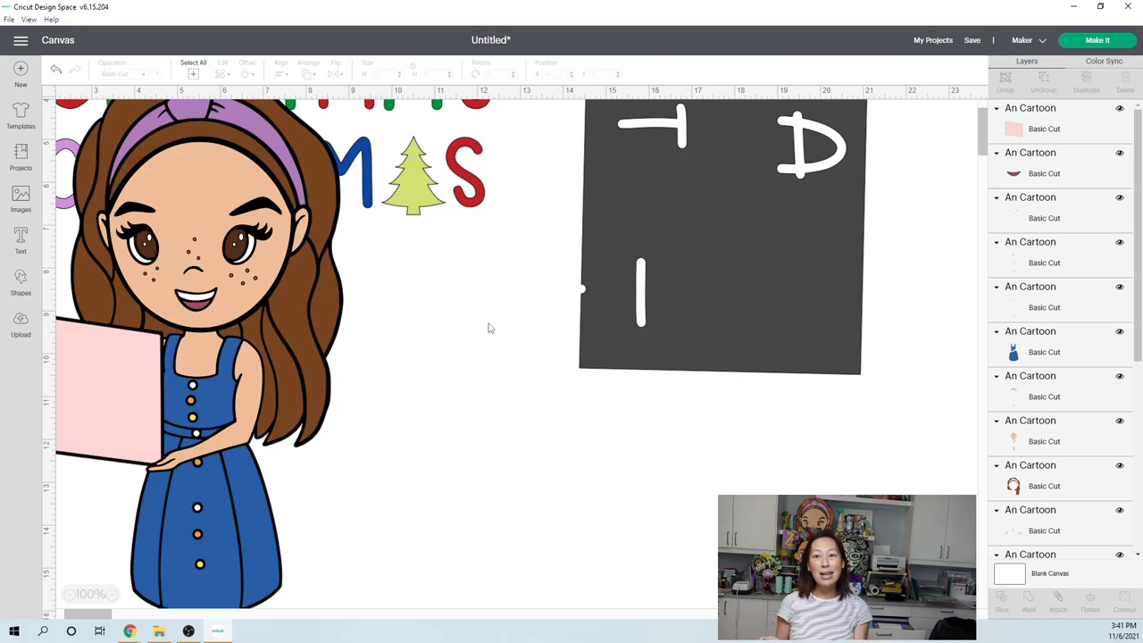
mouse_move(597, 296)
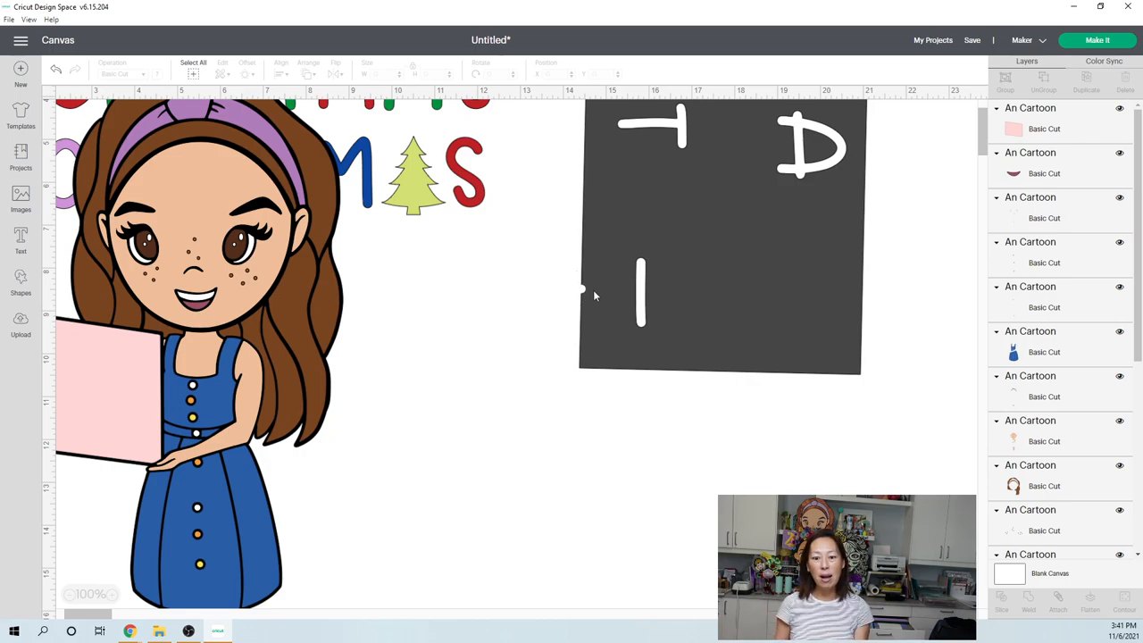
Scroll down the canvas to view the ungrouped cartoon layers.
scroll(down, 3)
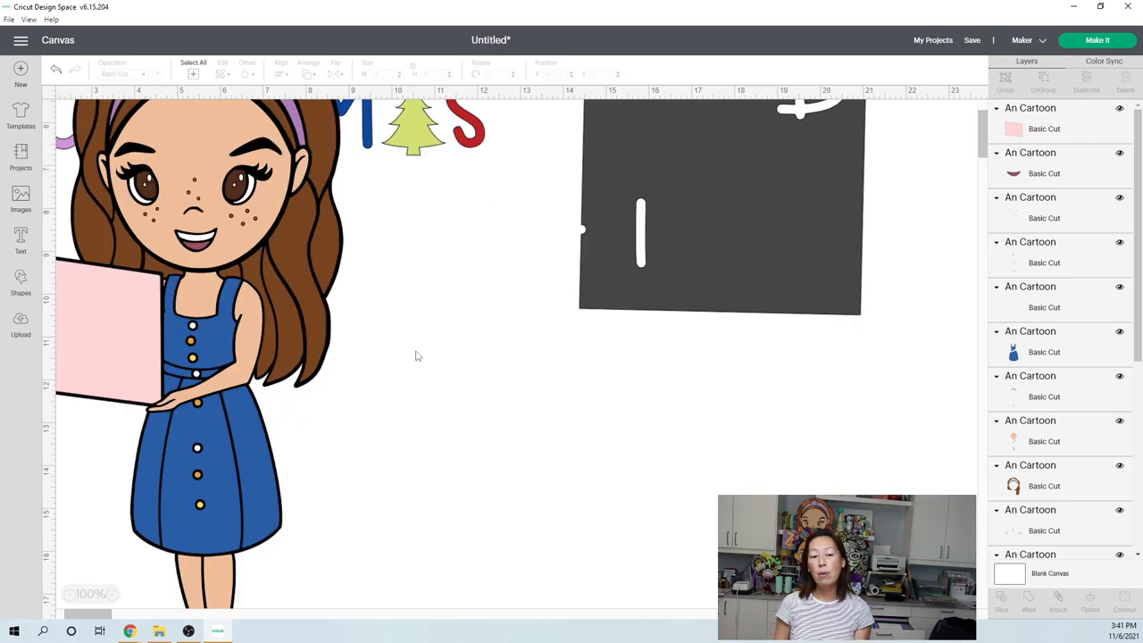
scroll(down, 3)
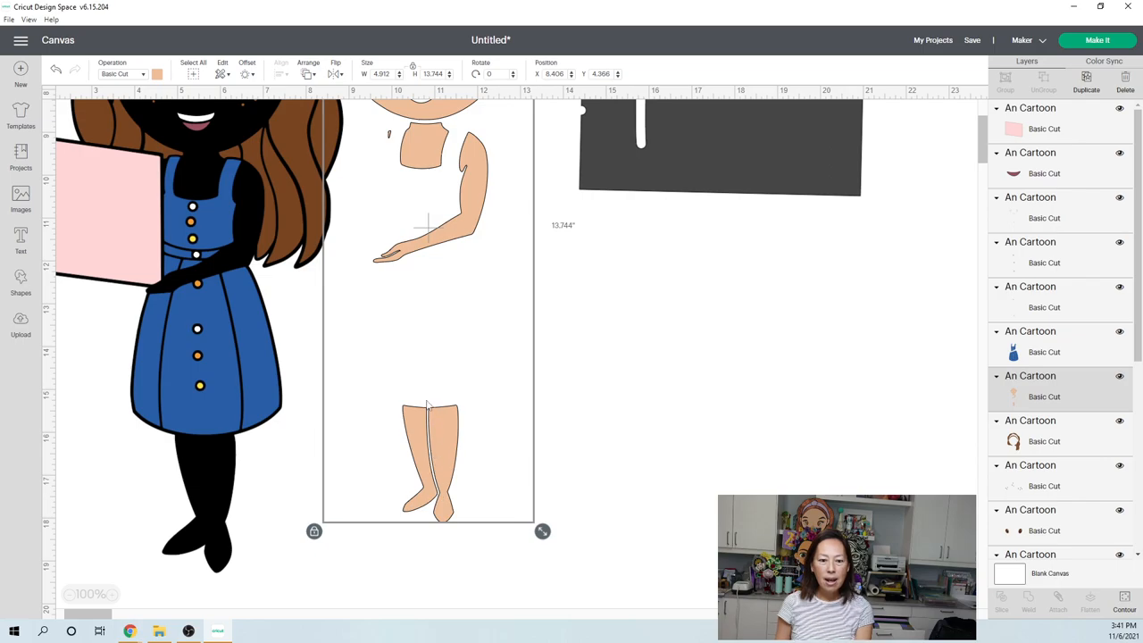
mouse_move(464, 511)
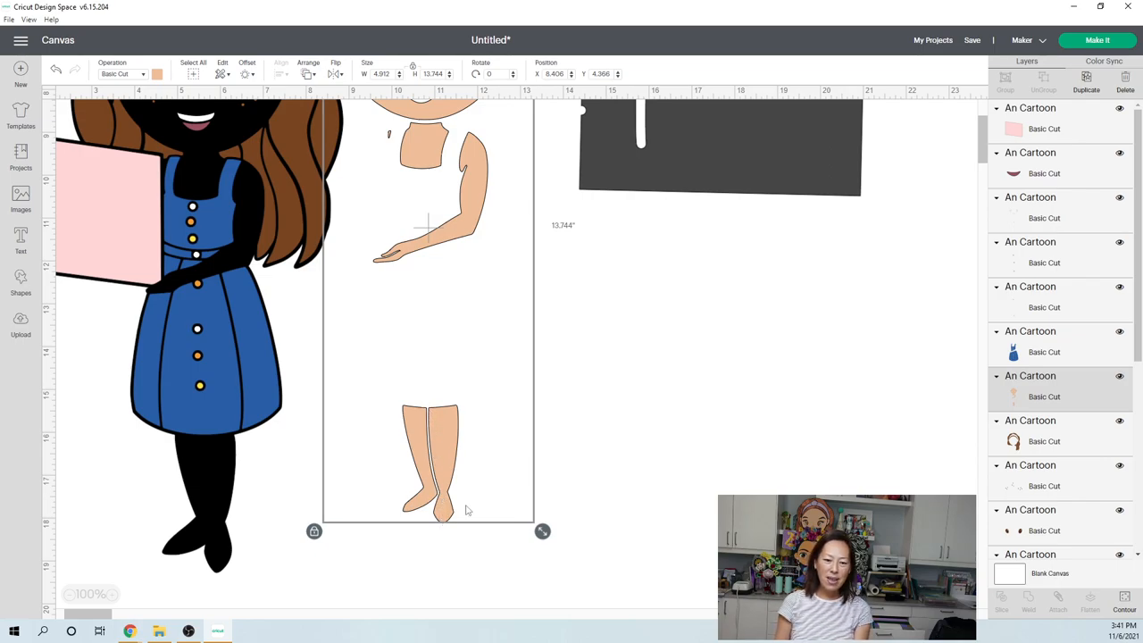
mouse_move(462, 508)
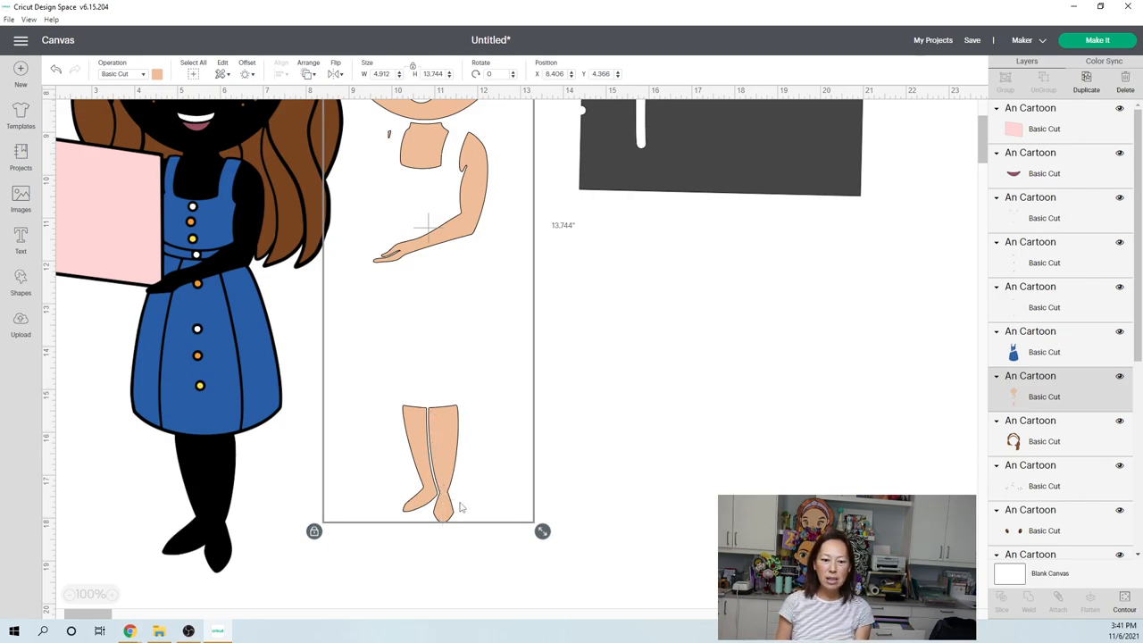
mouse_move(535, 552)
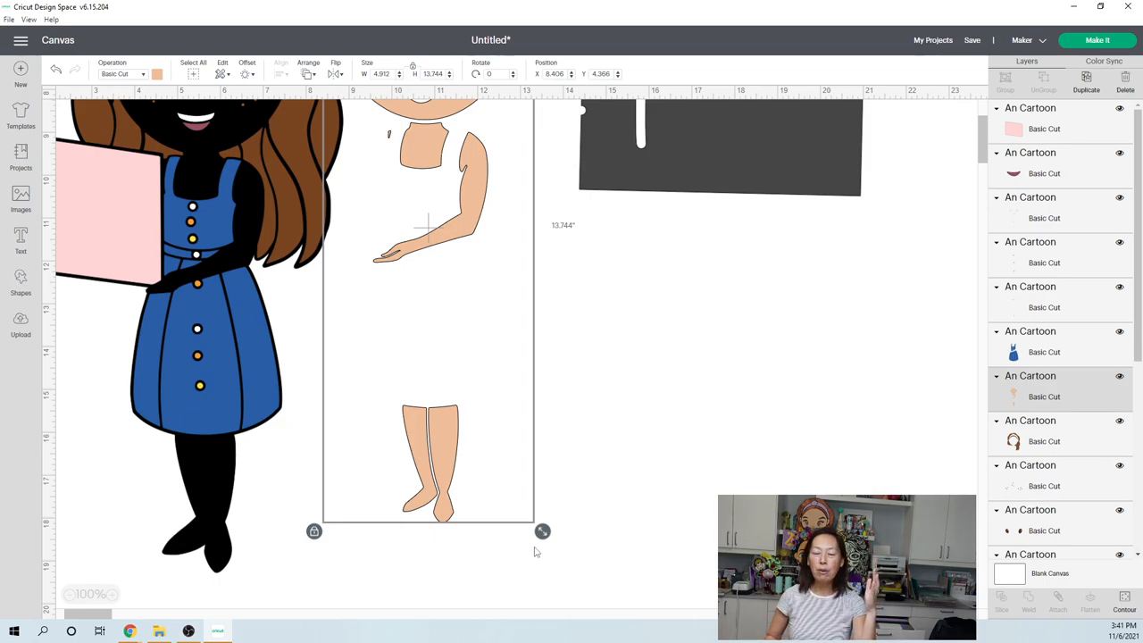
mouse_move(404, 425)
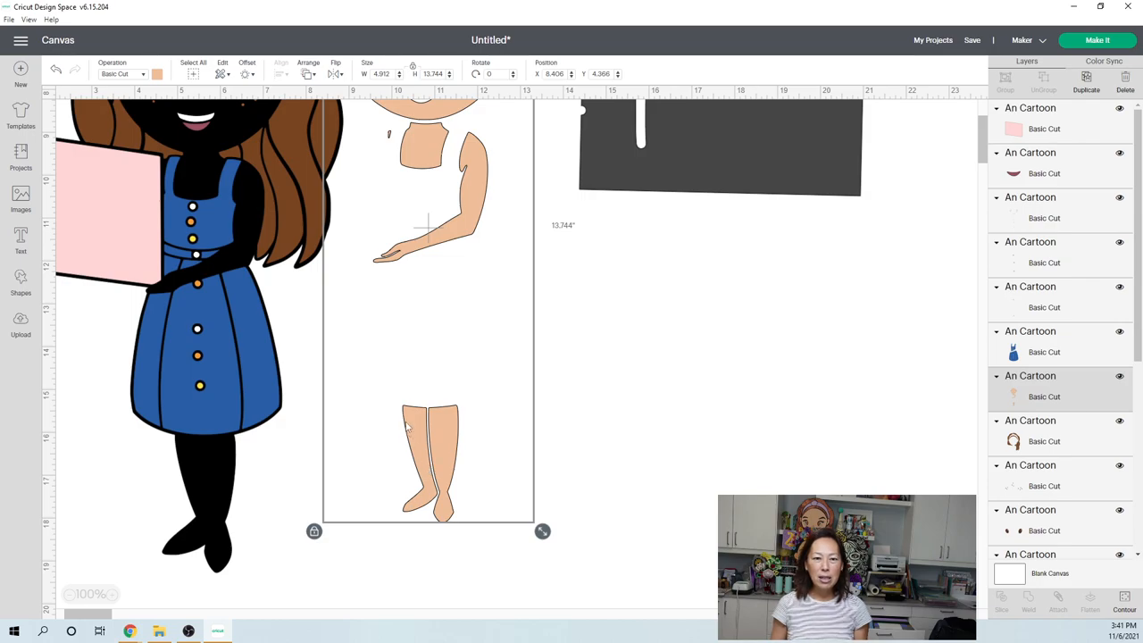
mouse_move(440, 504)
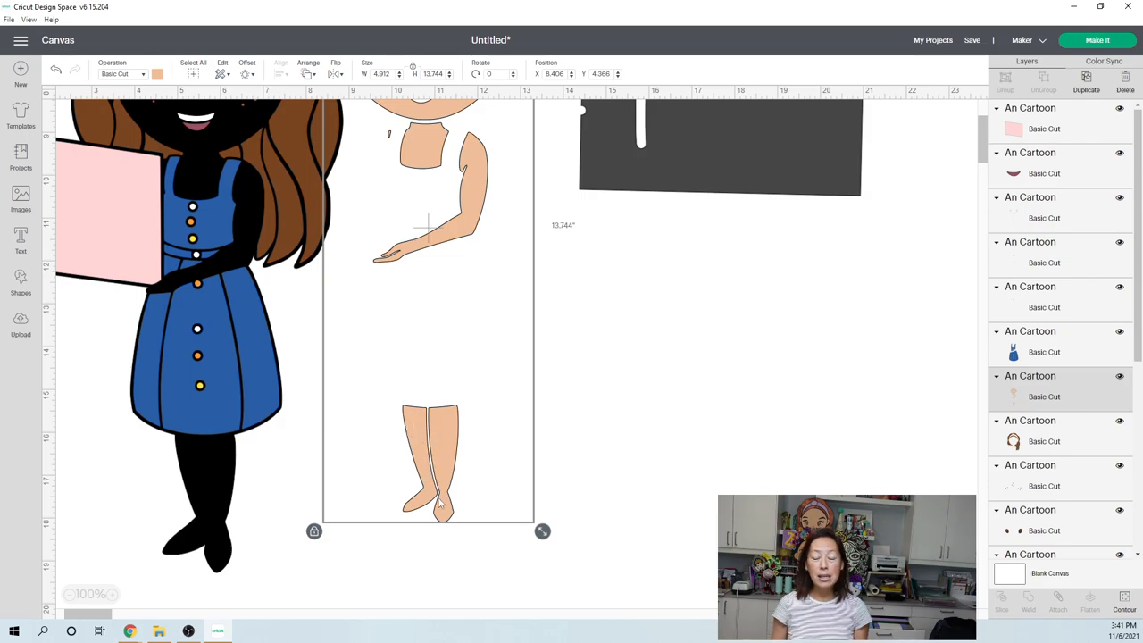
mouse_move(437, 471)
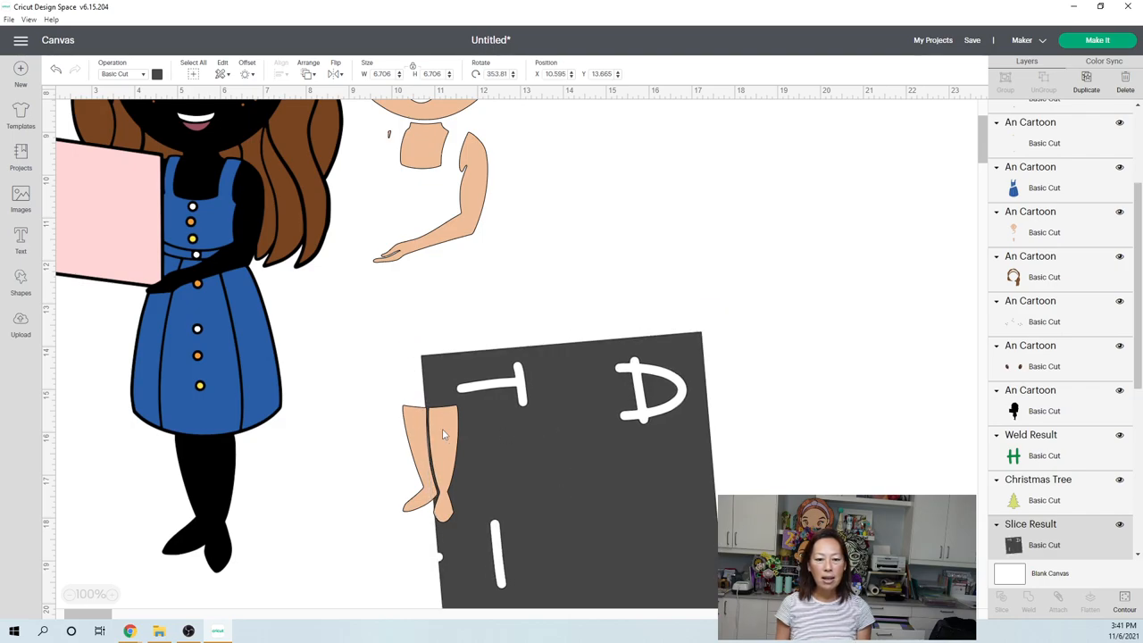
Select the dark lettered Slice Result square on the canvas.
click(571, 473)
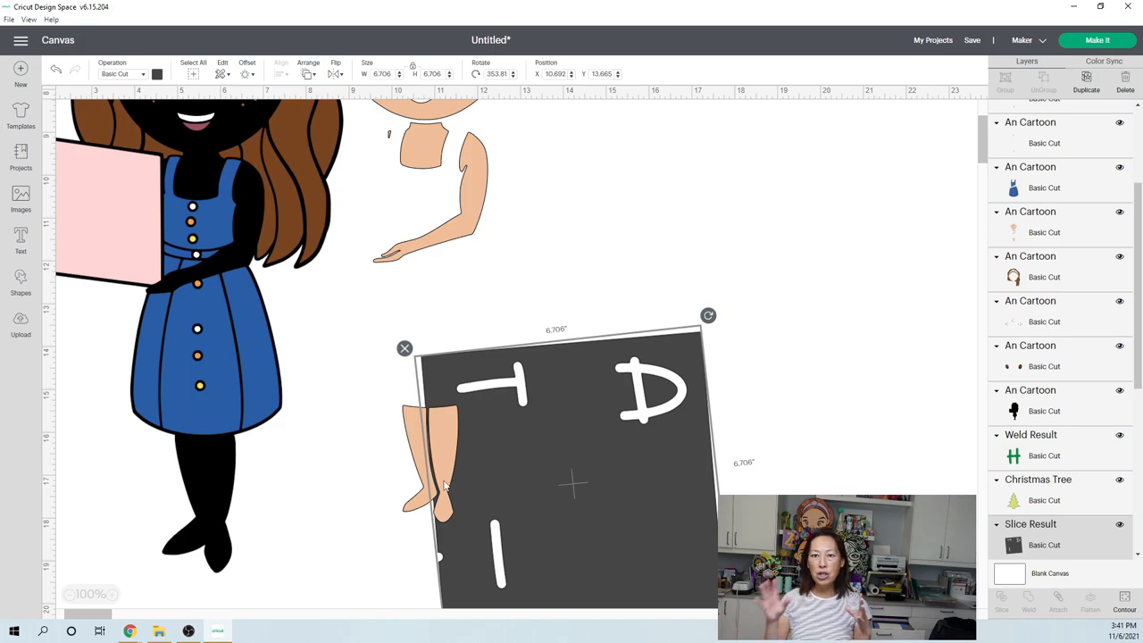
mouse_move(475, 443)
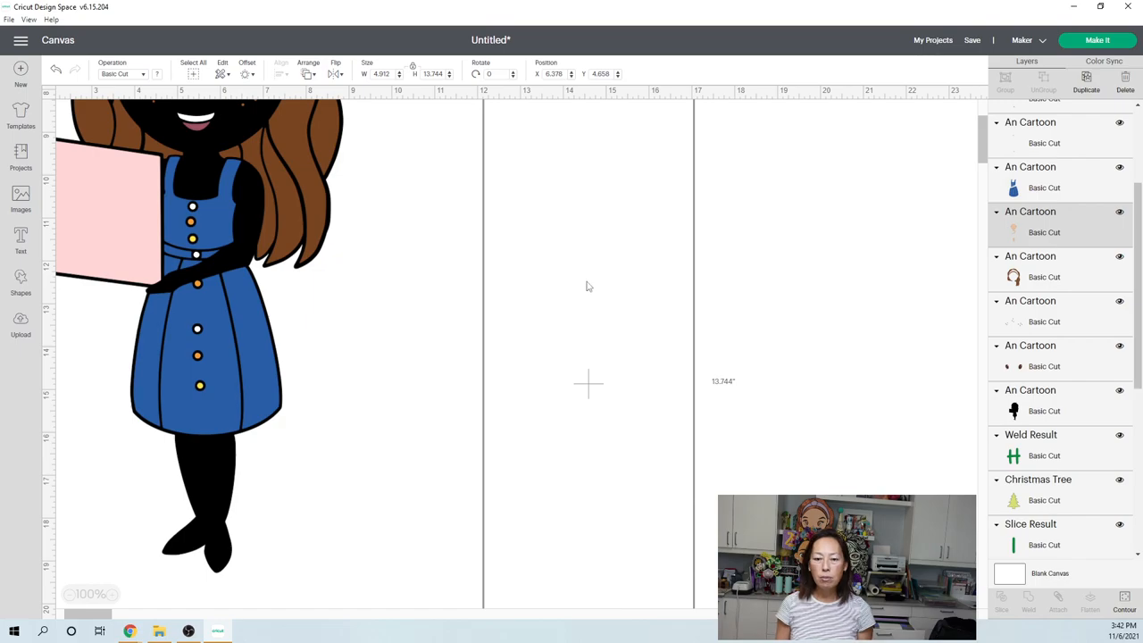
mouse_move(815, 361)
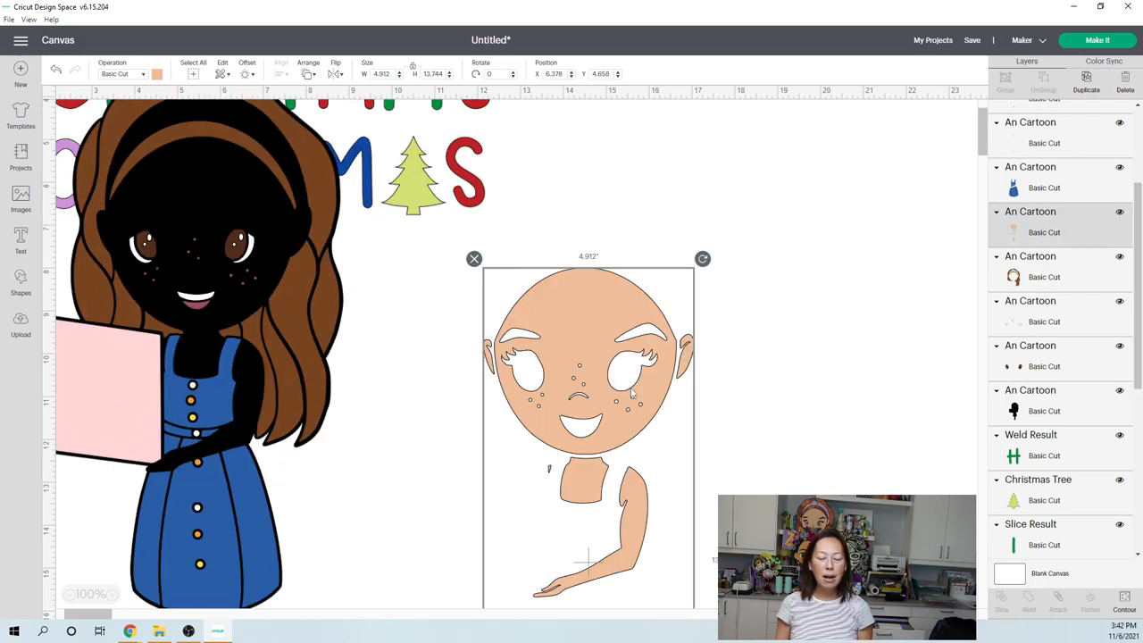
Scroll the canvas to check the skin-tone layer after slicing off the legs.
scroll(down, 3)
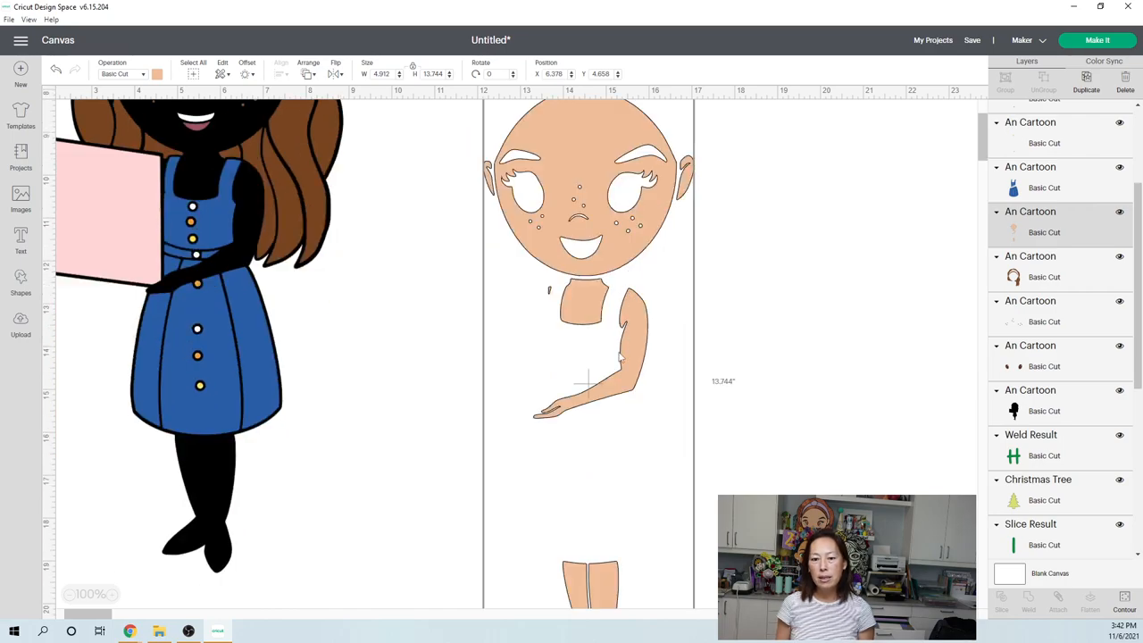
mouse_move(626, 343)
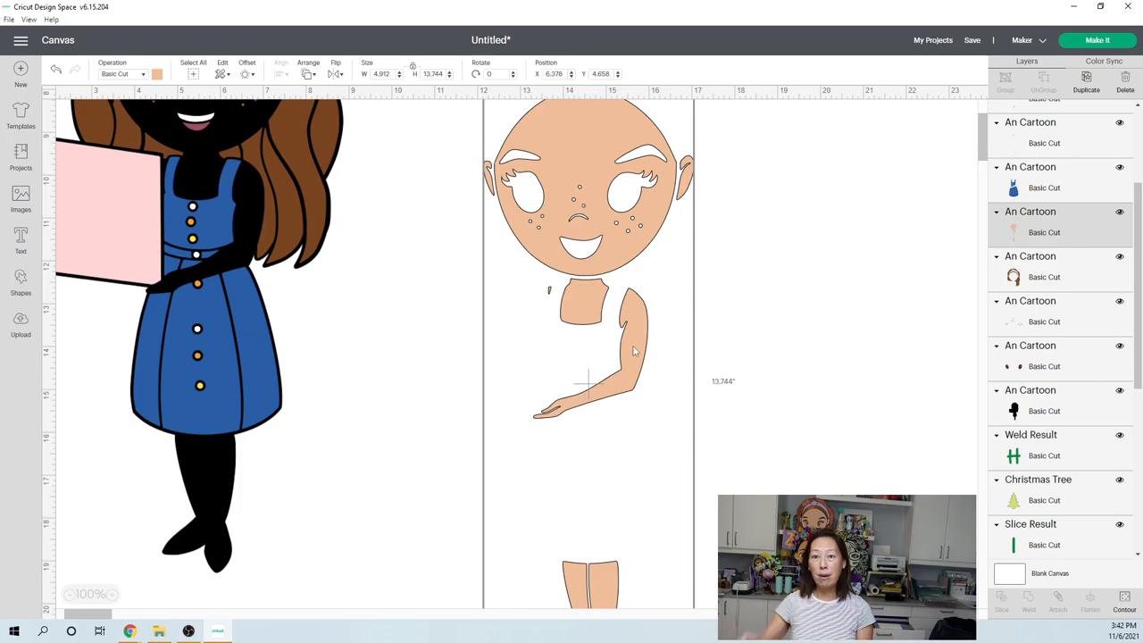
mouse_move(580, 300)
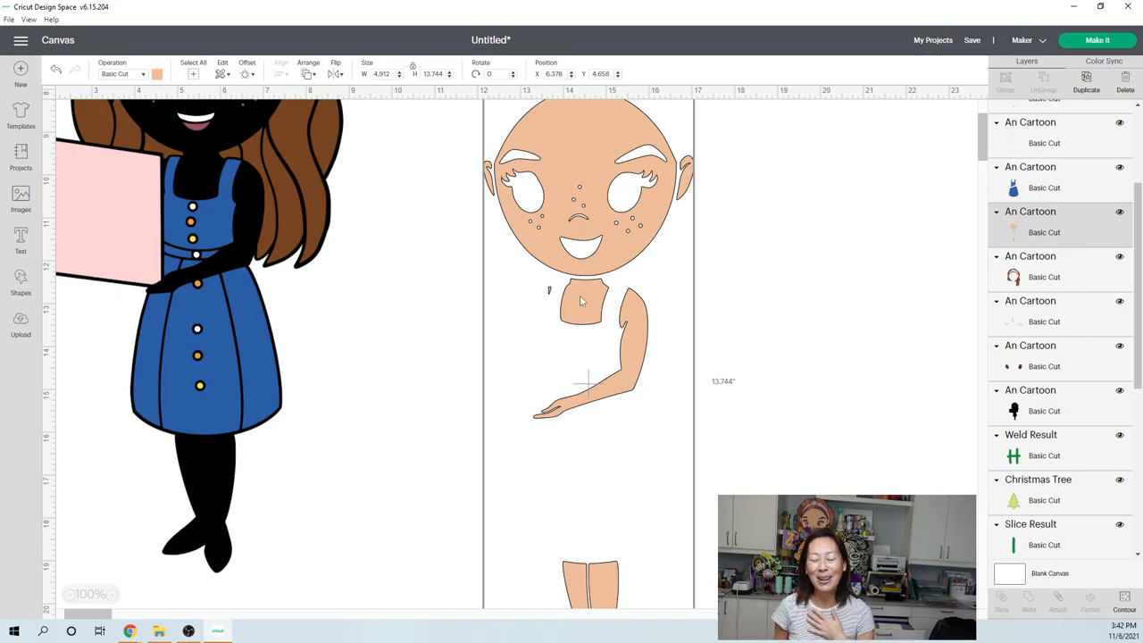
mouse_move(643, 323)
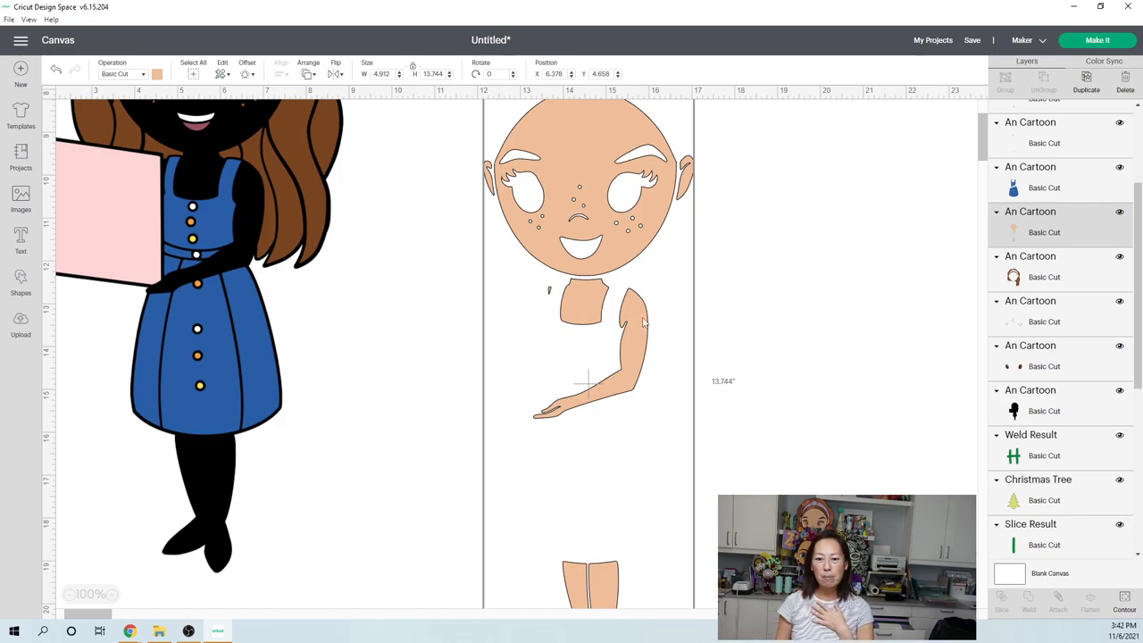
mouse_move(597, 305)
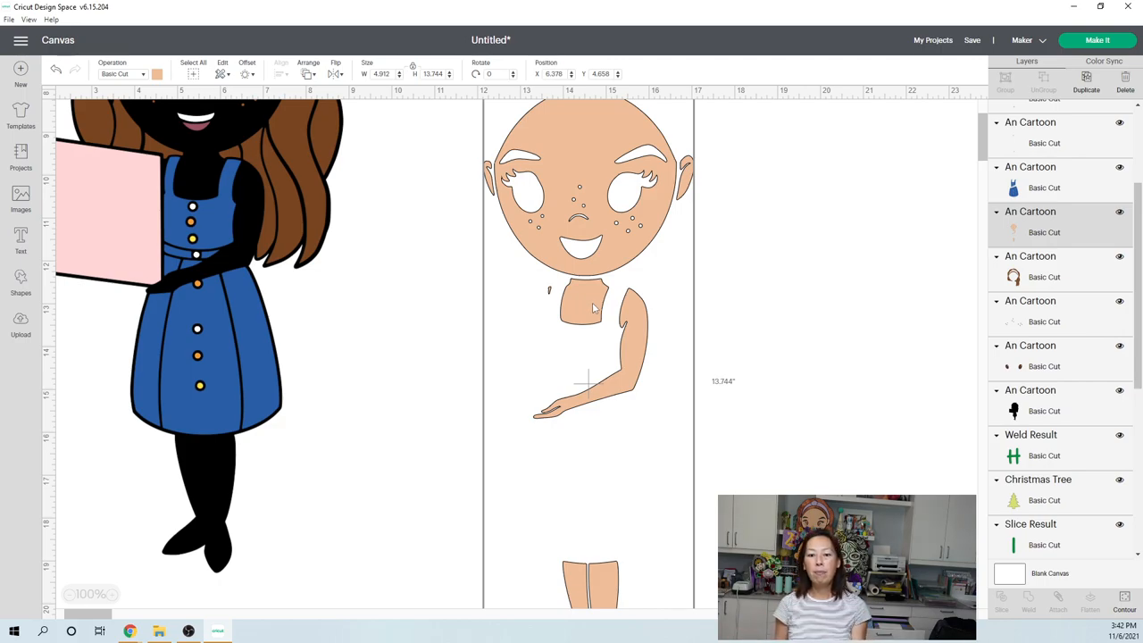
mouse_move(646, 321)
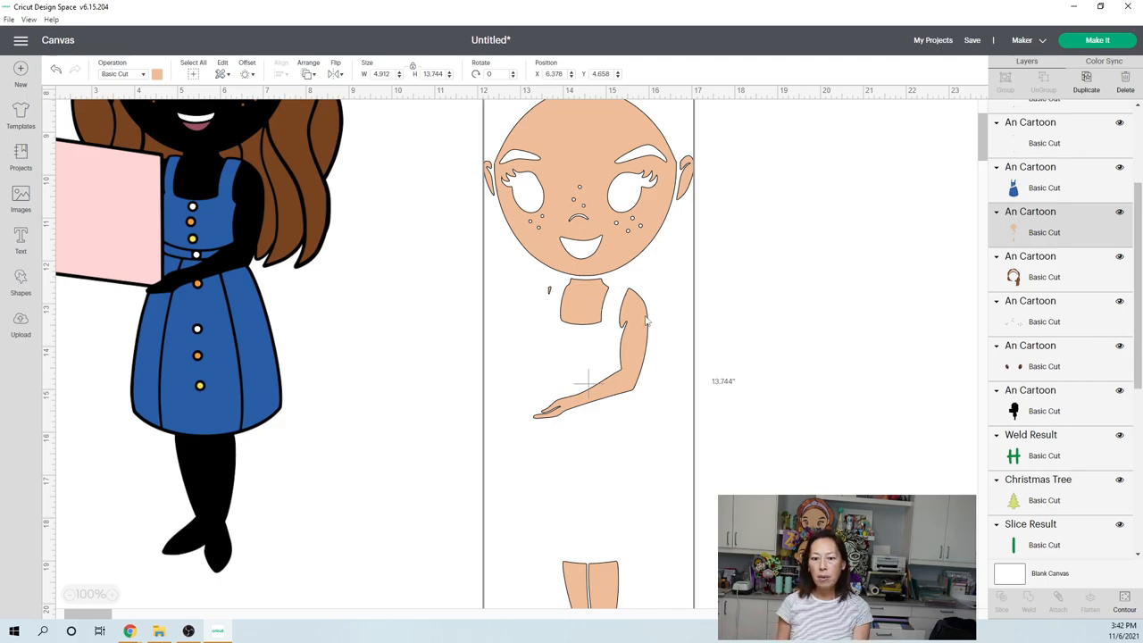
mouse_move(572, 168)
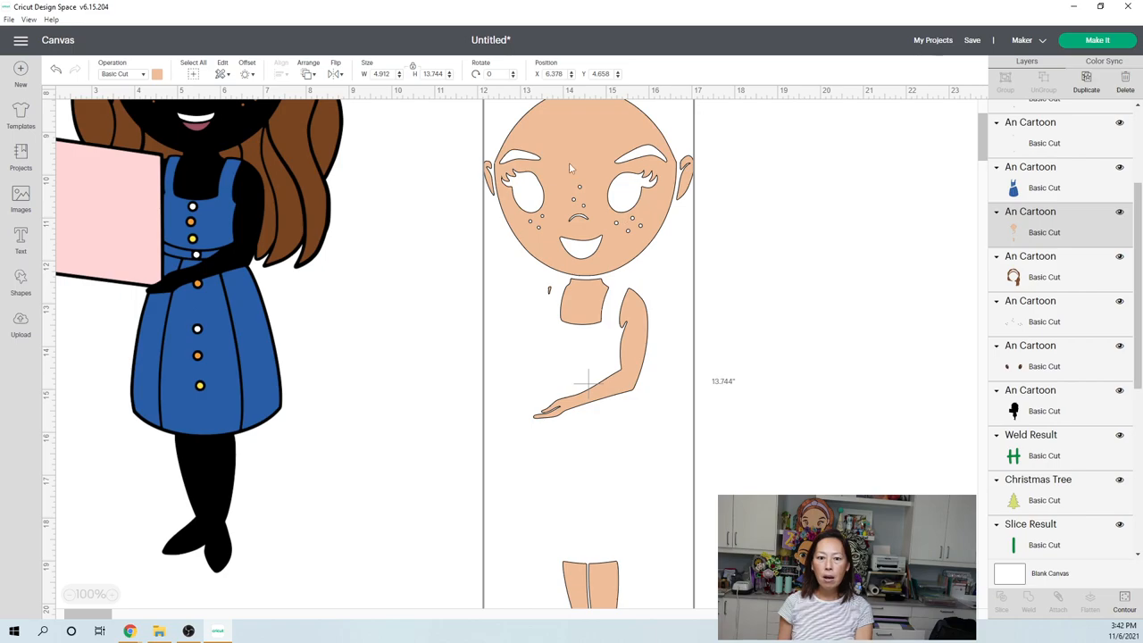
mouse_move(450, 240)
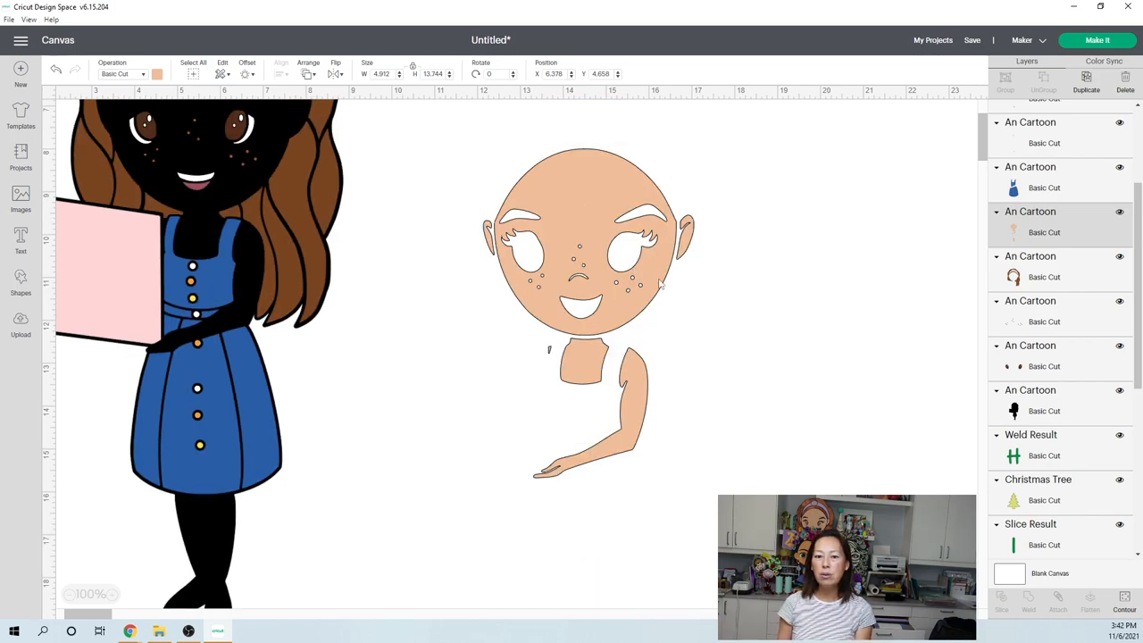
mouse_move(694, 257)
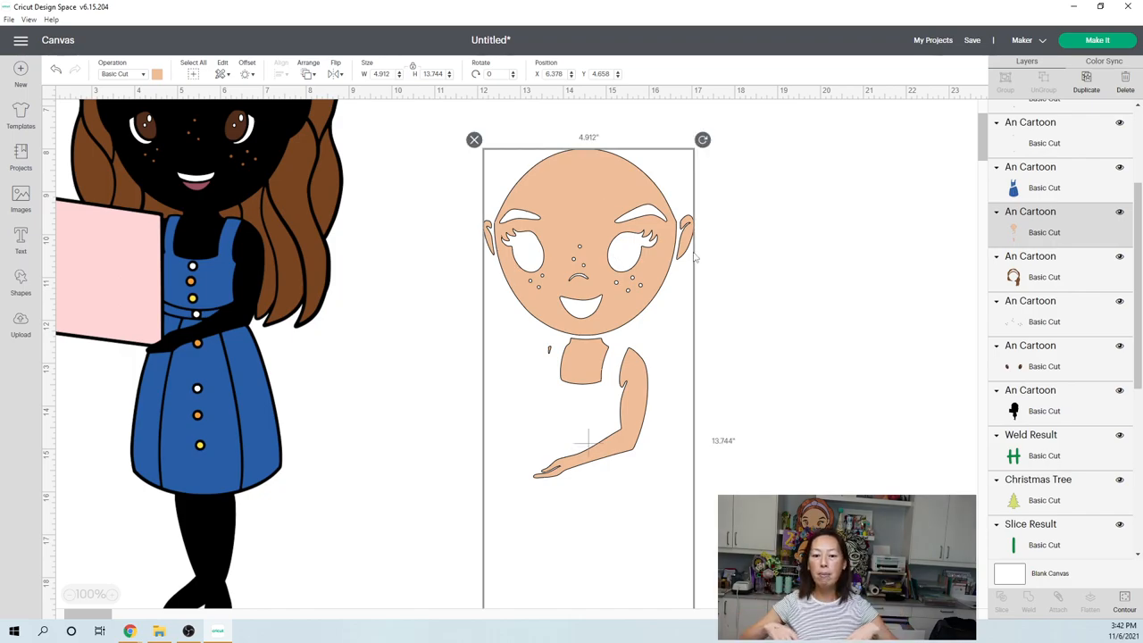
scroll(down, 3)
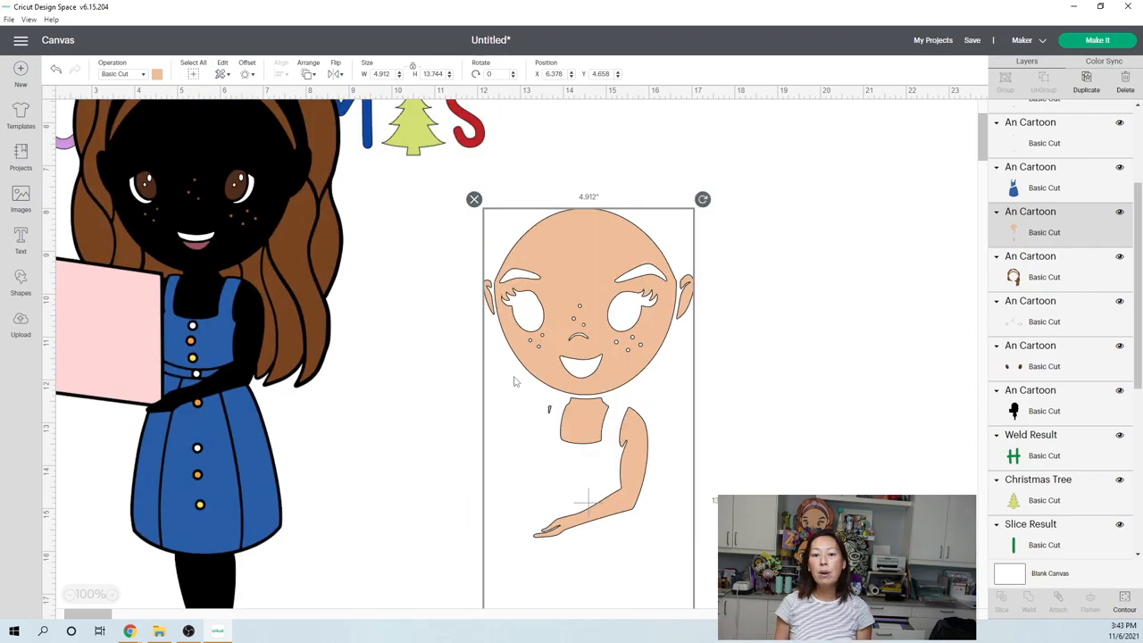
mouse_move(429, 355)
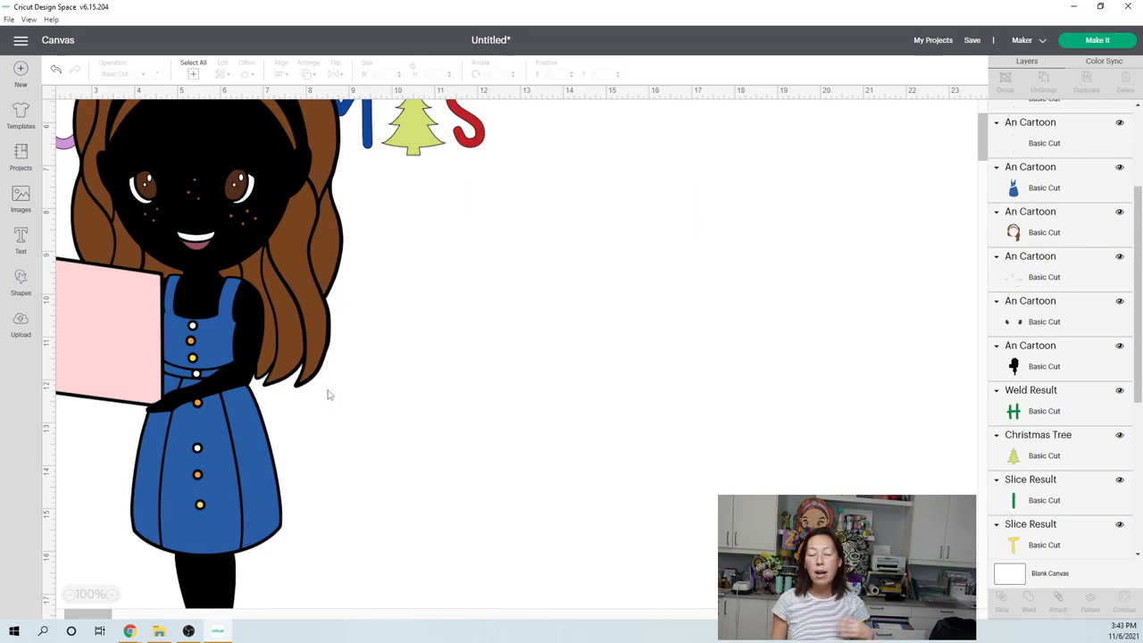
mouse_move(328, 368)
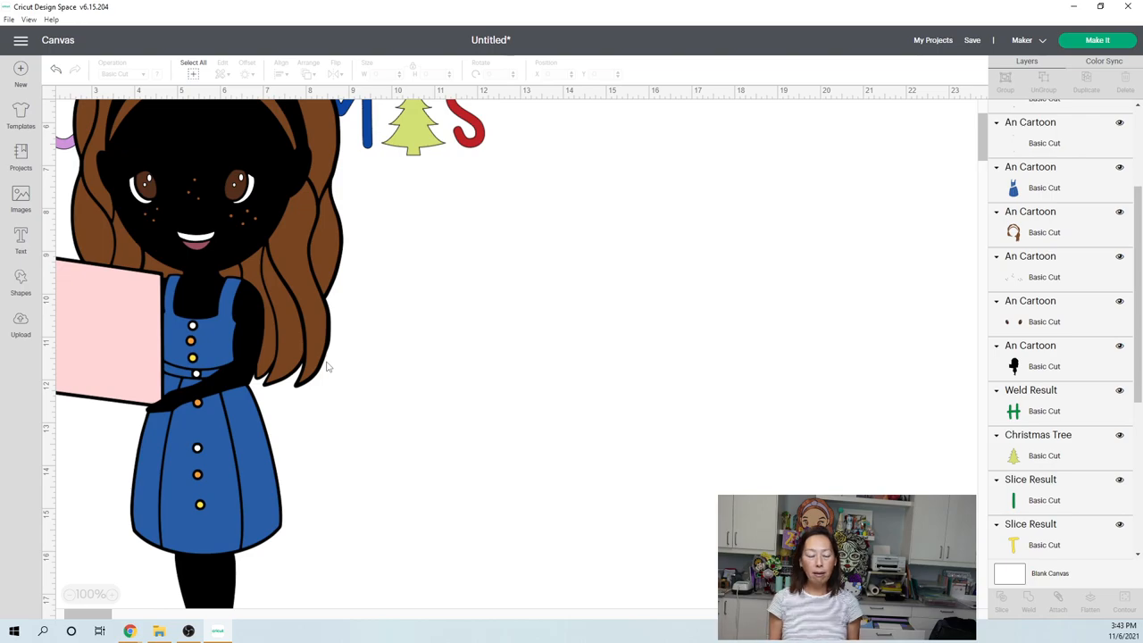
mouse_move(311, 329)
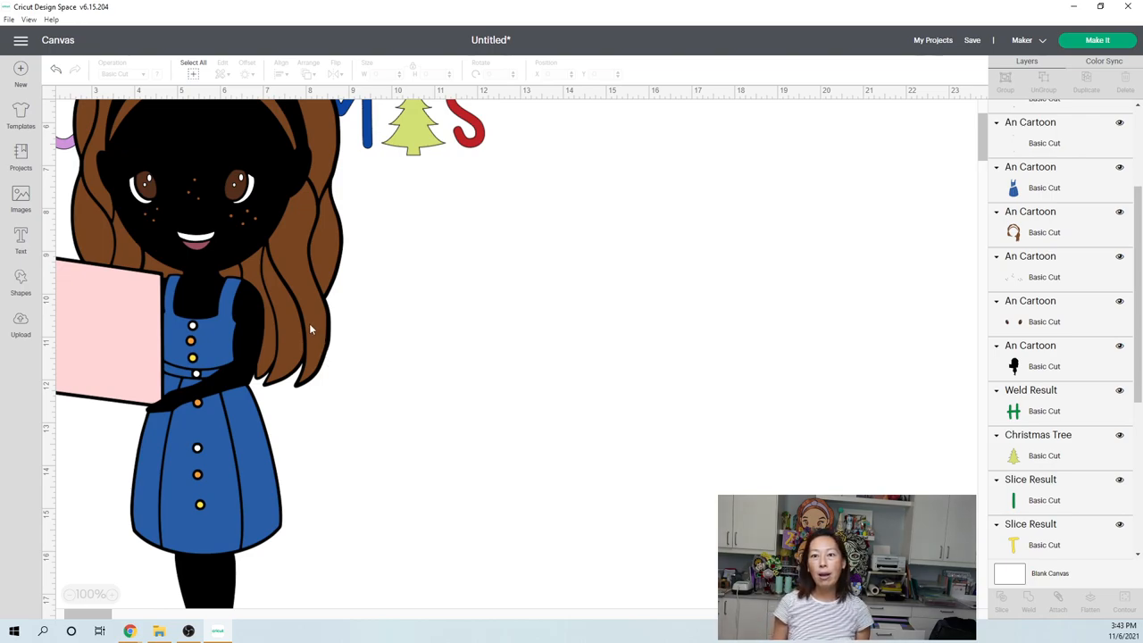